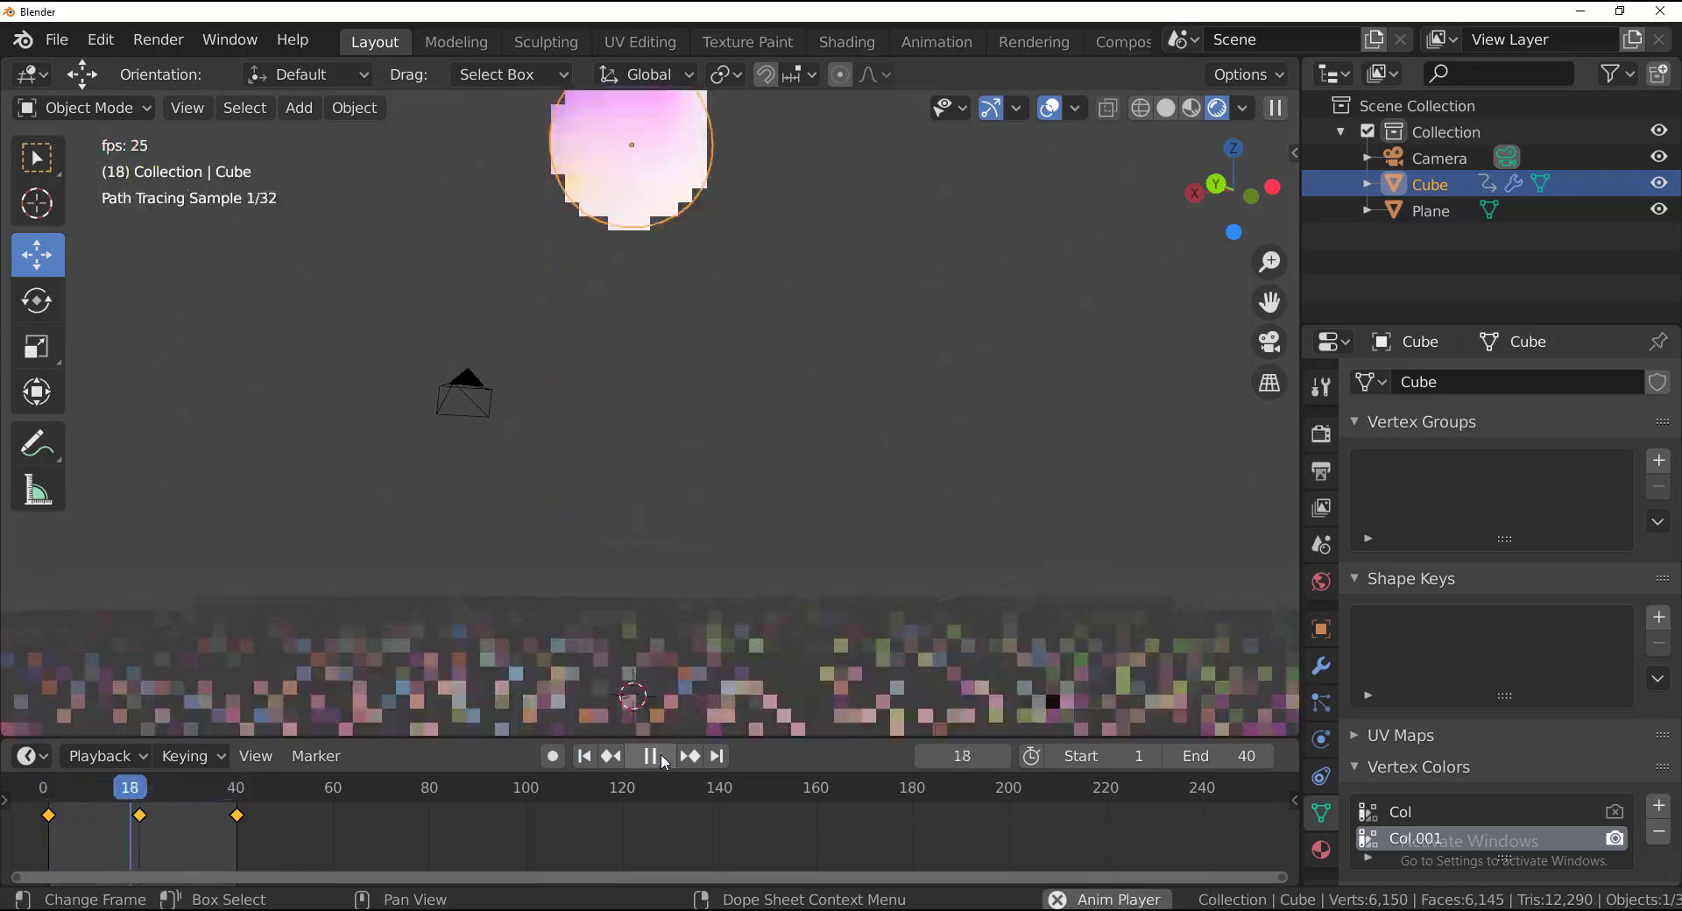
- Preview the emission sphere, then mask Suzanne by colour with Contiguous and Preserve Previous Mask
left_click(648, 755)
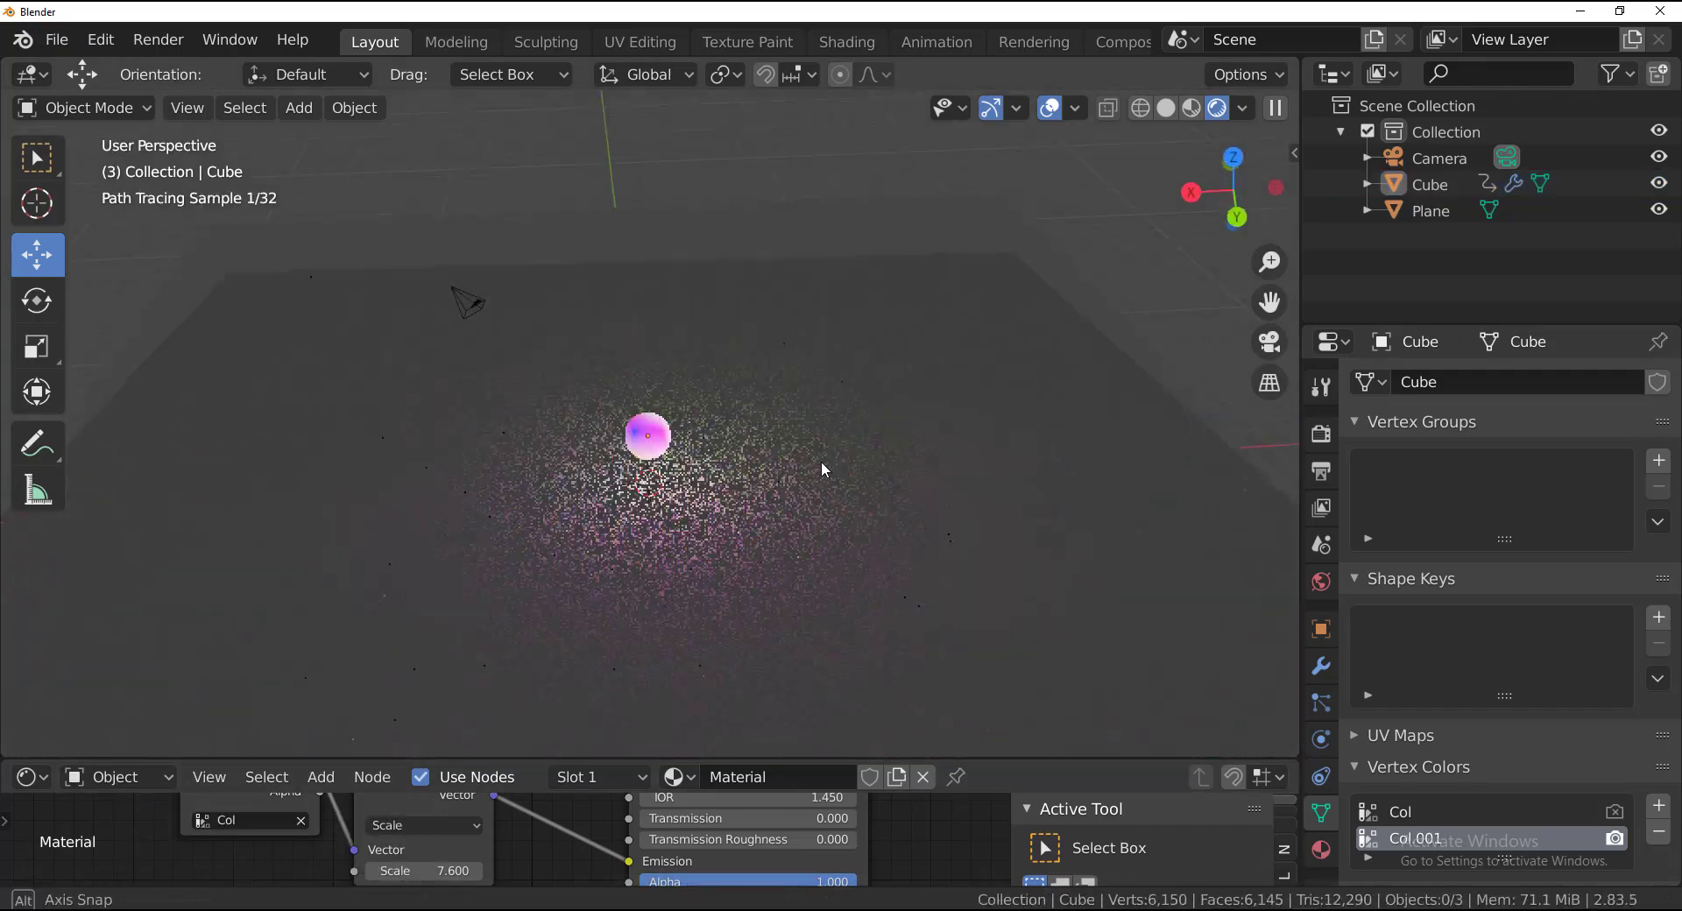
key("g")
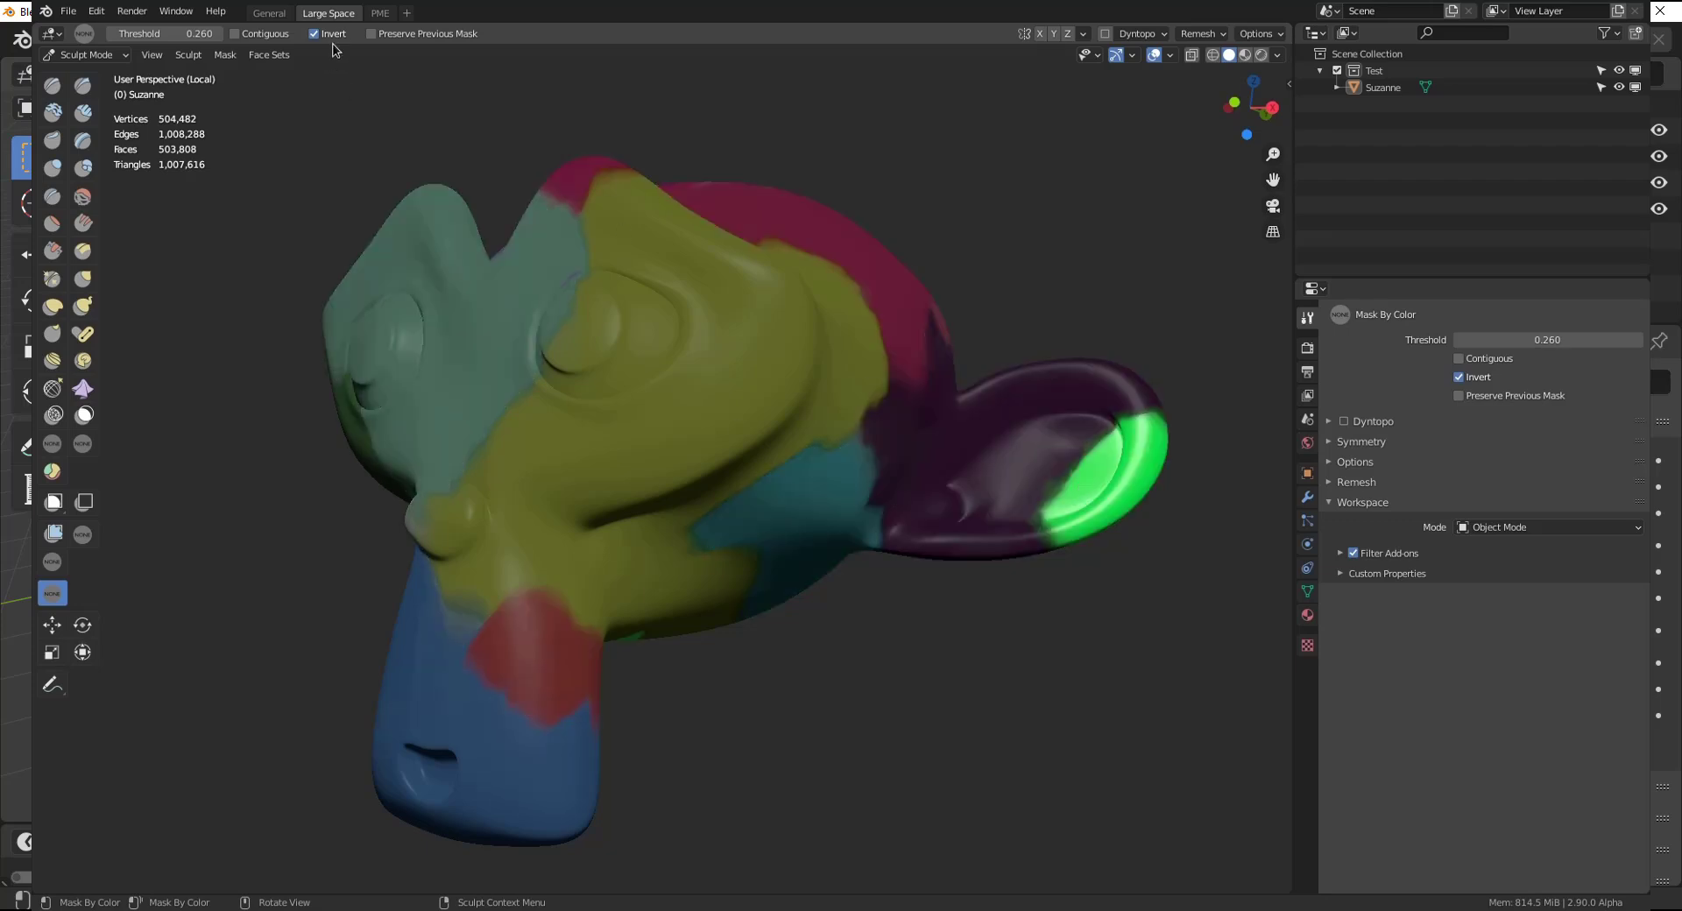
left_click(235, 33)
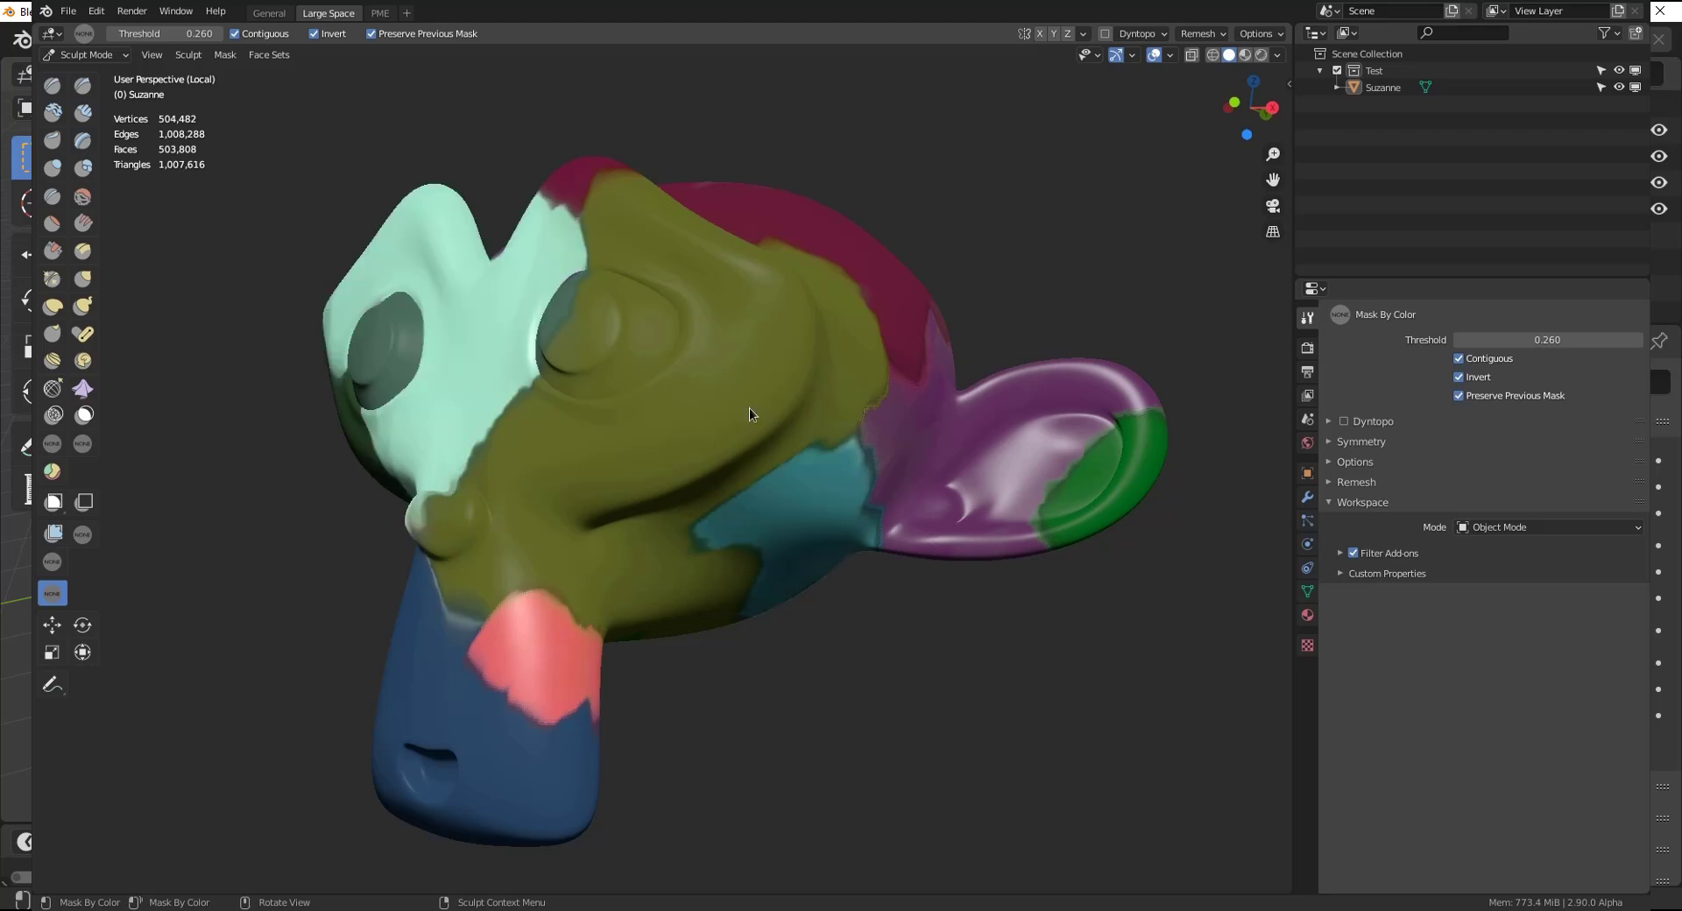
left_click_drag(751, 415, 814, 566)
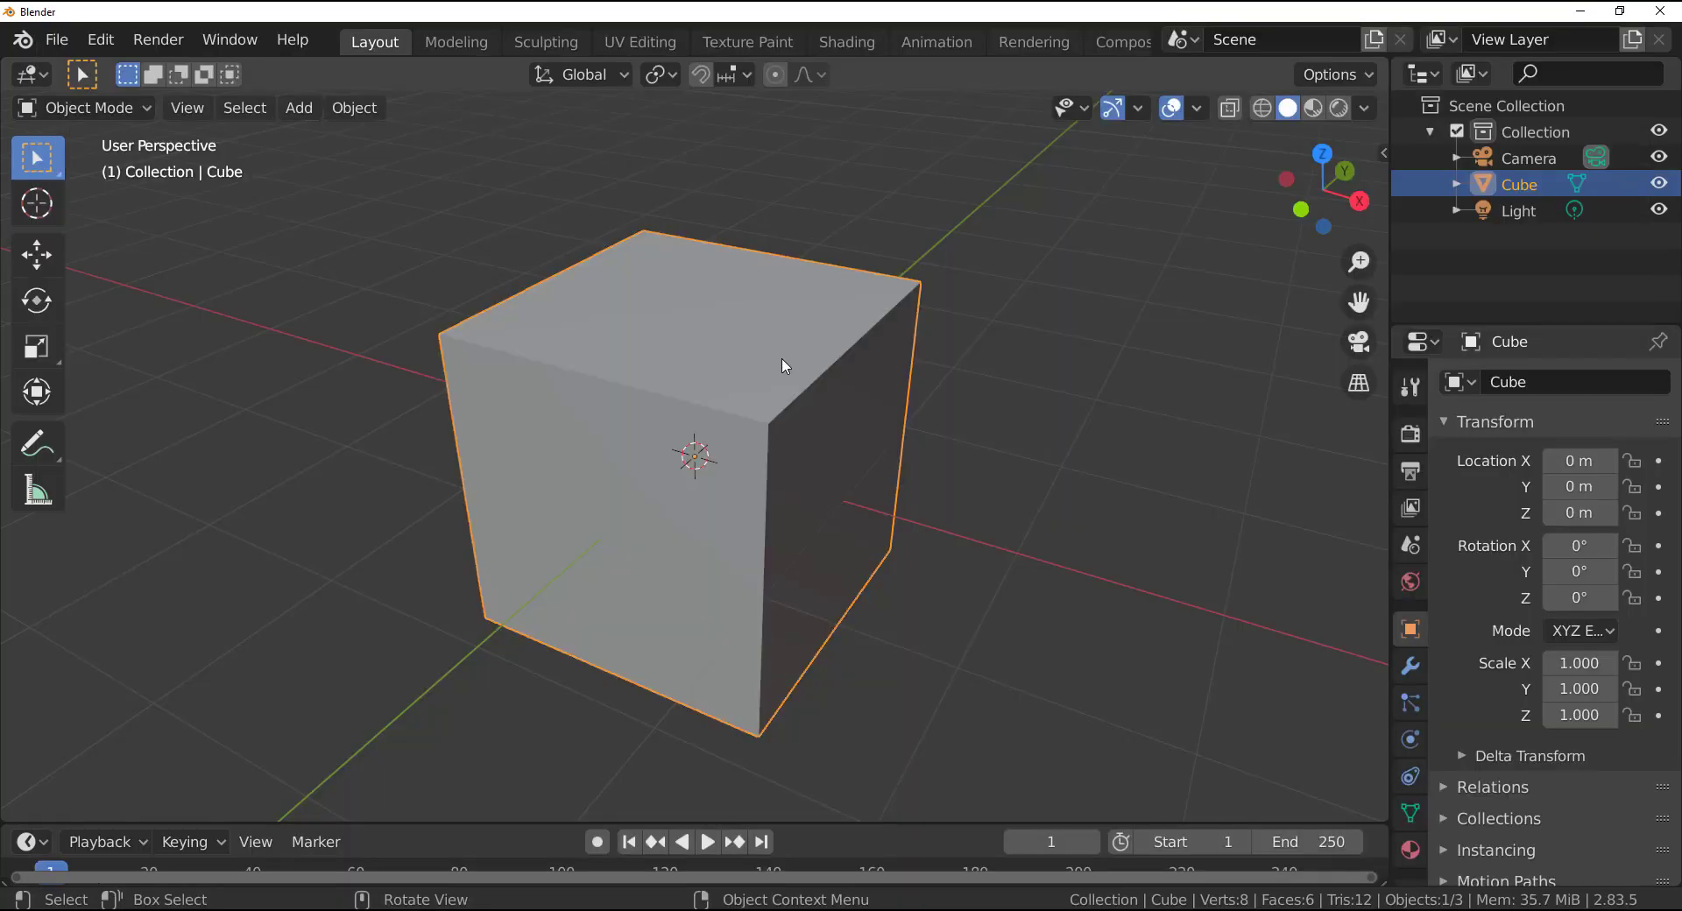
mouse_move(764, 326)
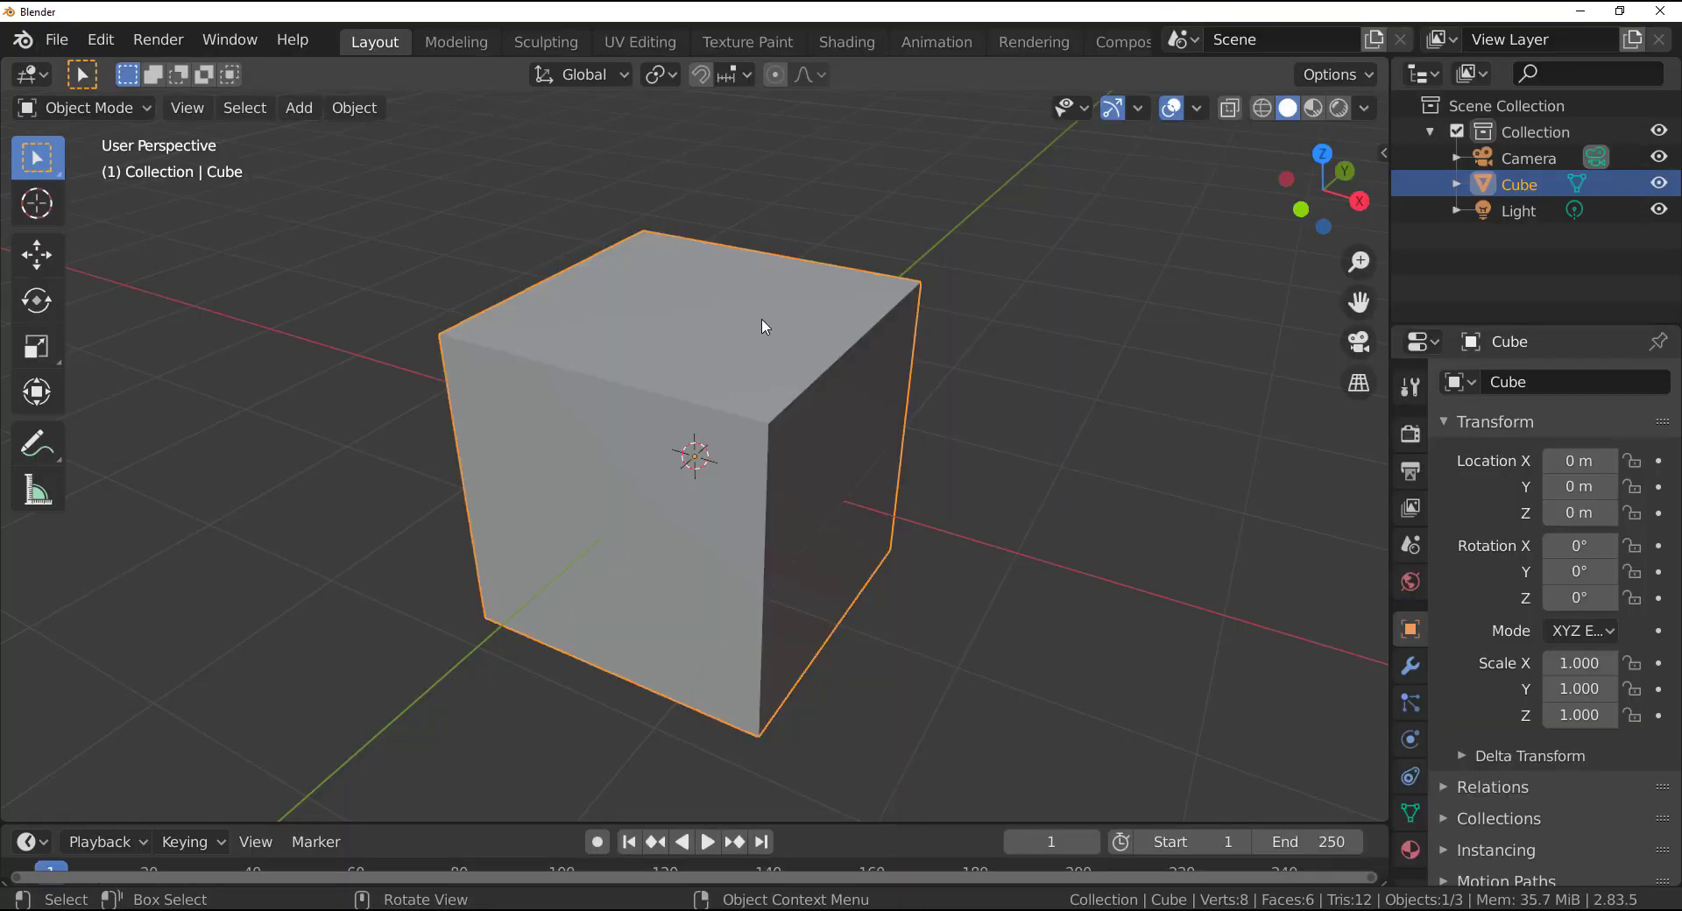
- Show the default cube's Object Data Properties, including the Vertex Colors section
left_click(808, 527)
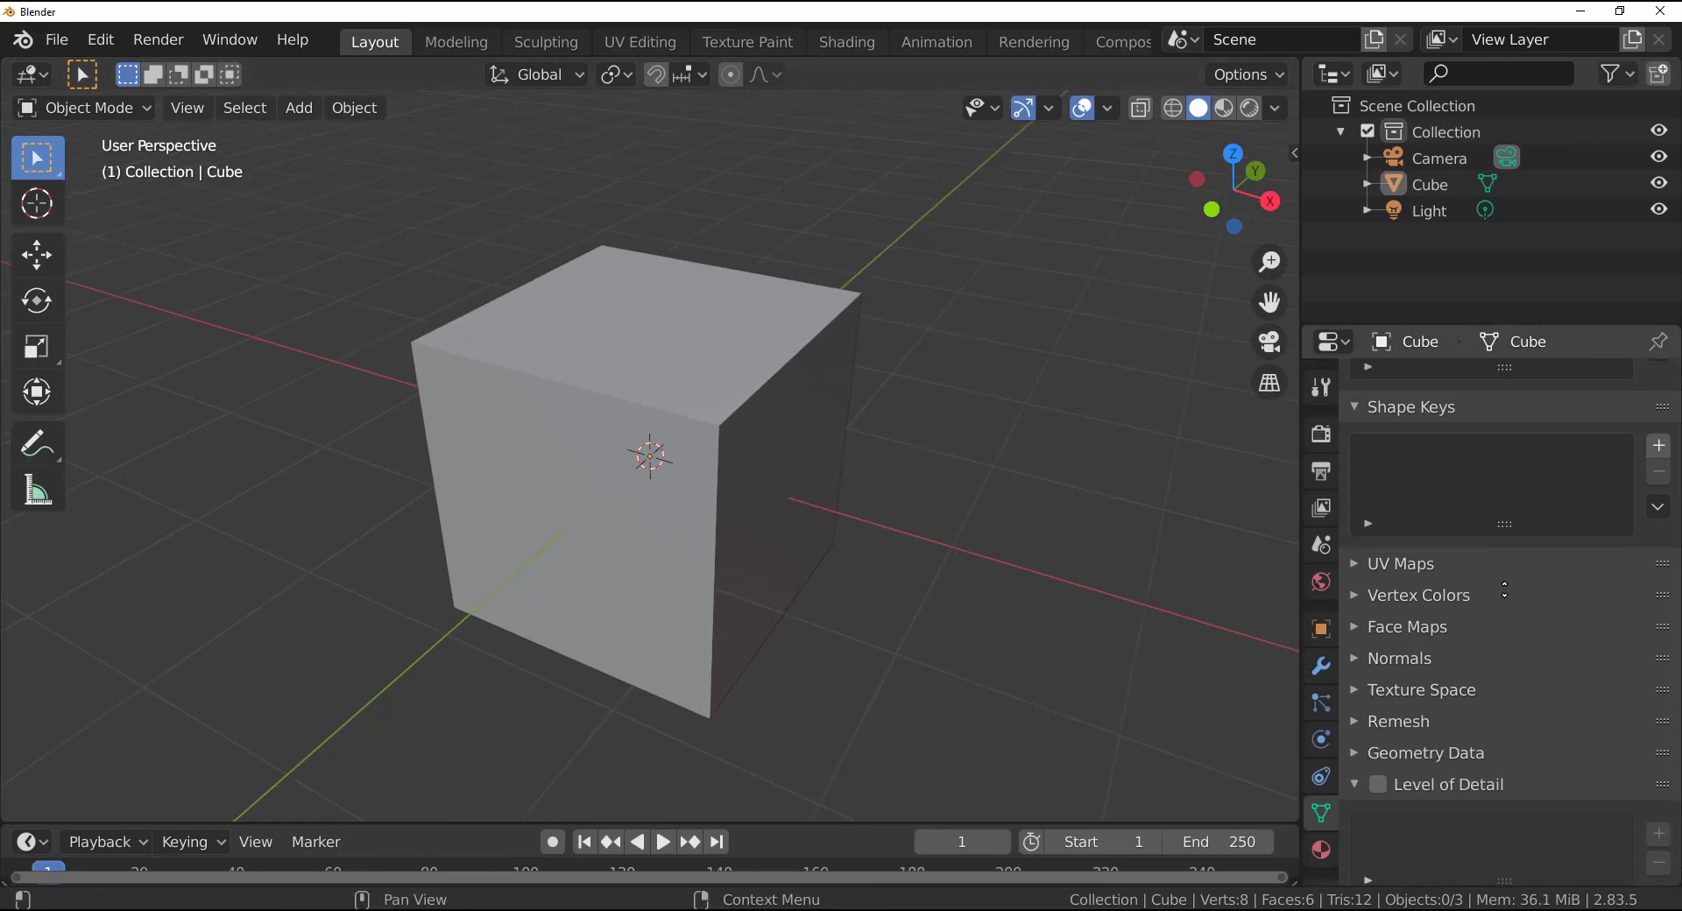
- Expand the Vertex Colors panel and add a vertex colour layer named Col
scroll("down", 3)
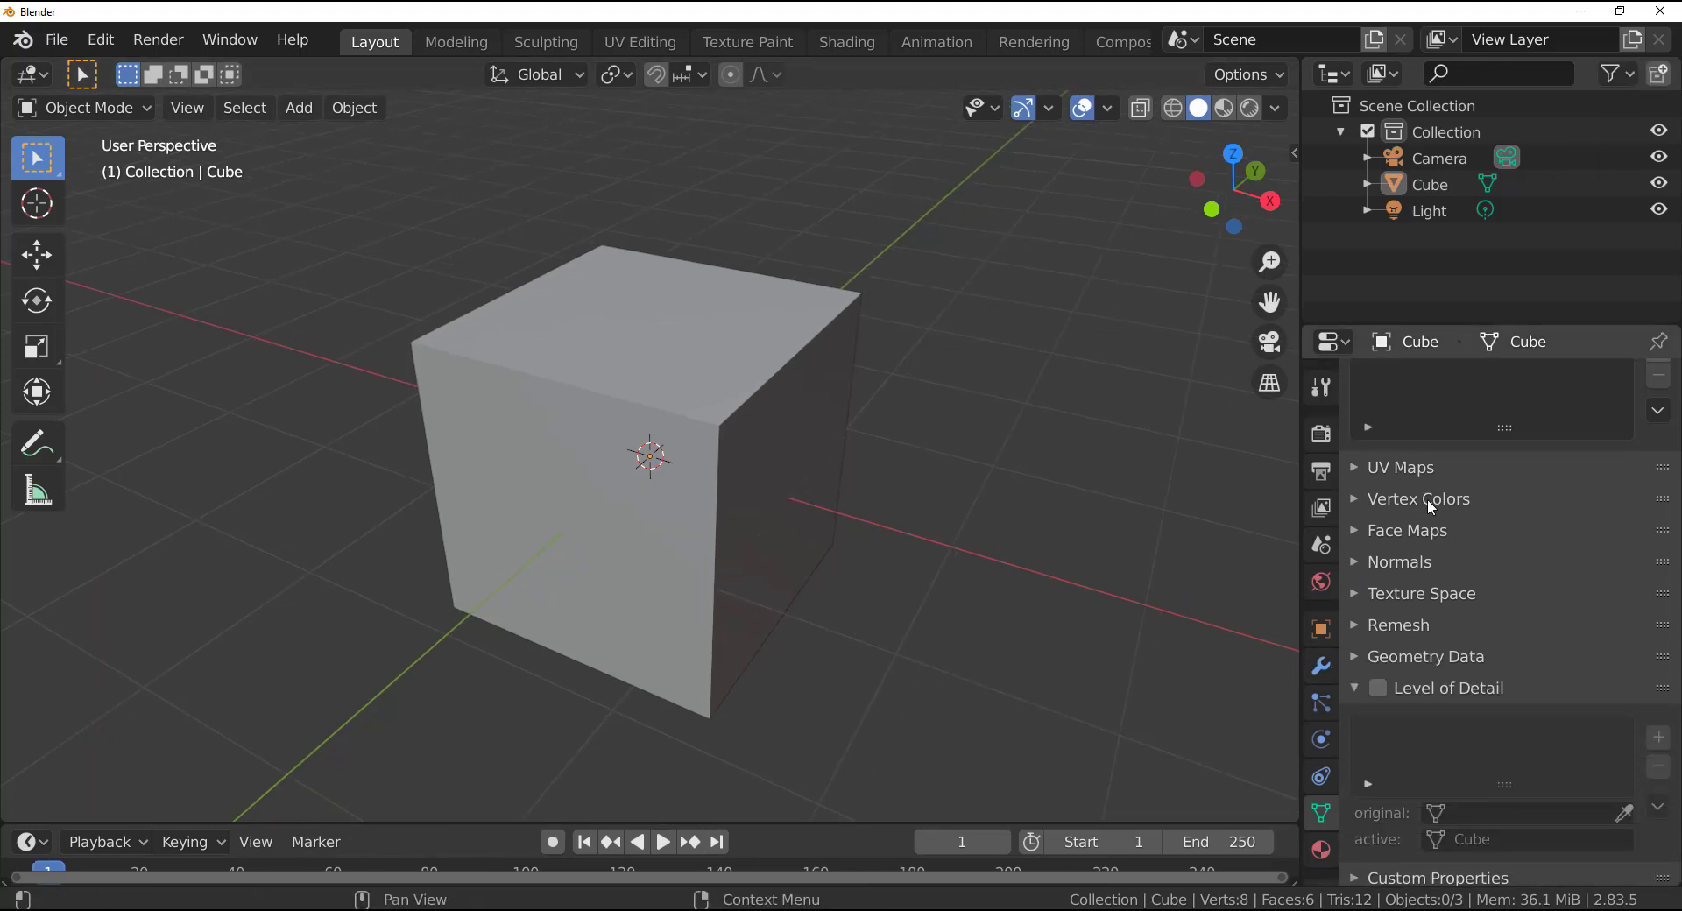
left_click(1356, 498)
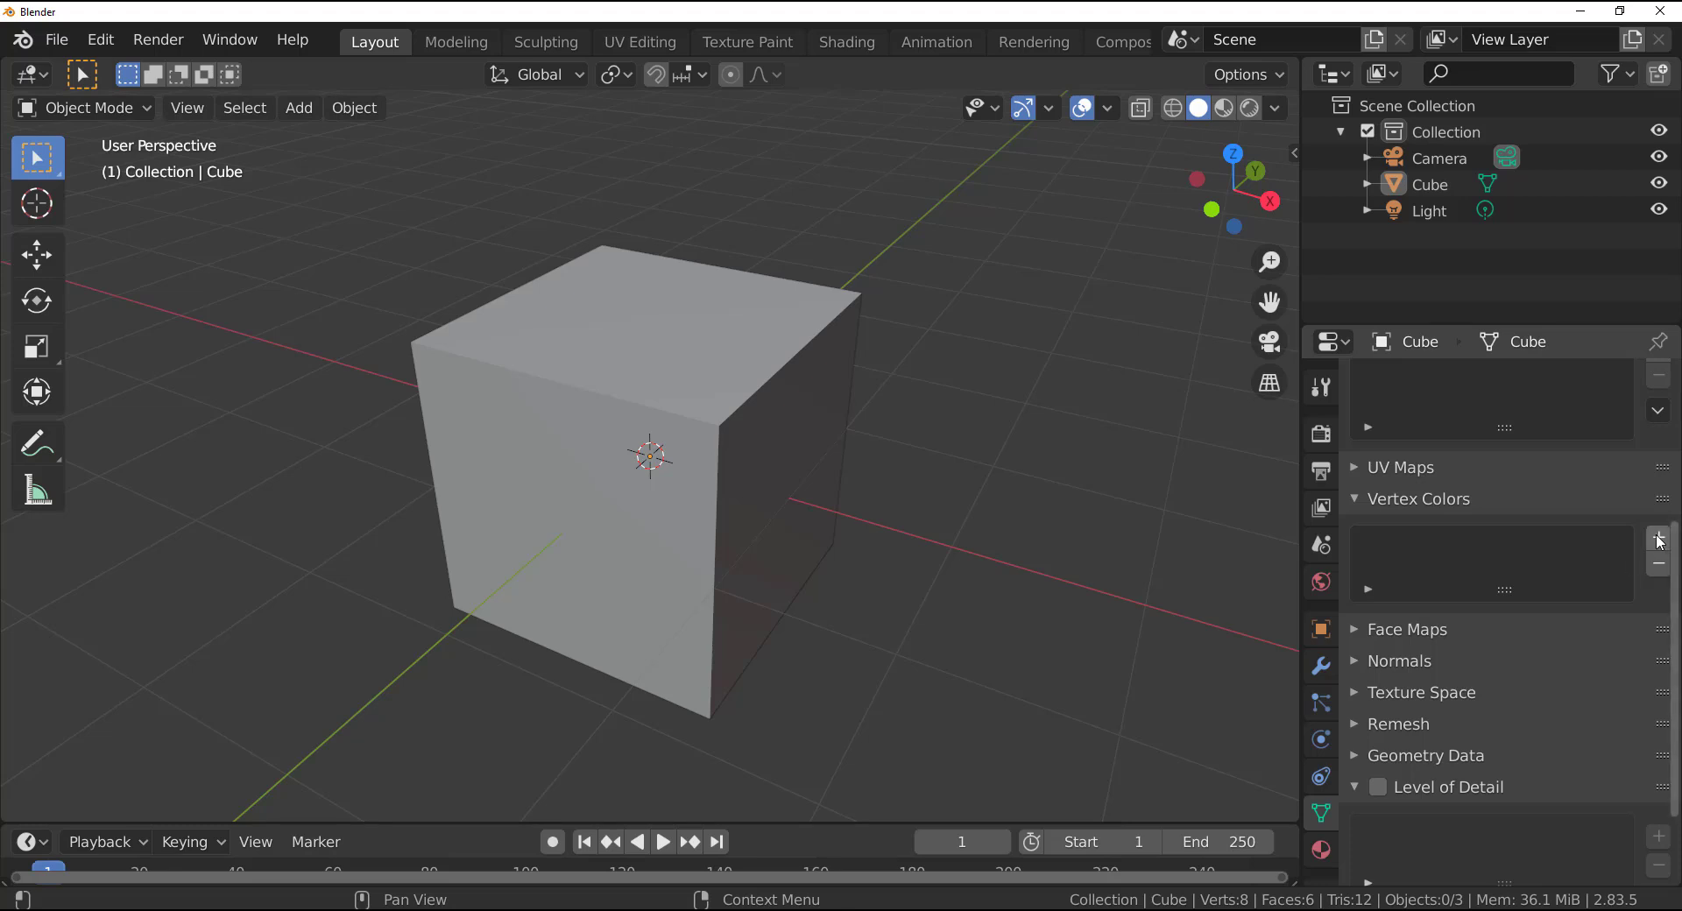
left_click(1657, 538)
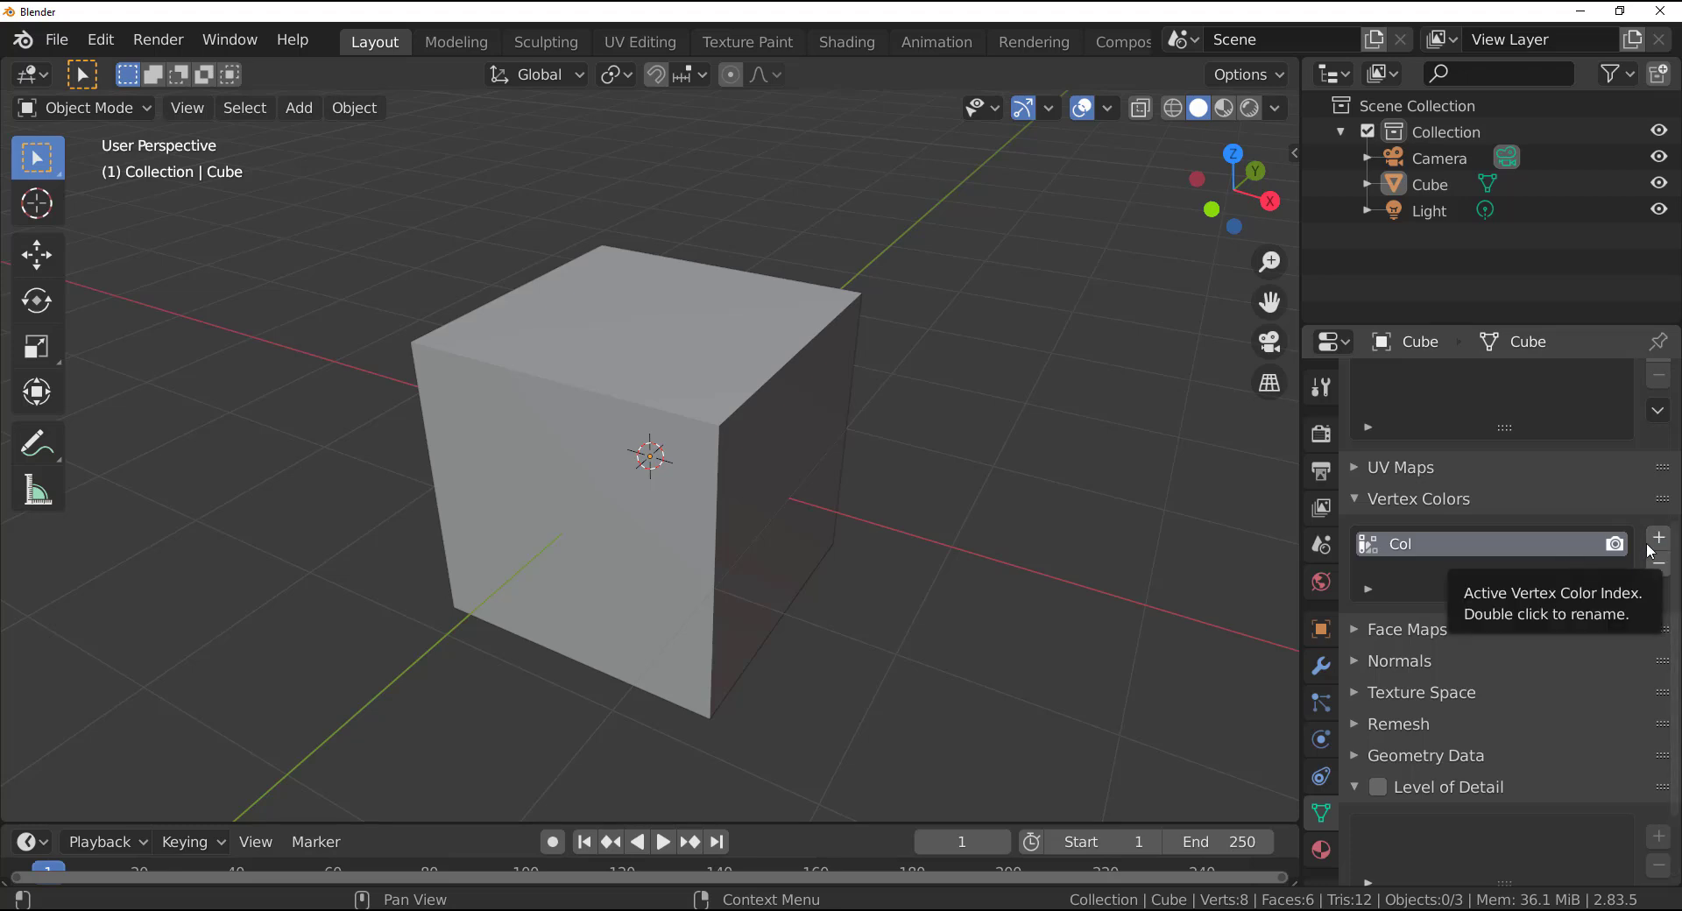
mouse_move(1385, 611)
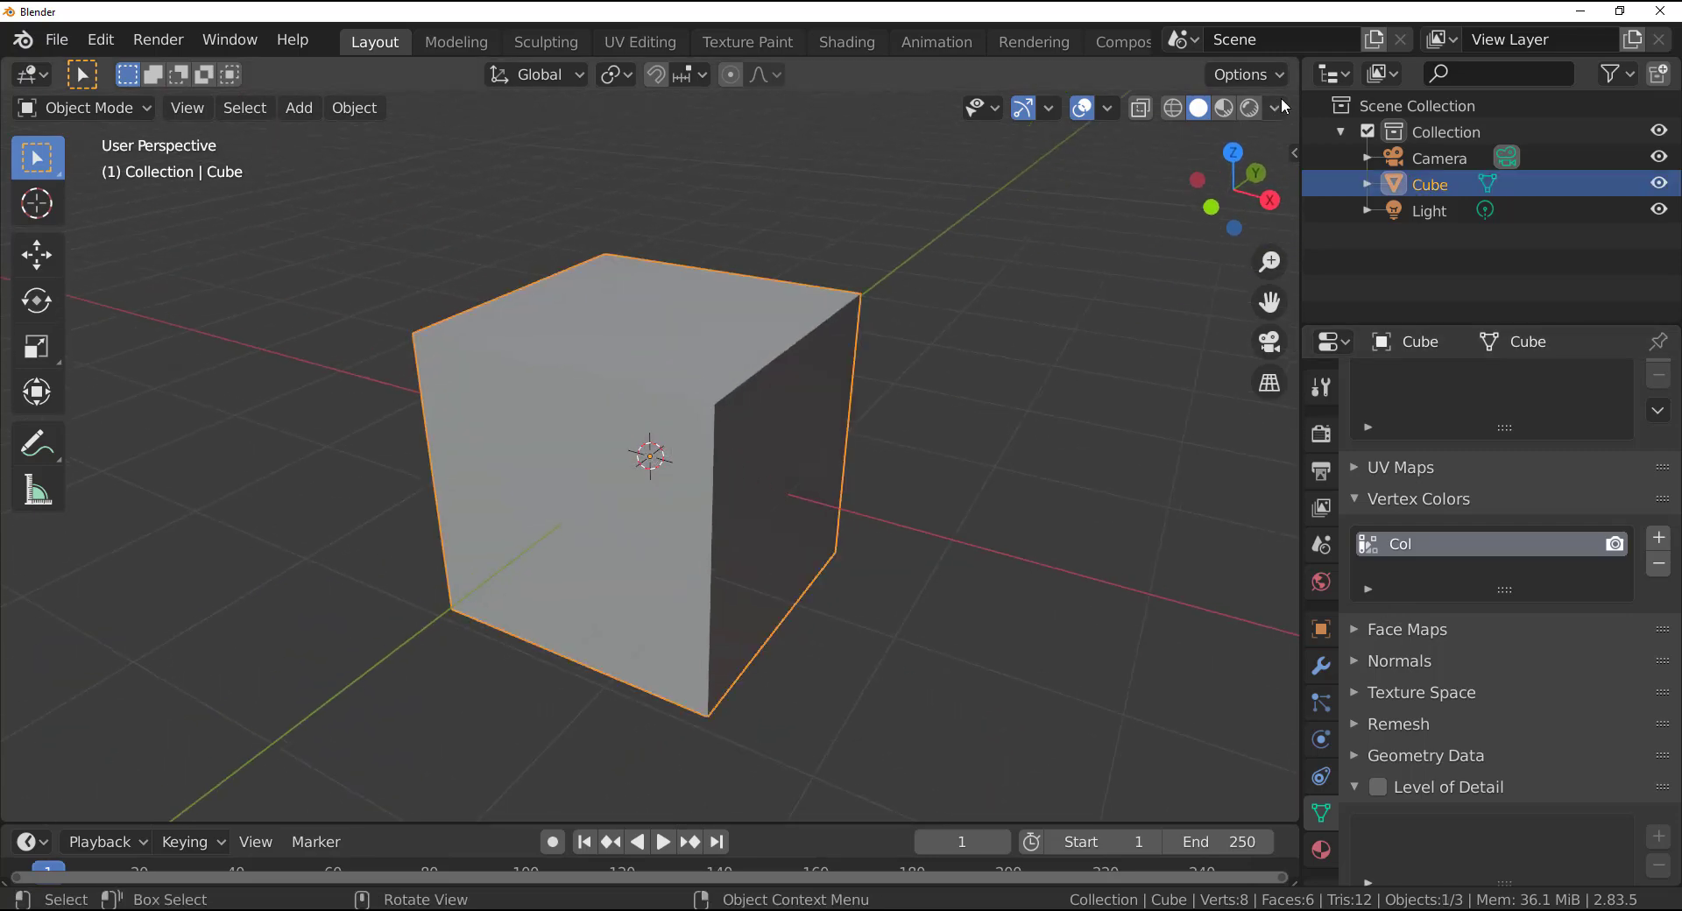
- Set the solid viewport shading Color option to Vertex
left_click(1279, 106)
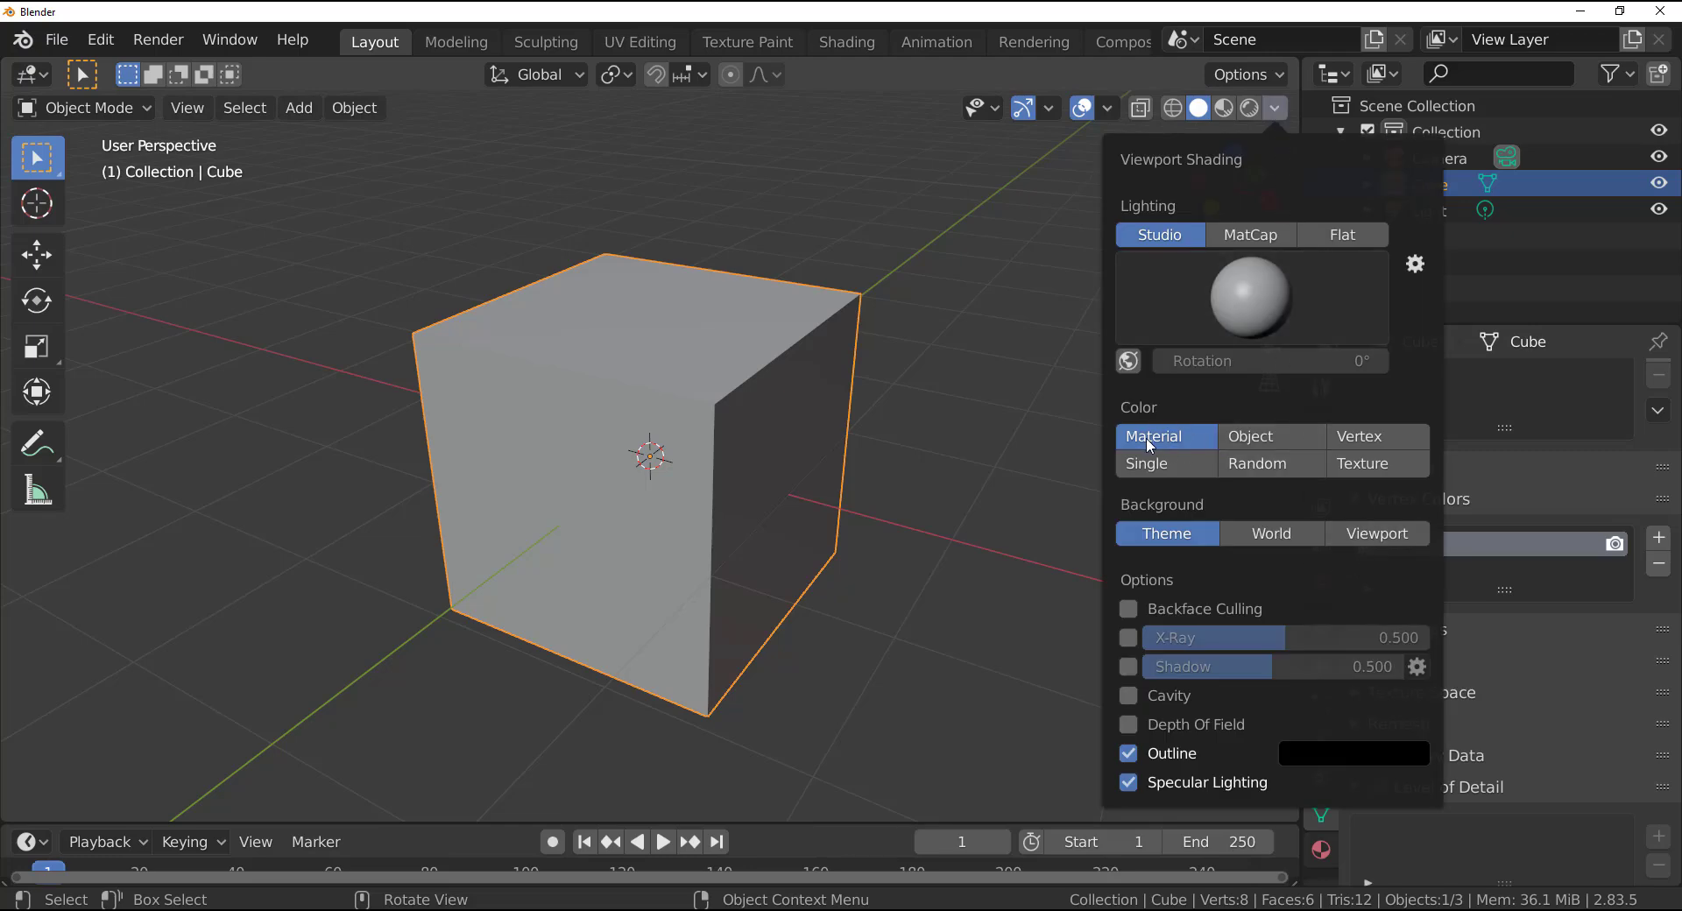
left_click(1376, 436)
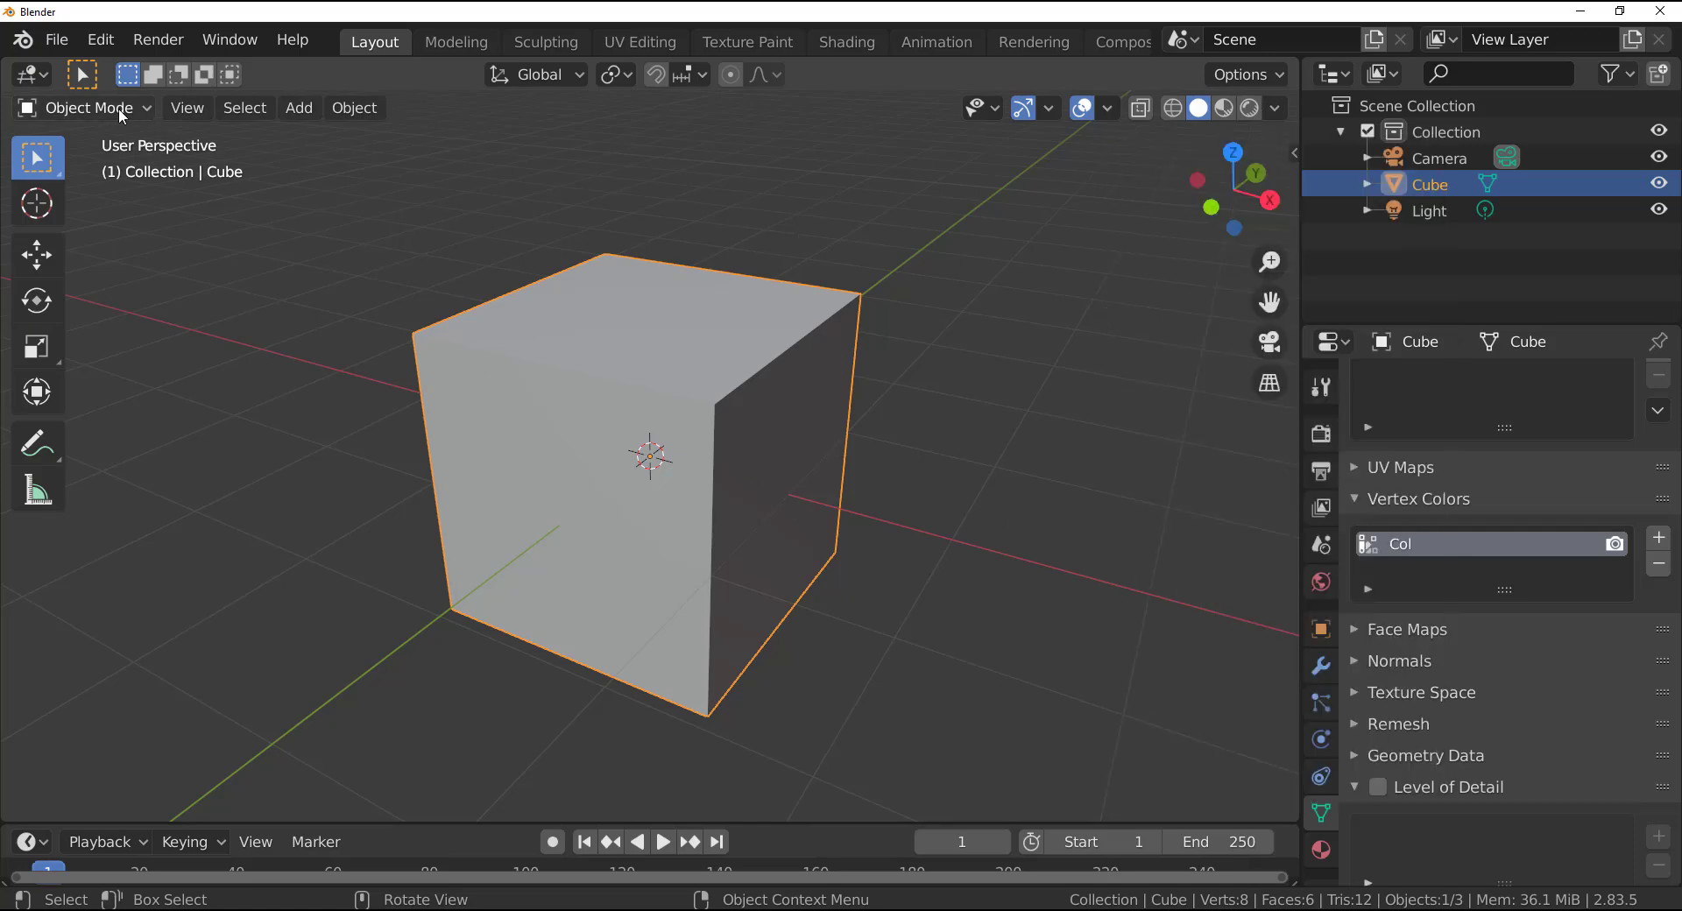
- In Vertex Paint mode, paint cube corners red, blue, magenta, orange, green, yellow and pink
left_click(91, 107)
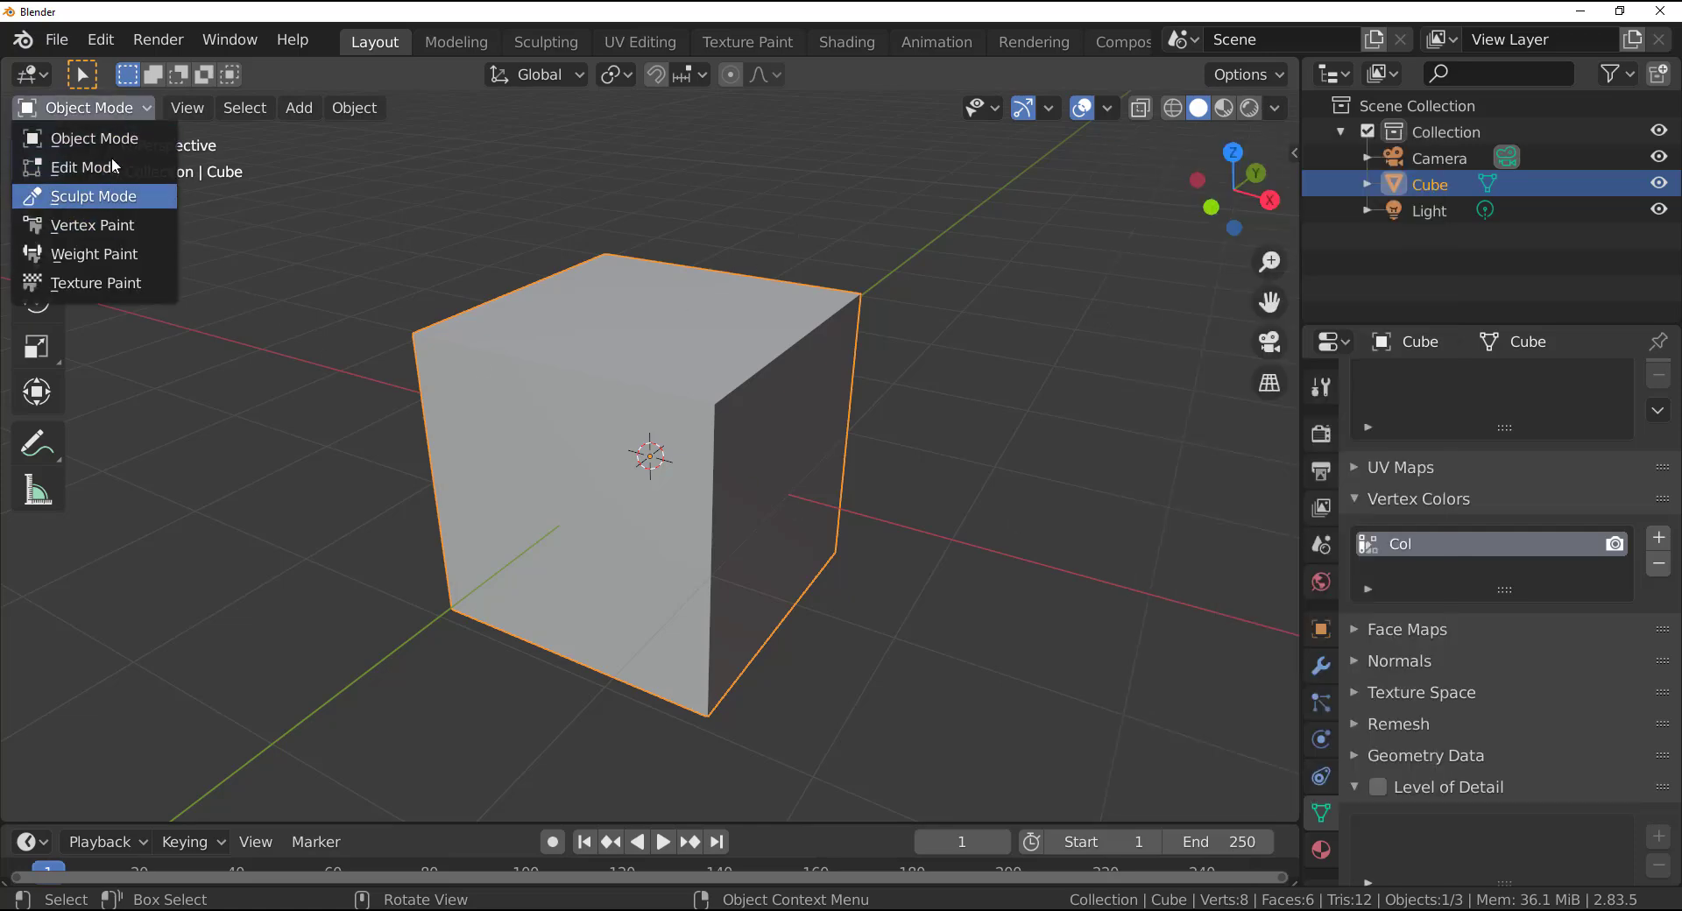
mouse_move(92, 224)
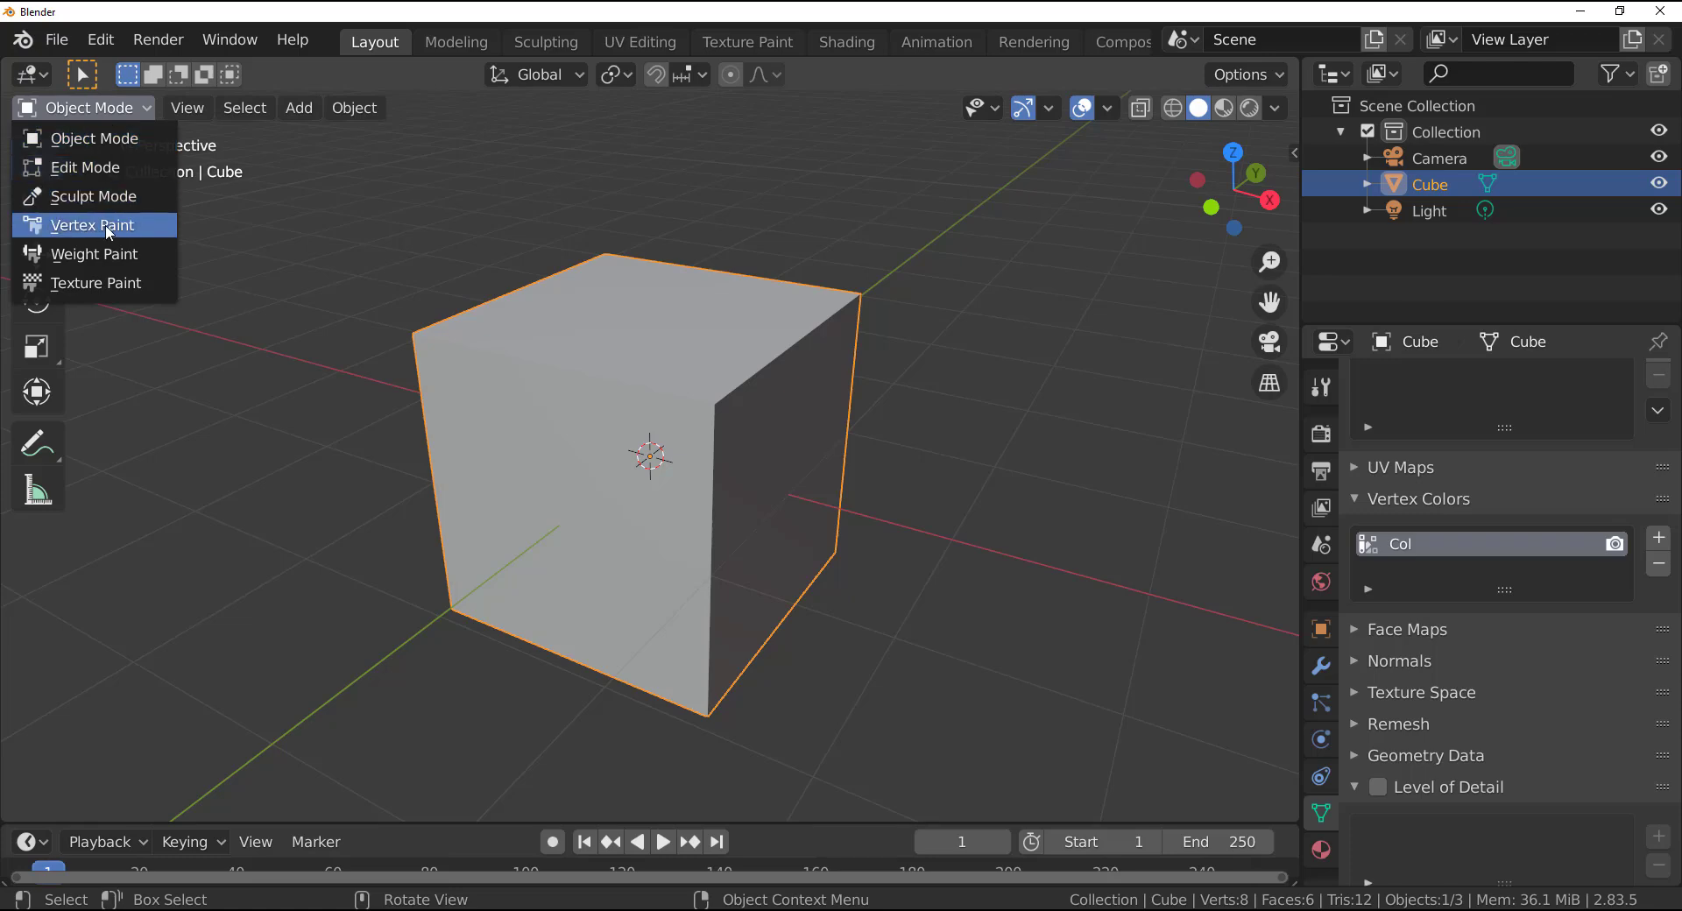
left_click(91, 225)
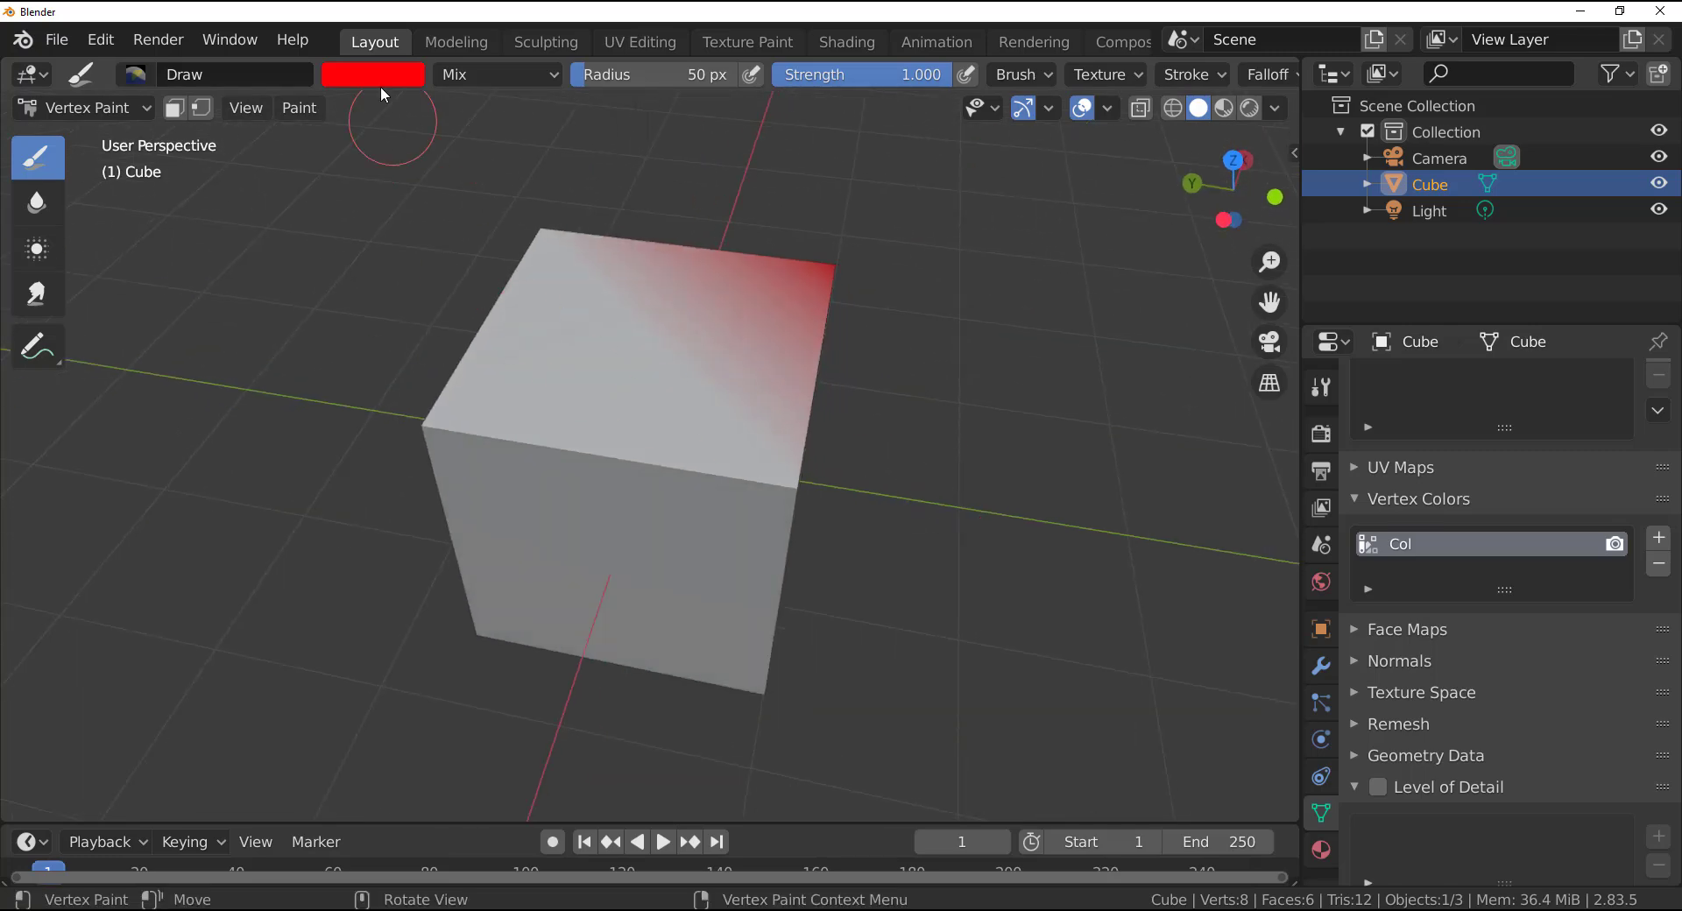
left_click(372, 74)
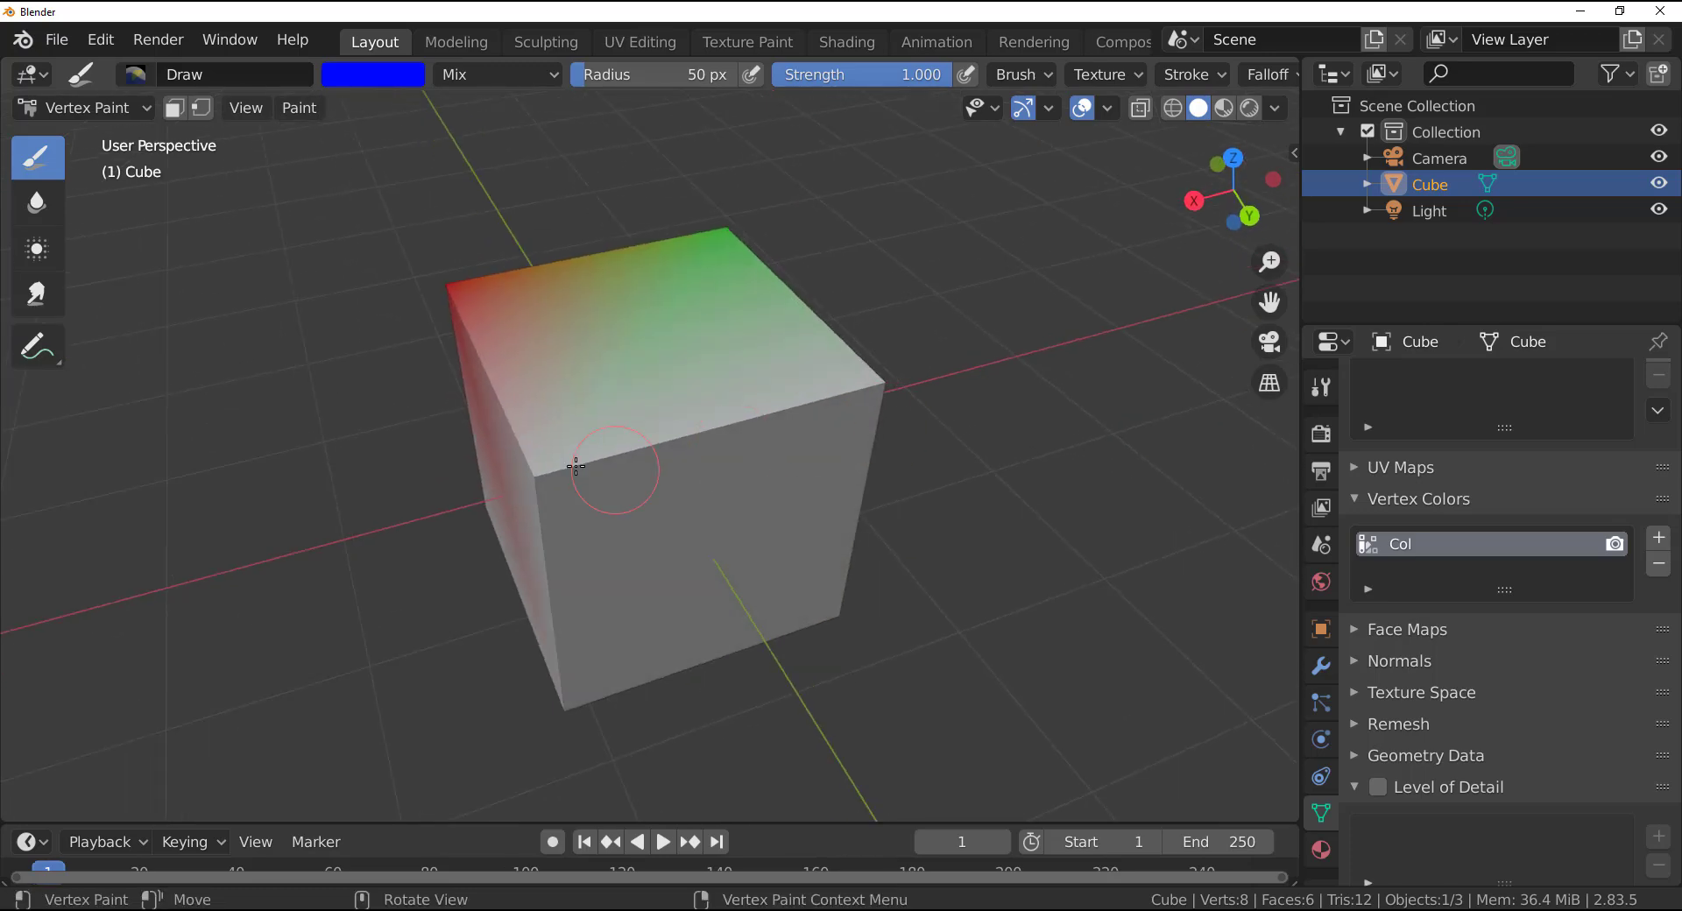
left_click(372, 74)
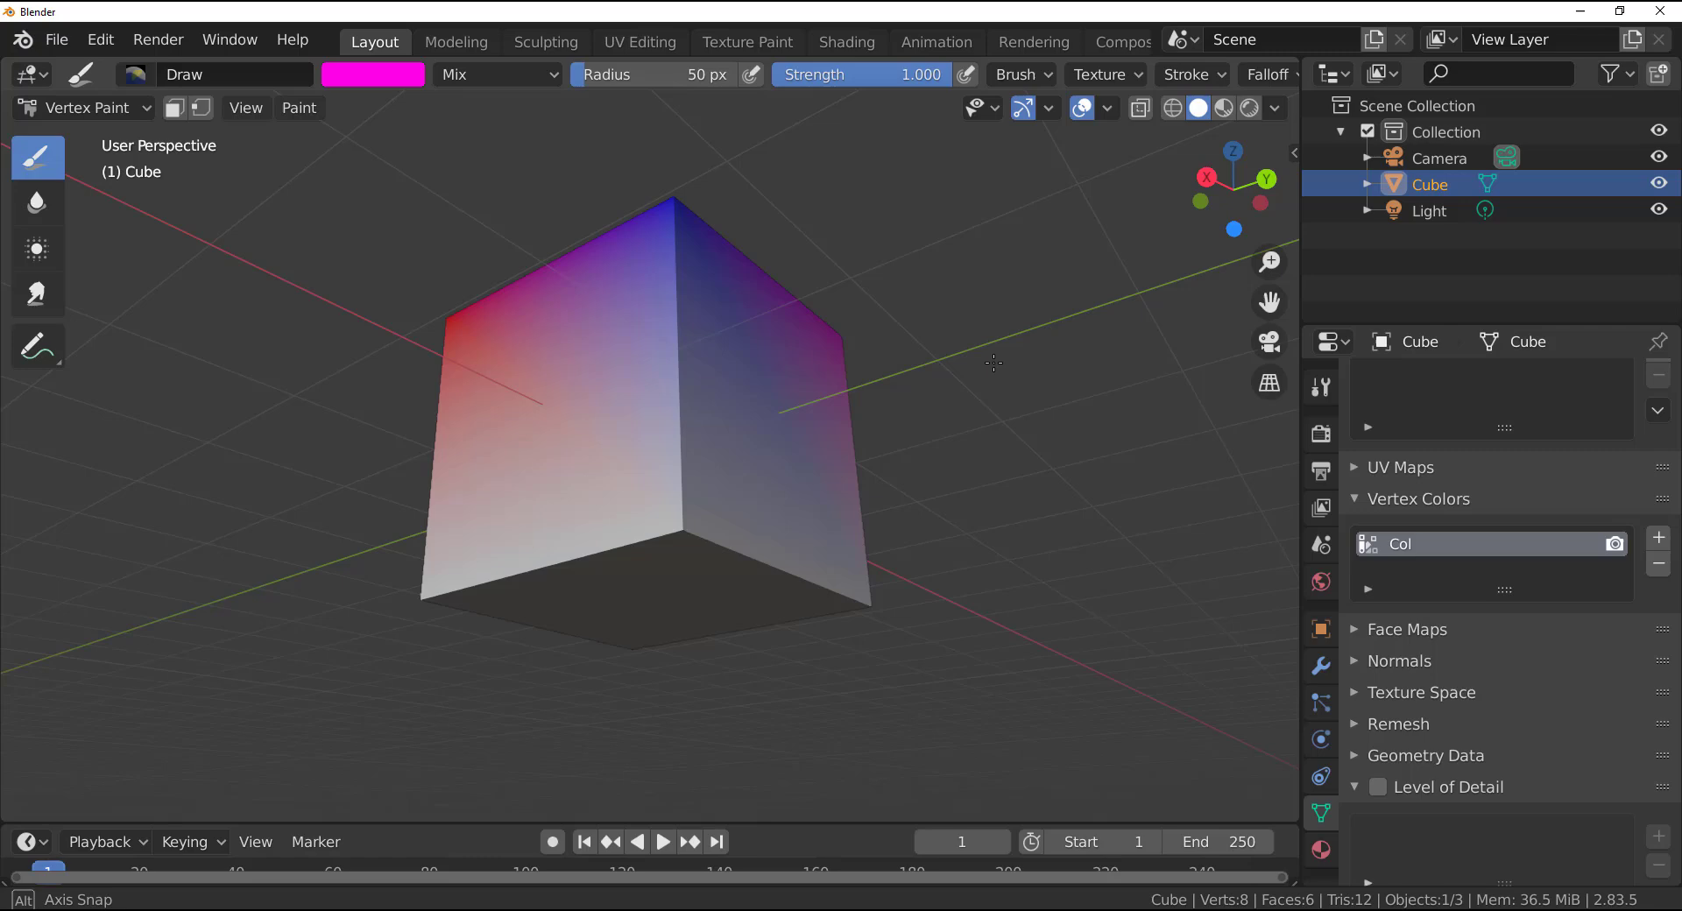
left_click(373, 75)
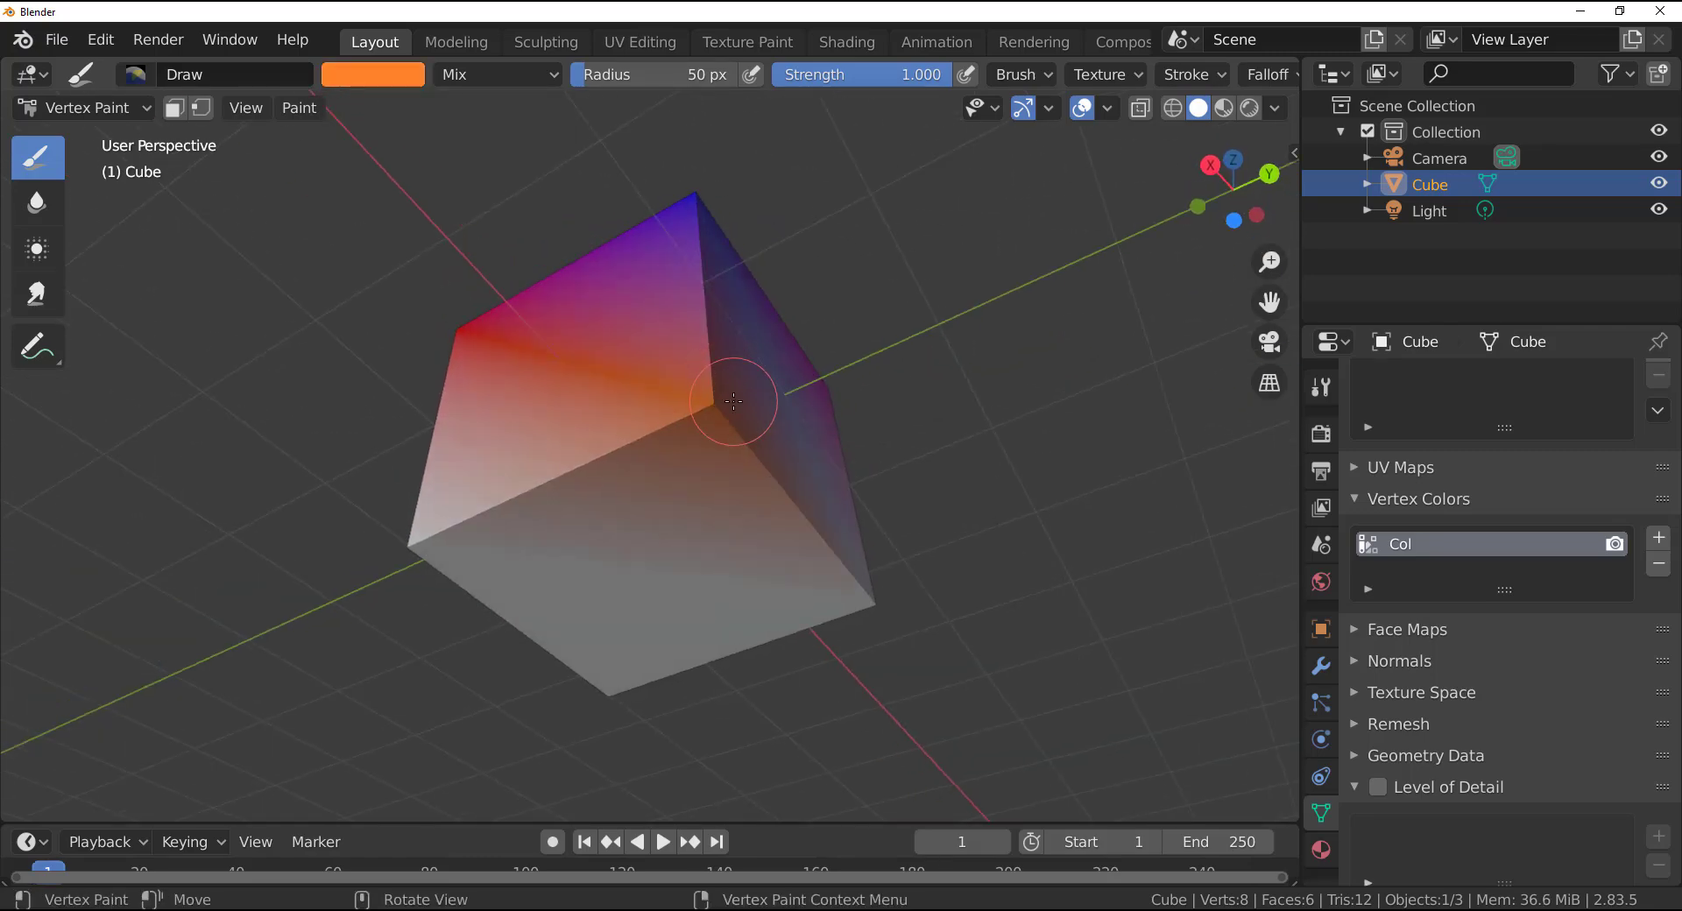
left_click(373, 74)
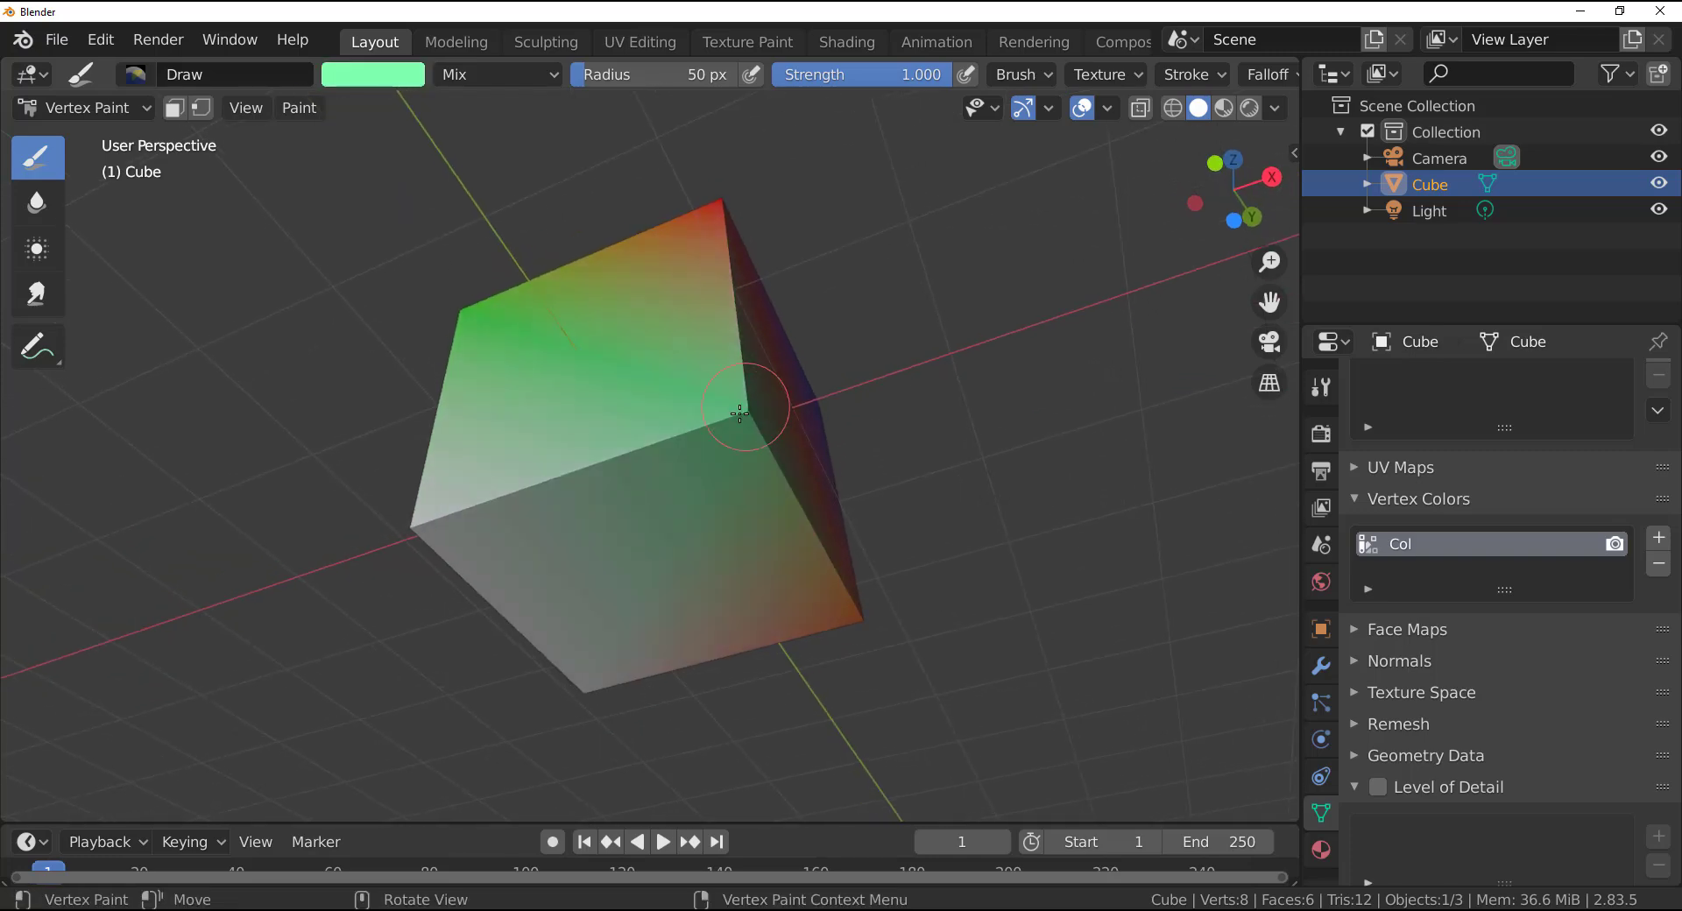
left_click(373, 76)
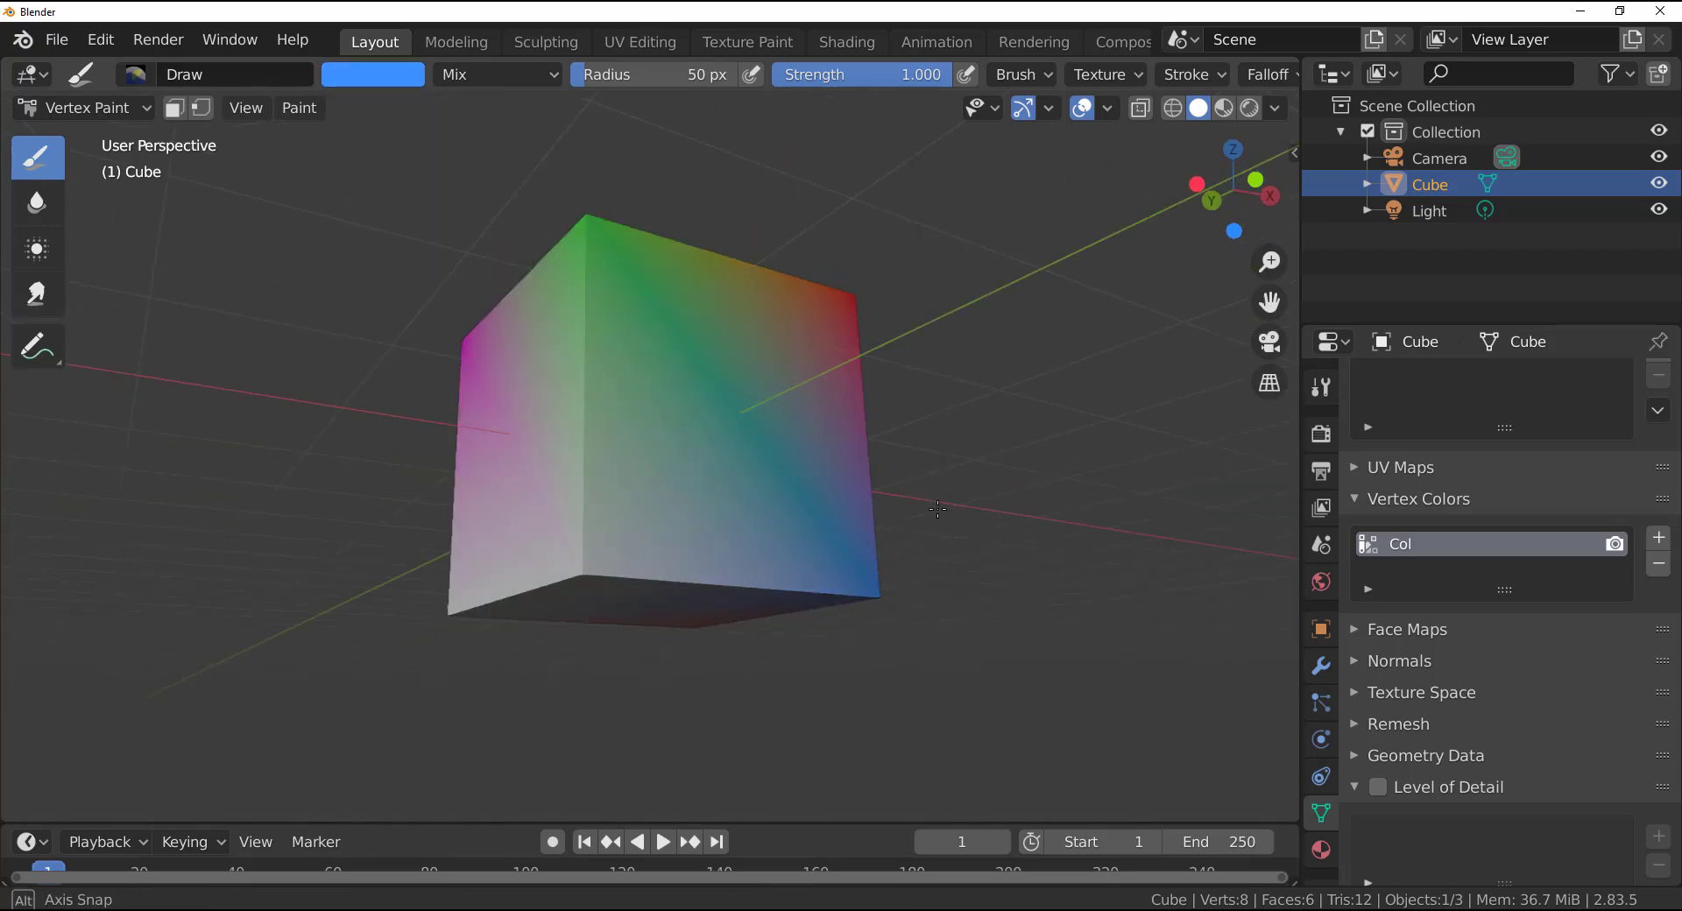
left_click(373, 74)
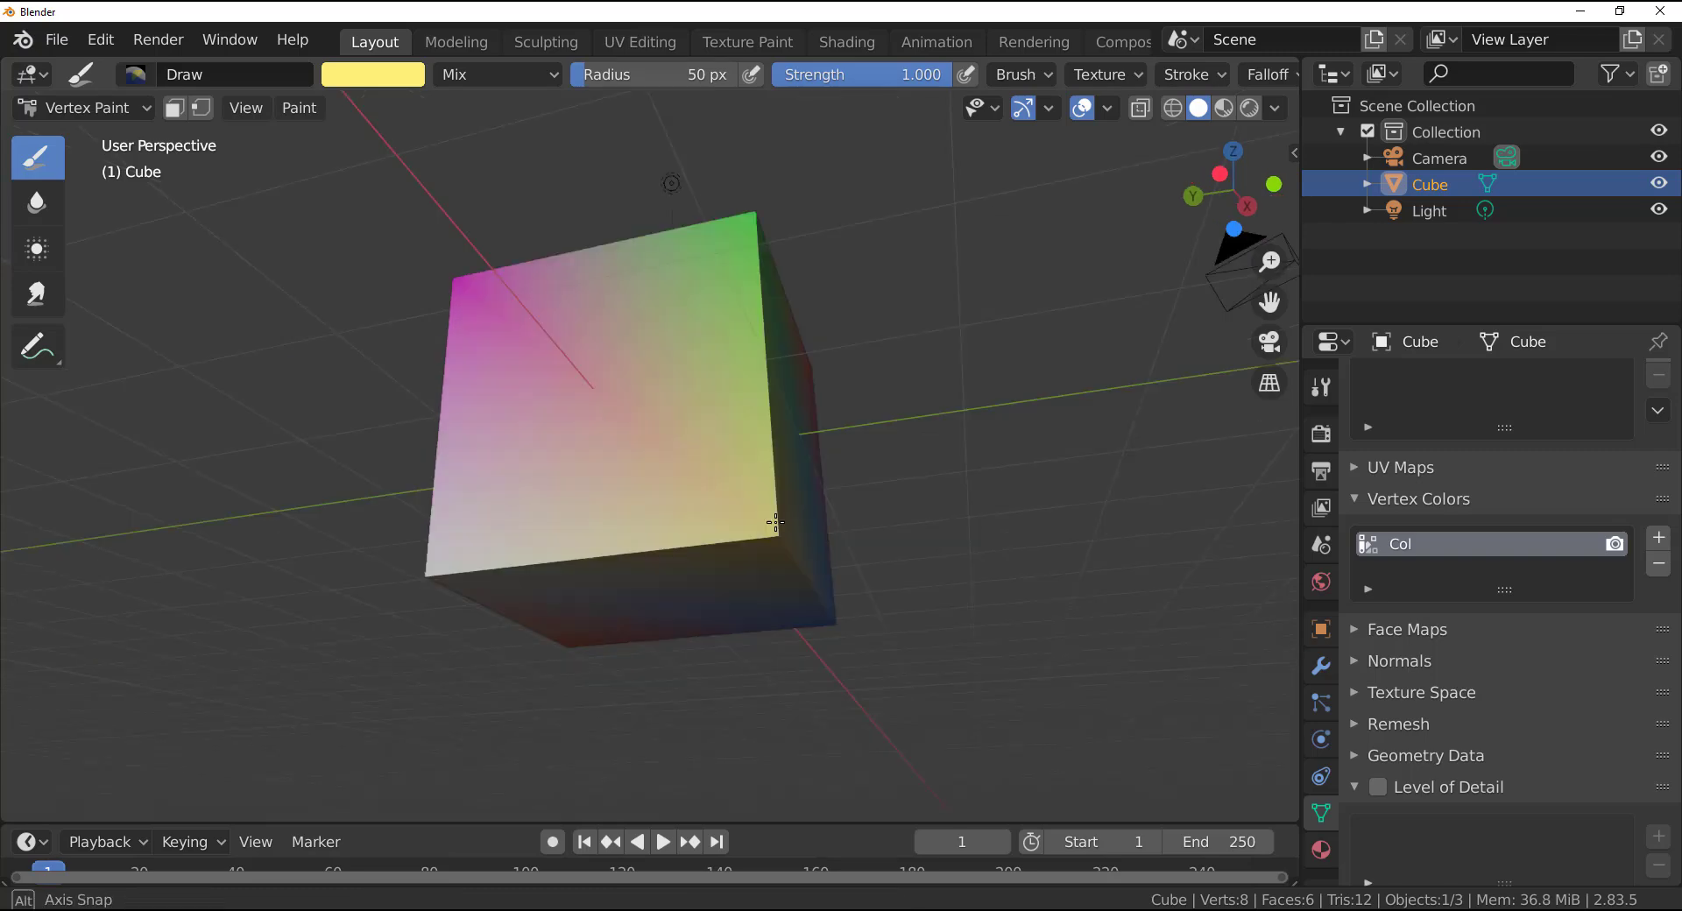
left_click(372, 74)
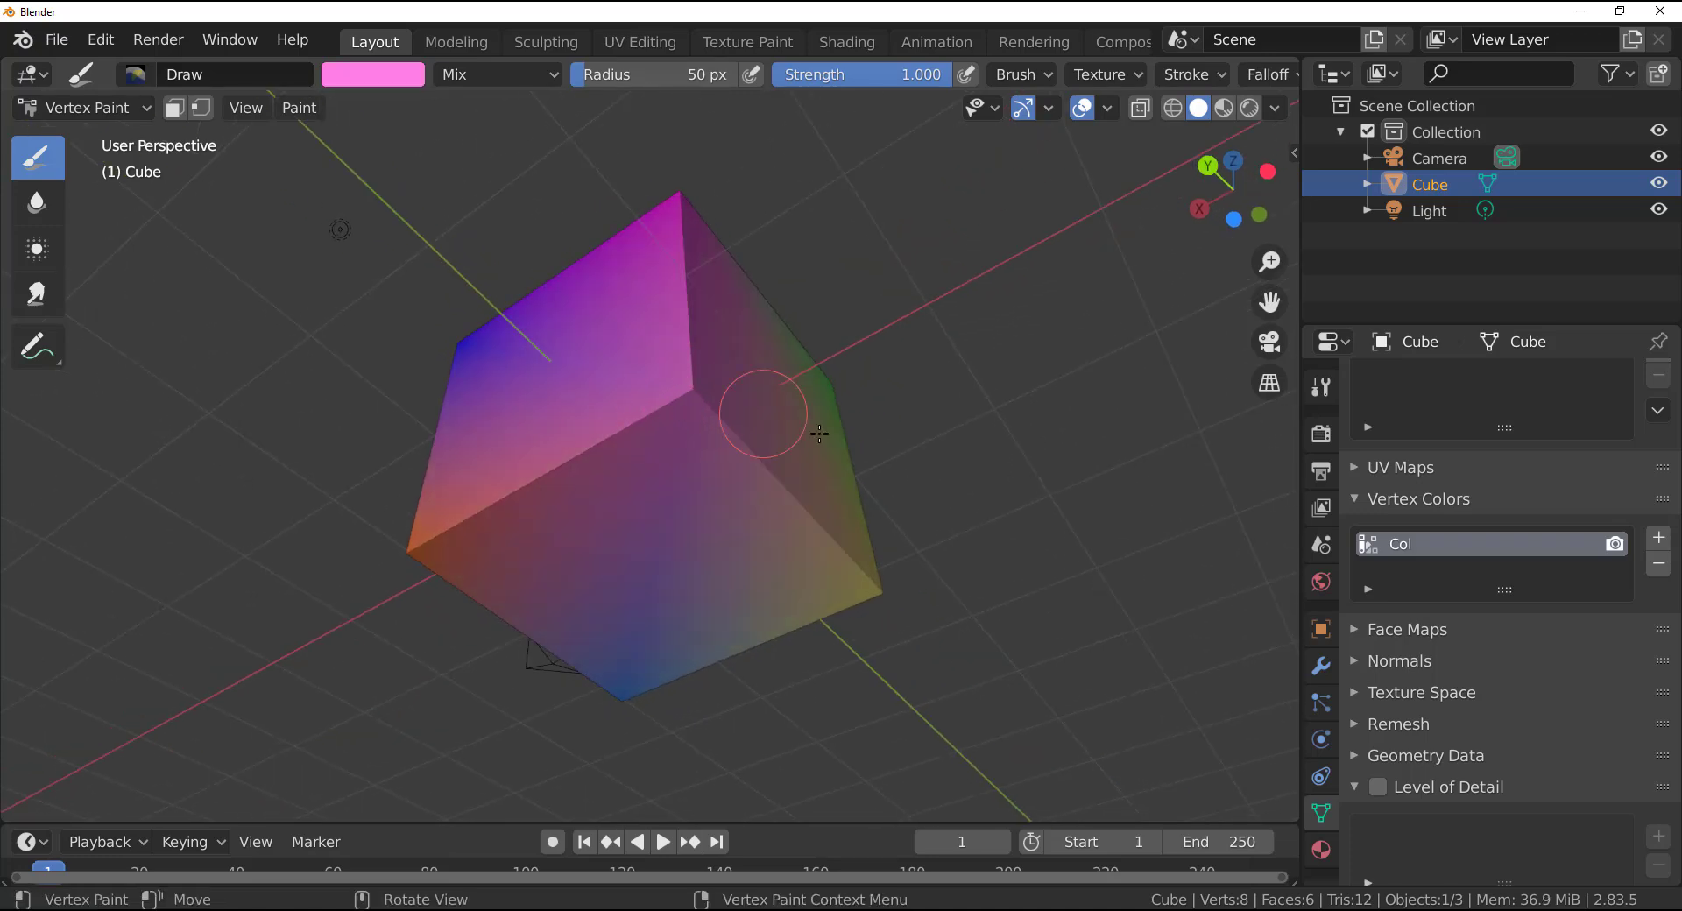
left_click_drag(761, 419, 644, 430)
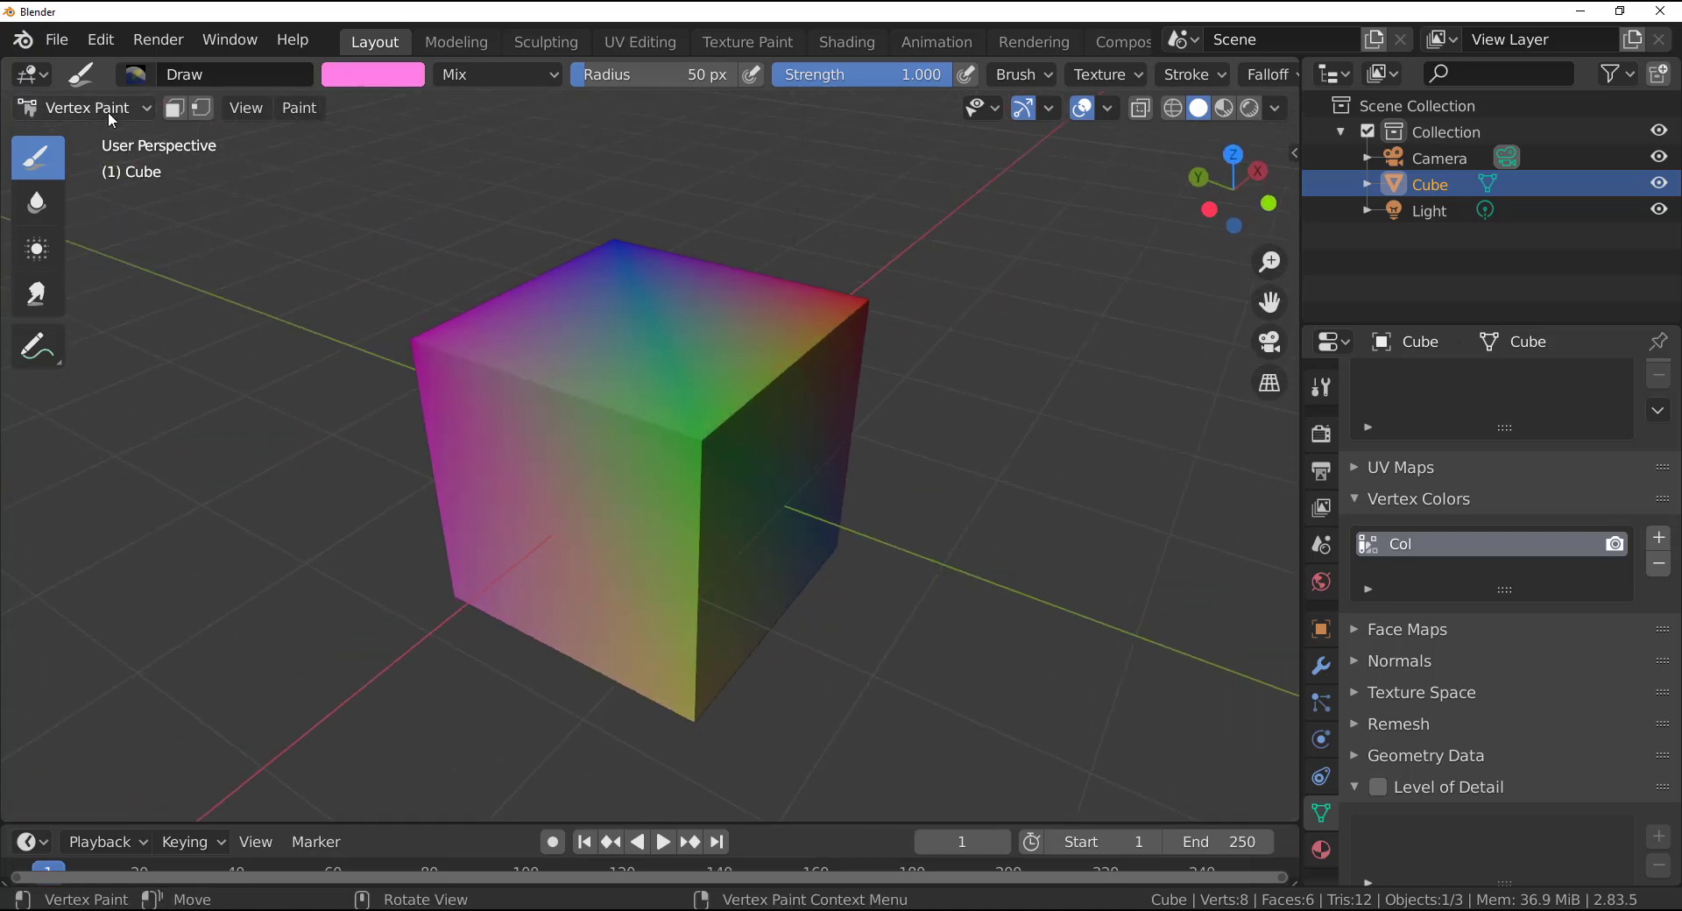
- Return to Object Mode with the cube smoothed into a sphere and preview rendered shading
left_click(85, 107)
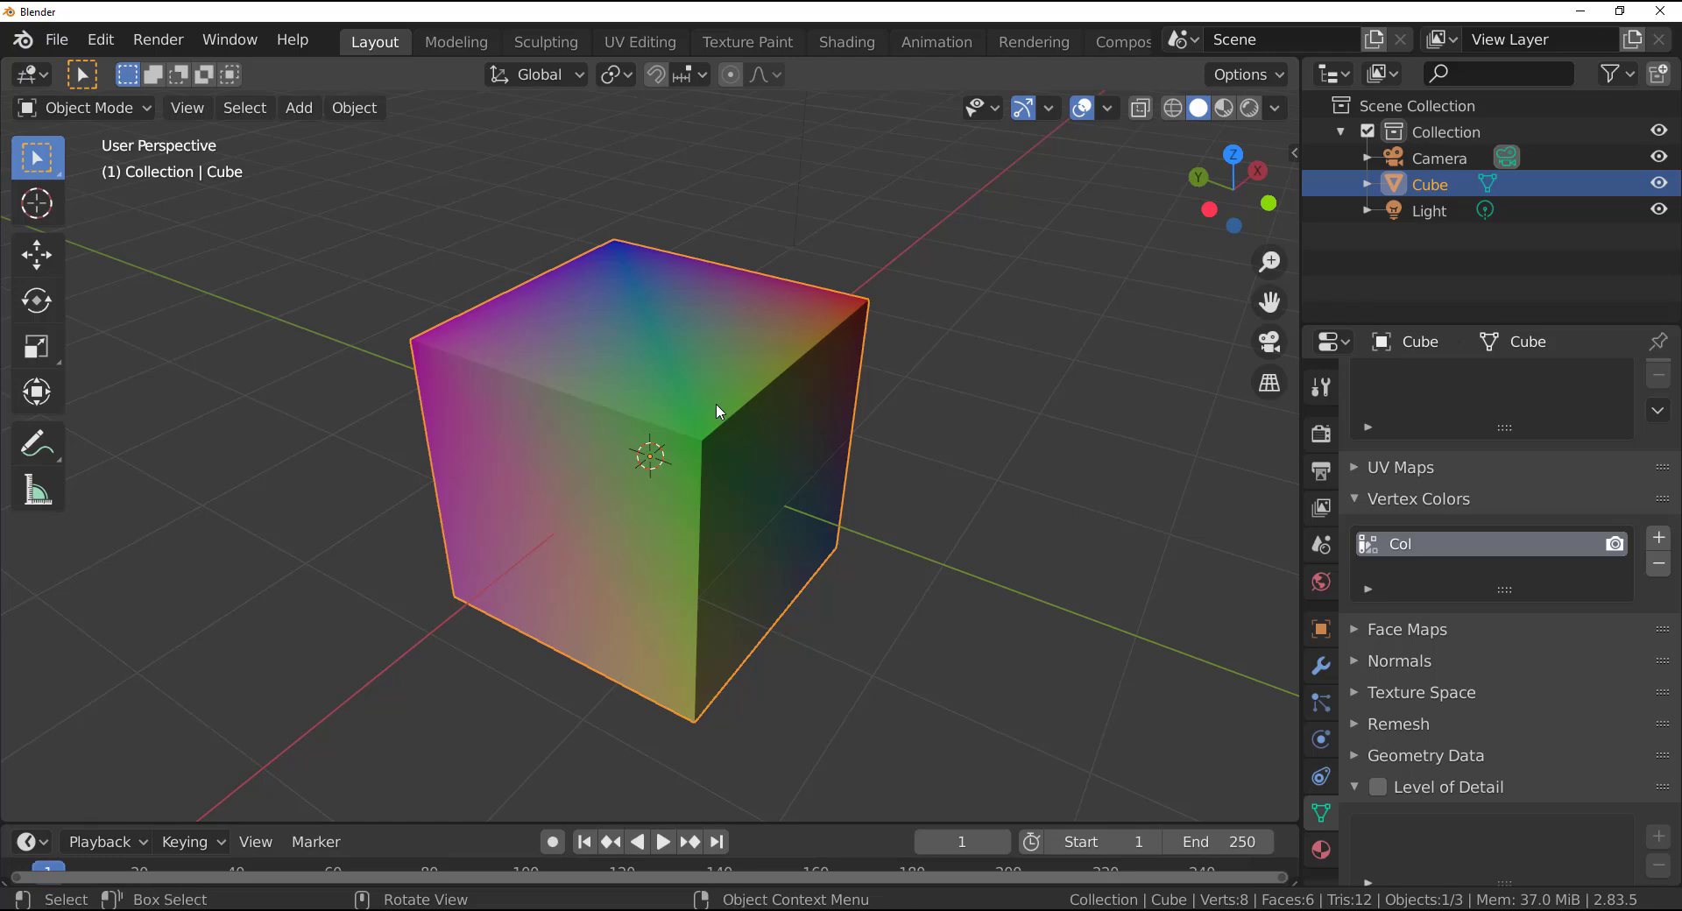
mouse_move(733, 525)
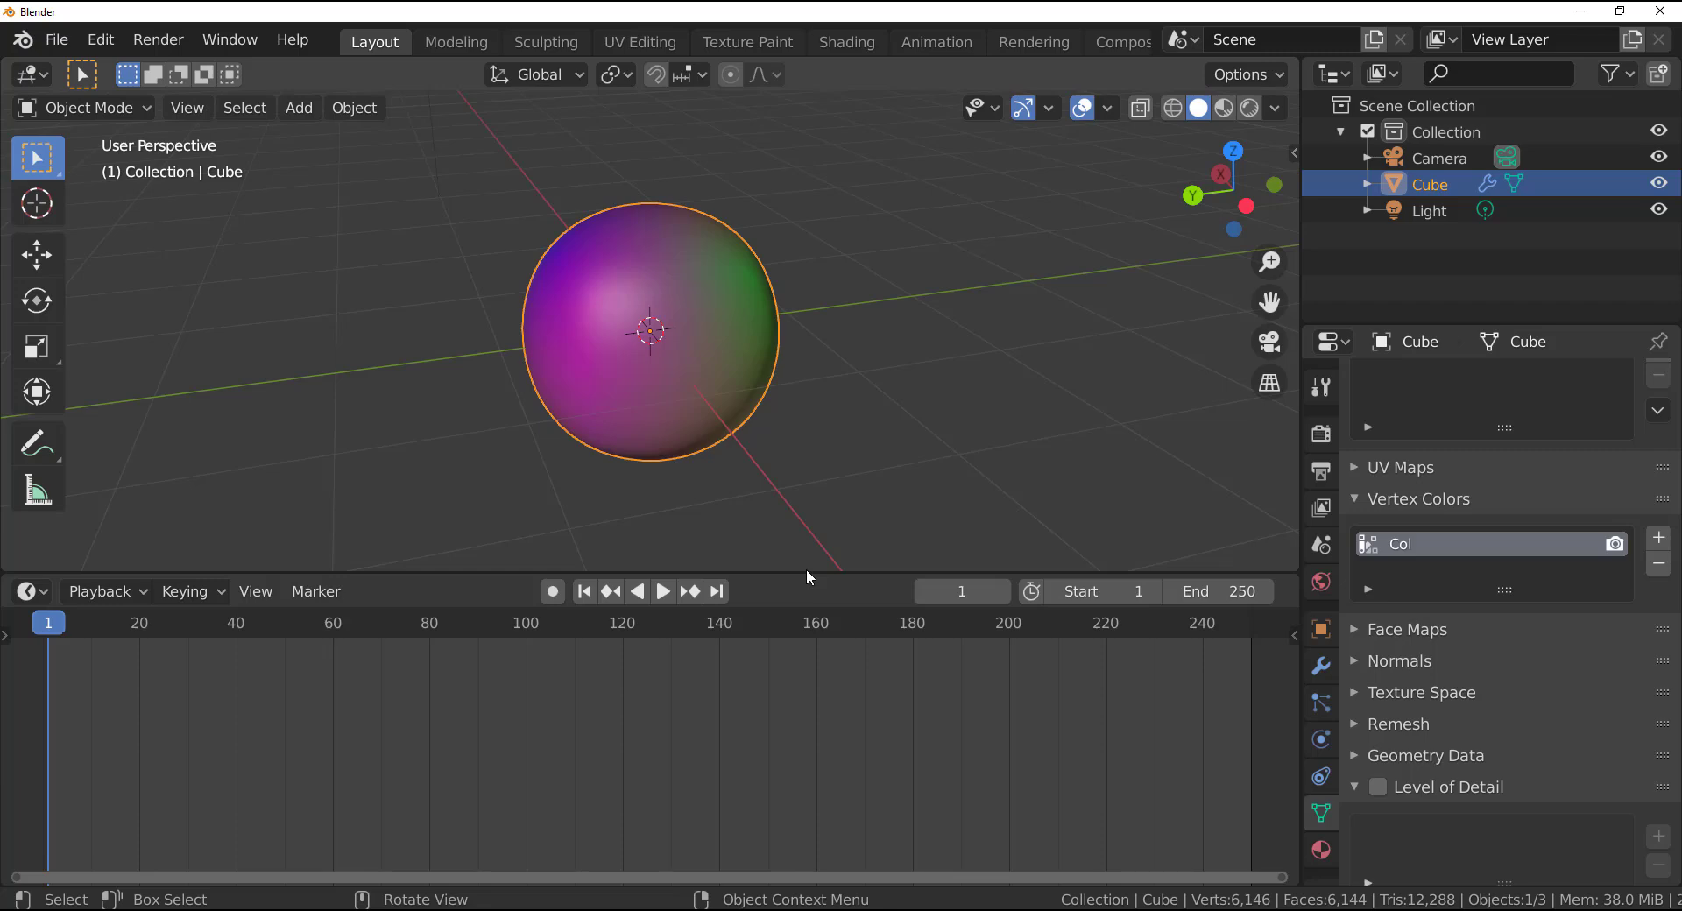
left_click(1247, 107)
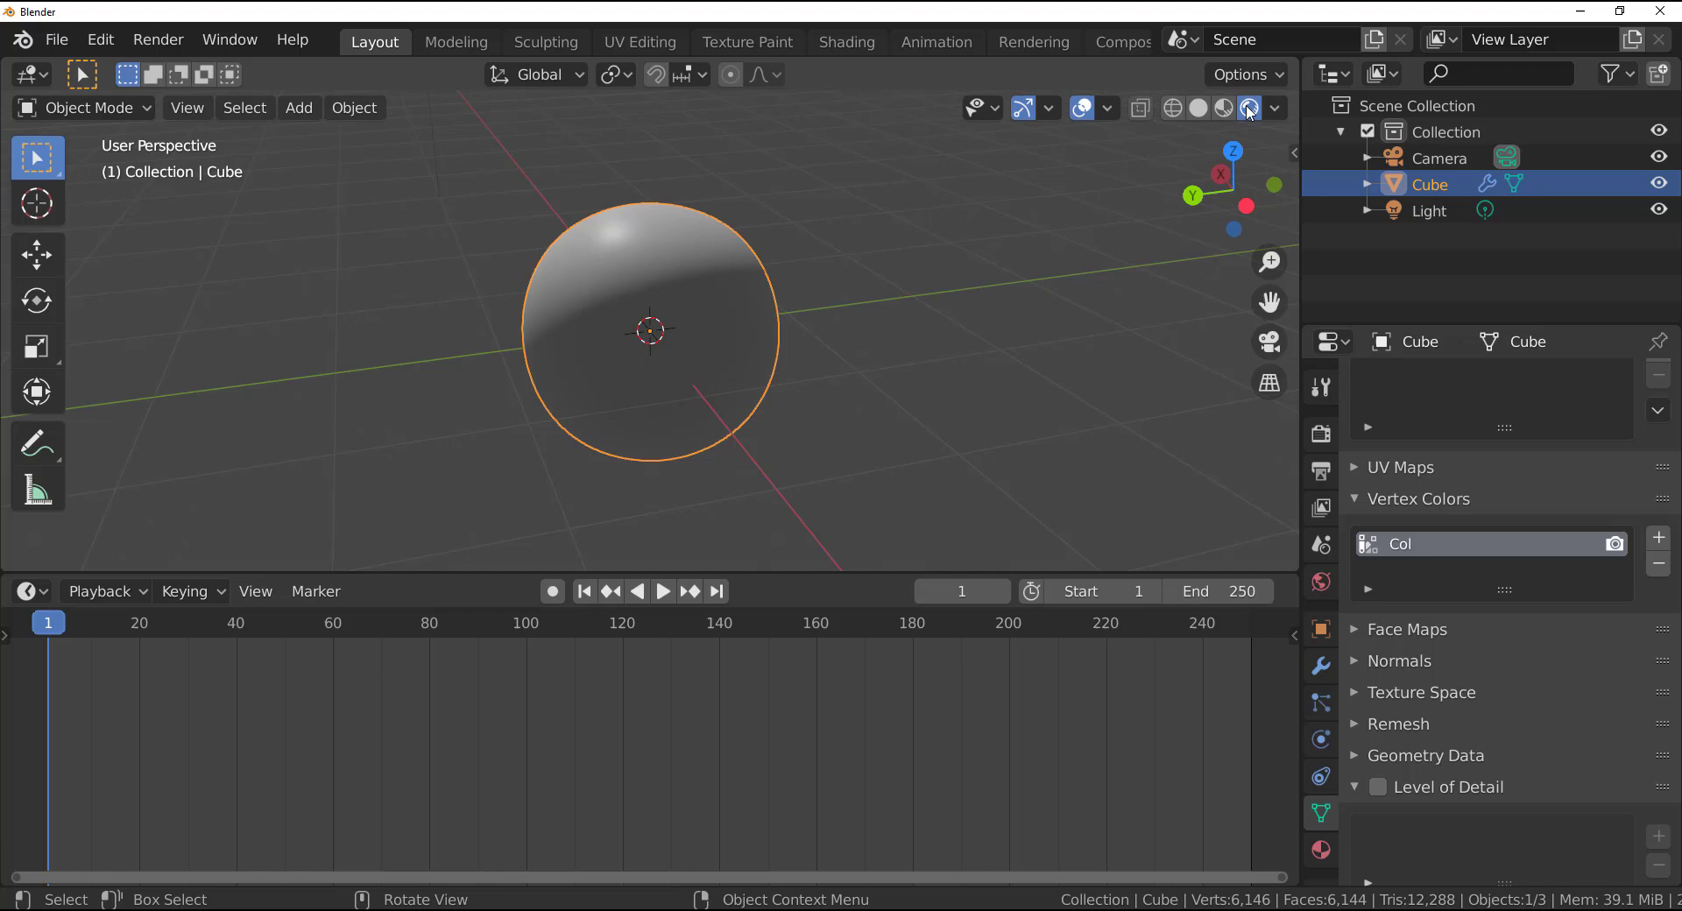
left_click(1320, 435)
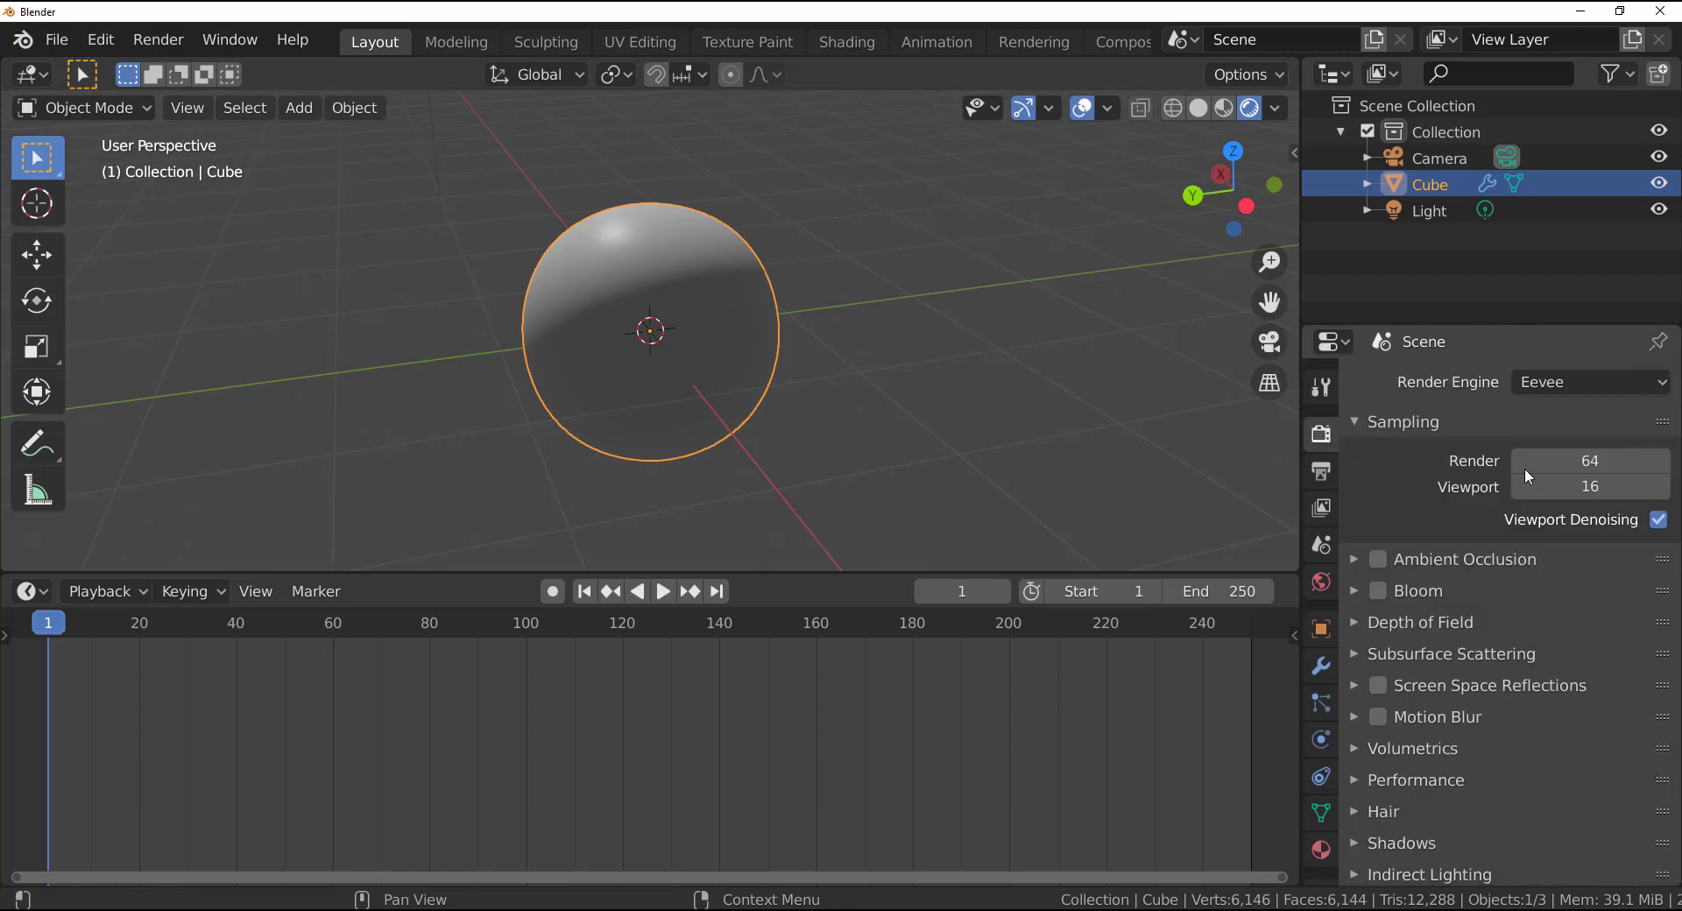
- Set the render engine to Cycles with GPU Compute as the device
left_click(1591, 381)
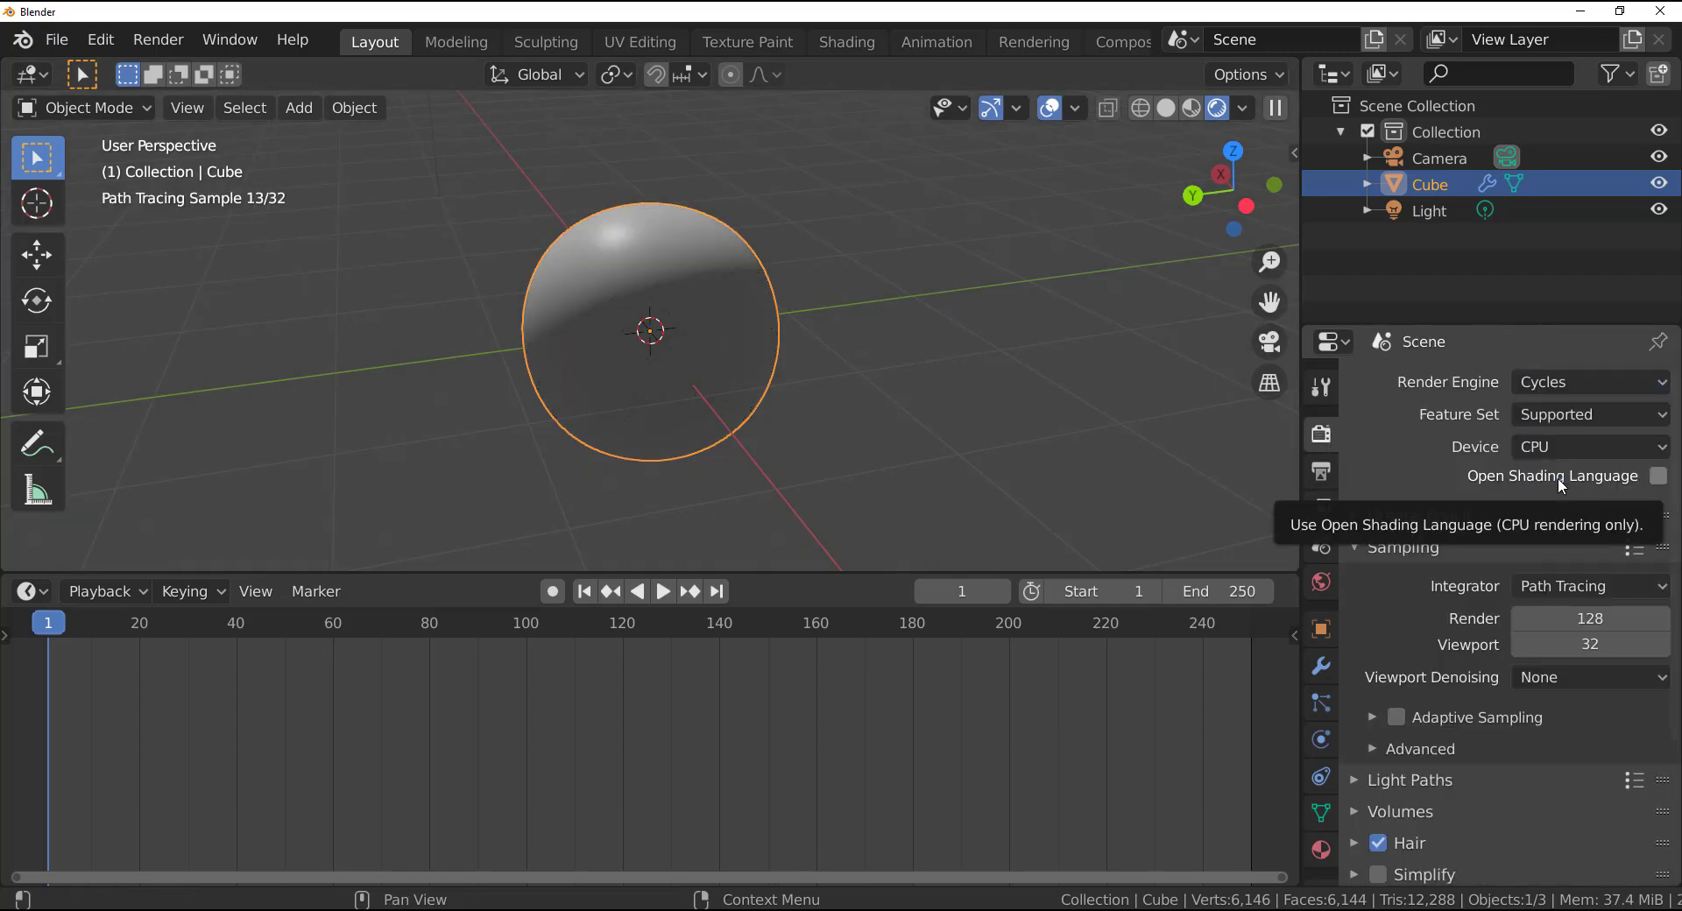
left_click(1588, 446)
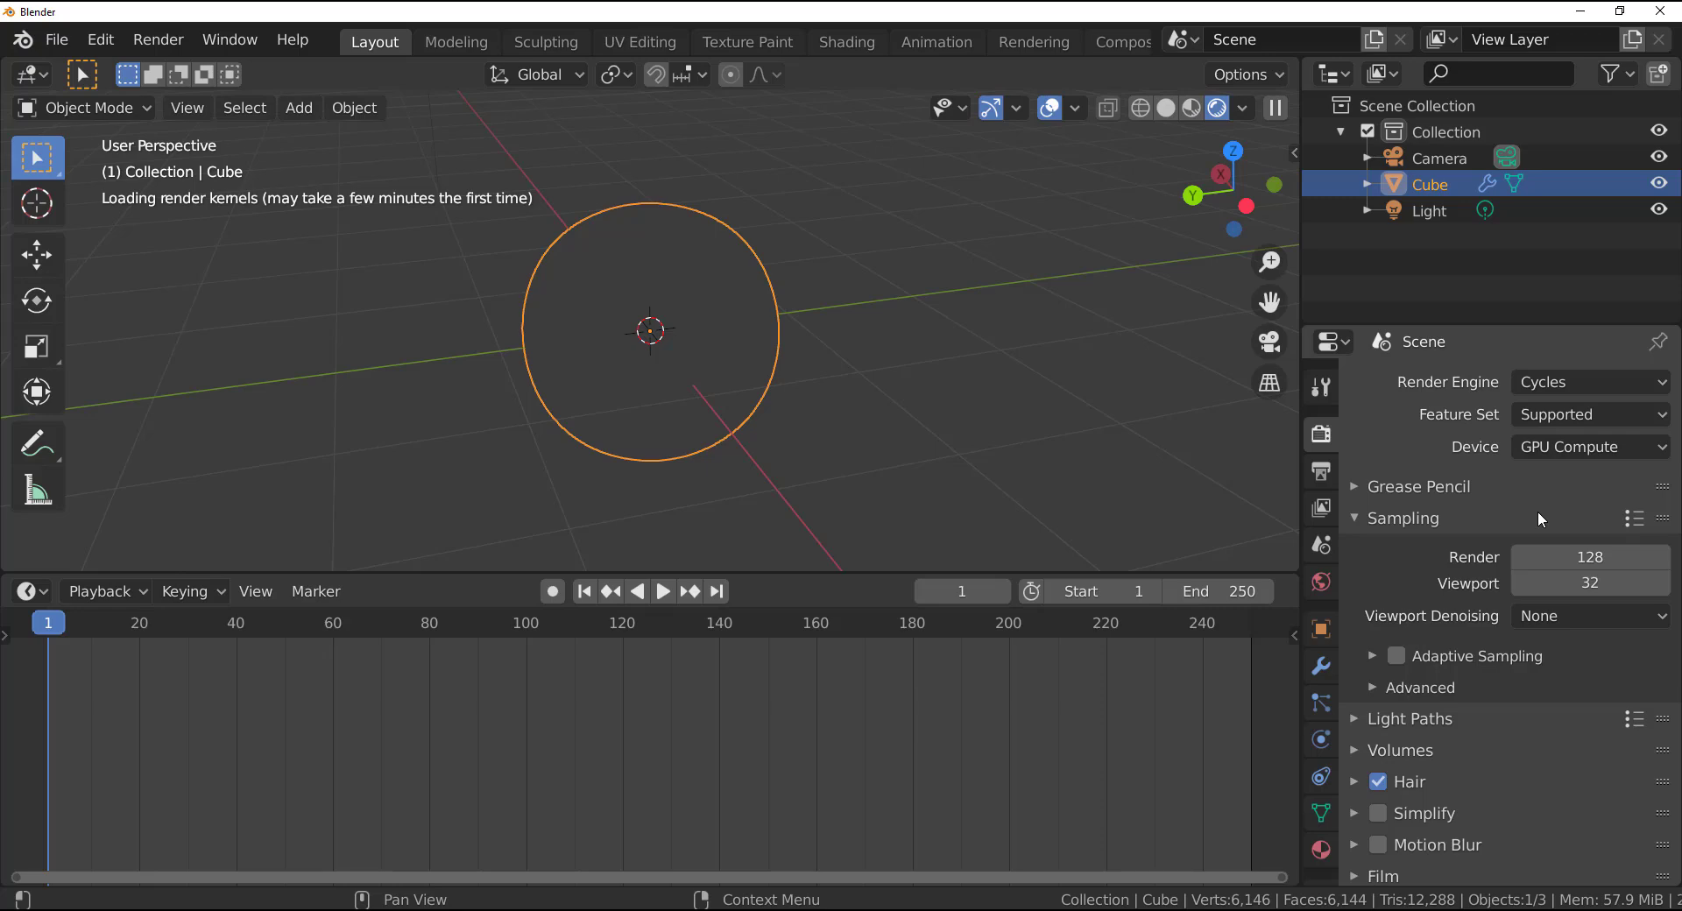
- Turn the bottom area into the Shader Editor and add a Vertex Color node feeding Base Color
left_click(30, 591)
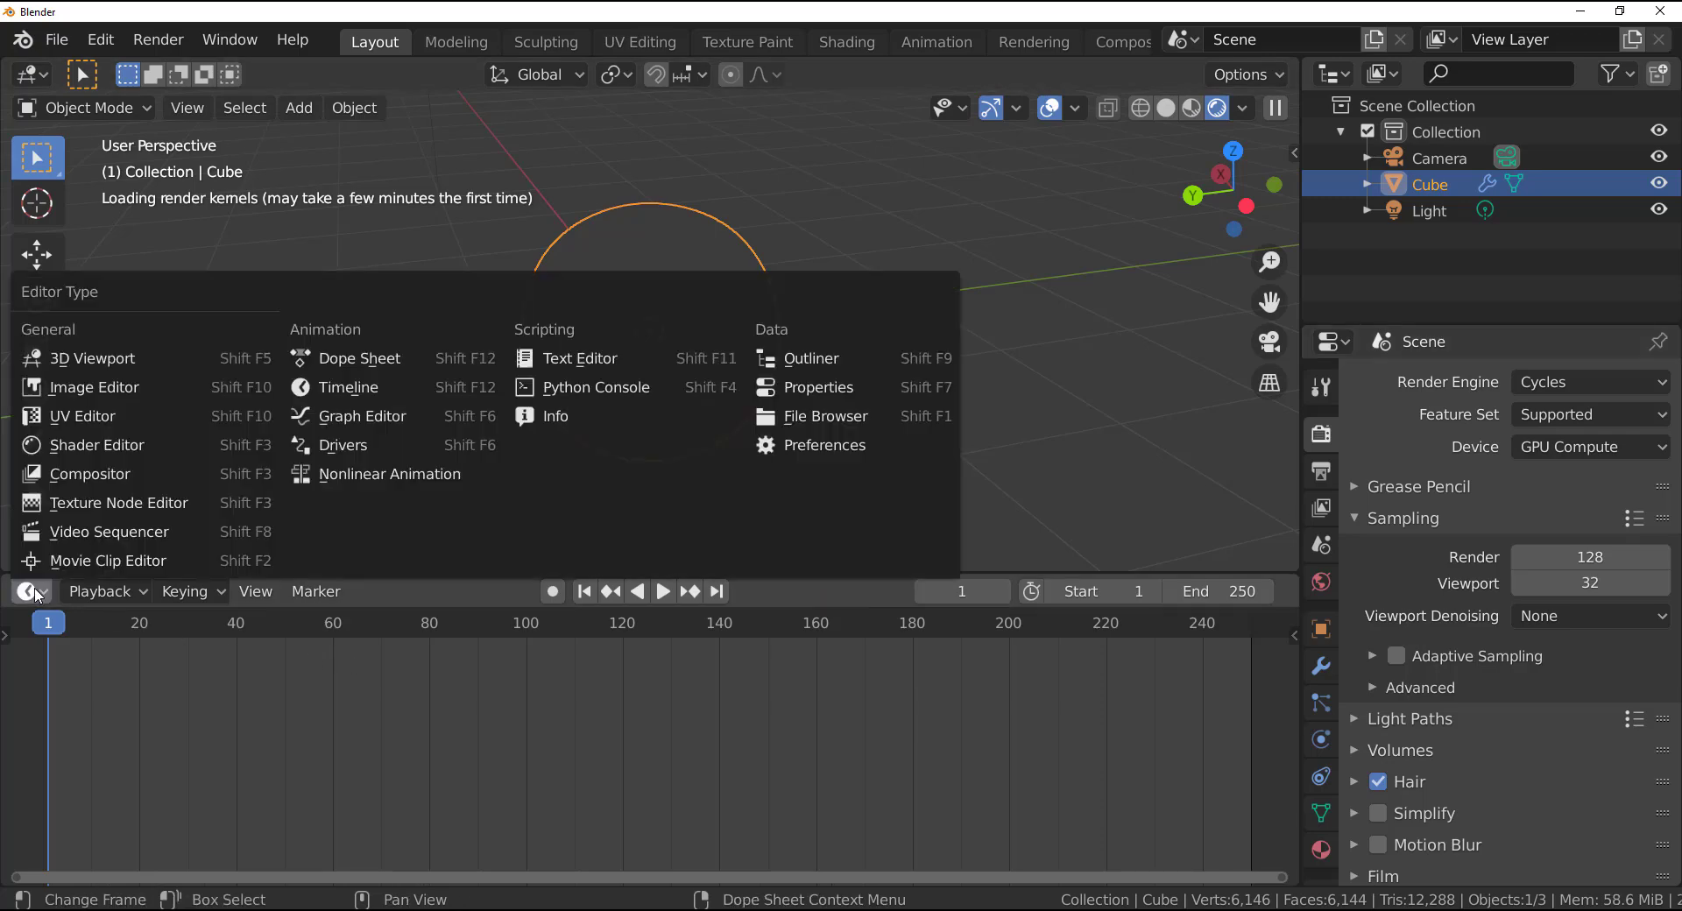
mouse_move(97, 444)
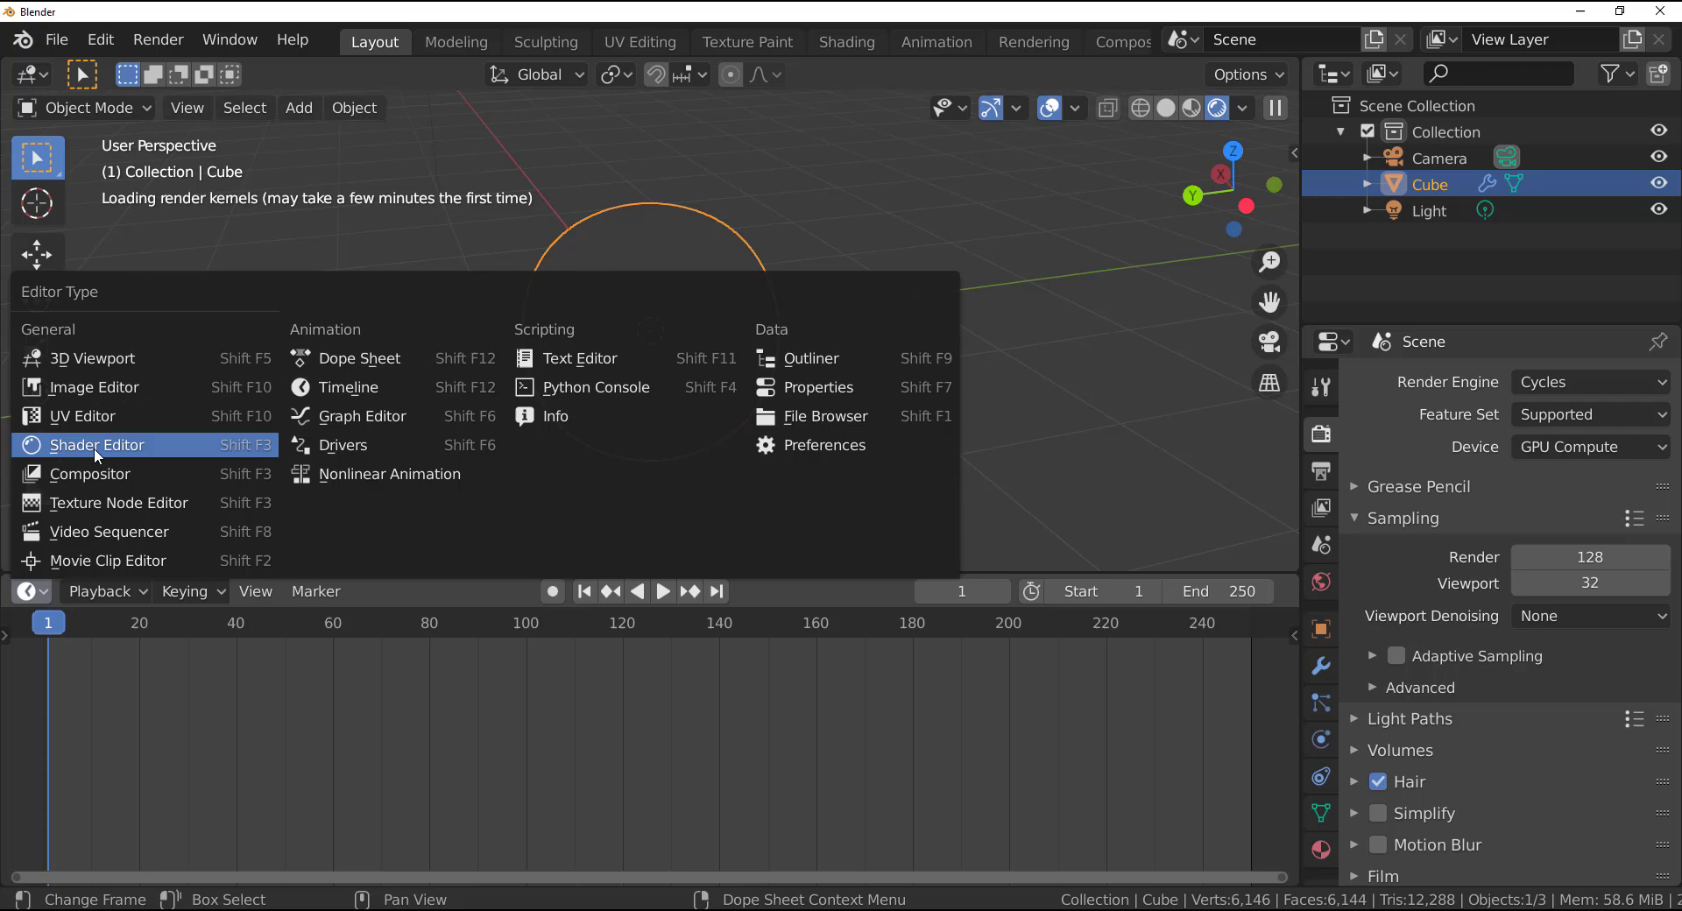
left_click(96, 444)
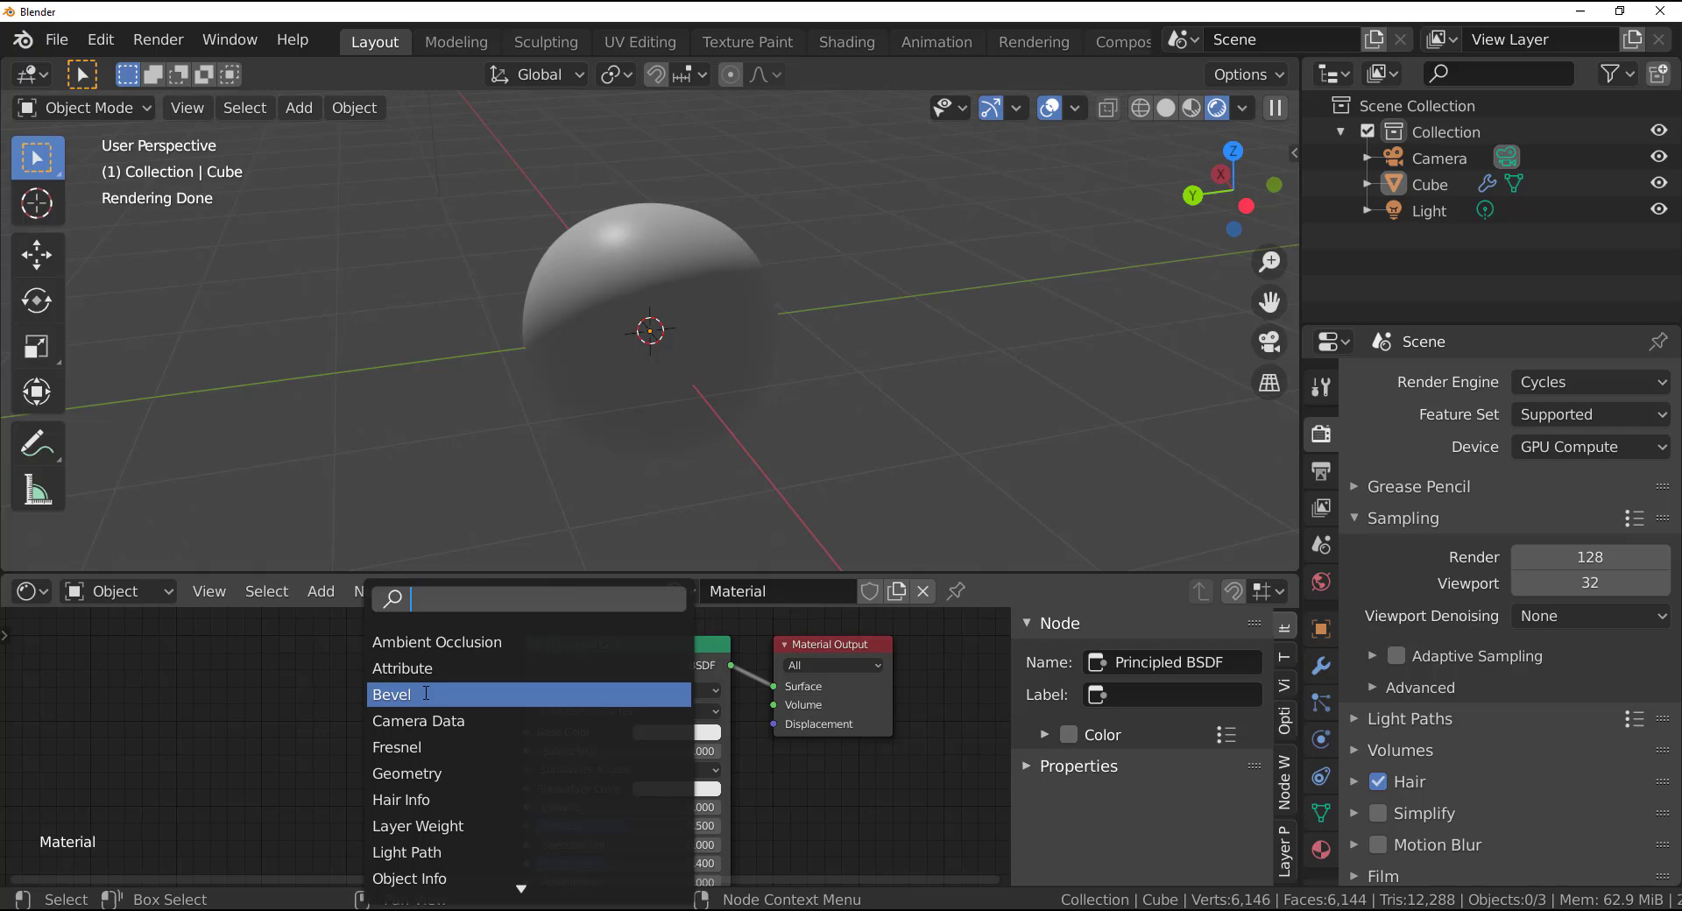
type("vert")
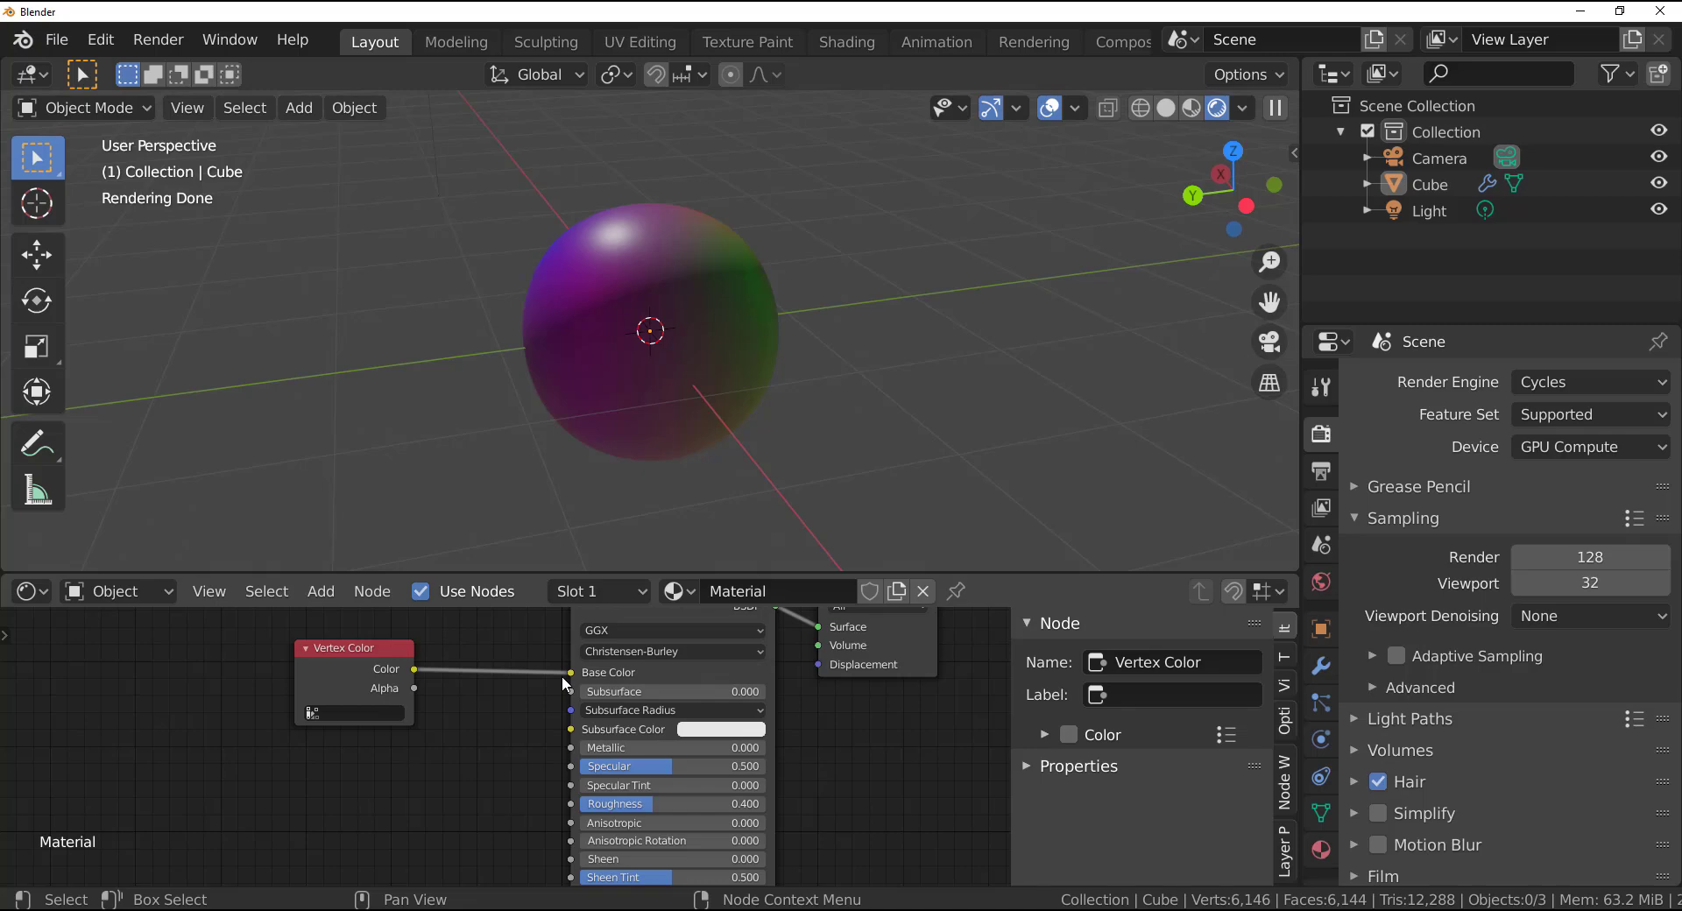
mouse_move(505, 685)
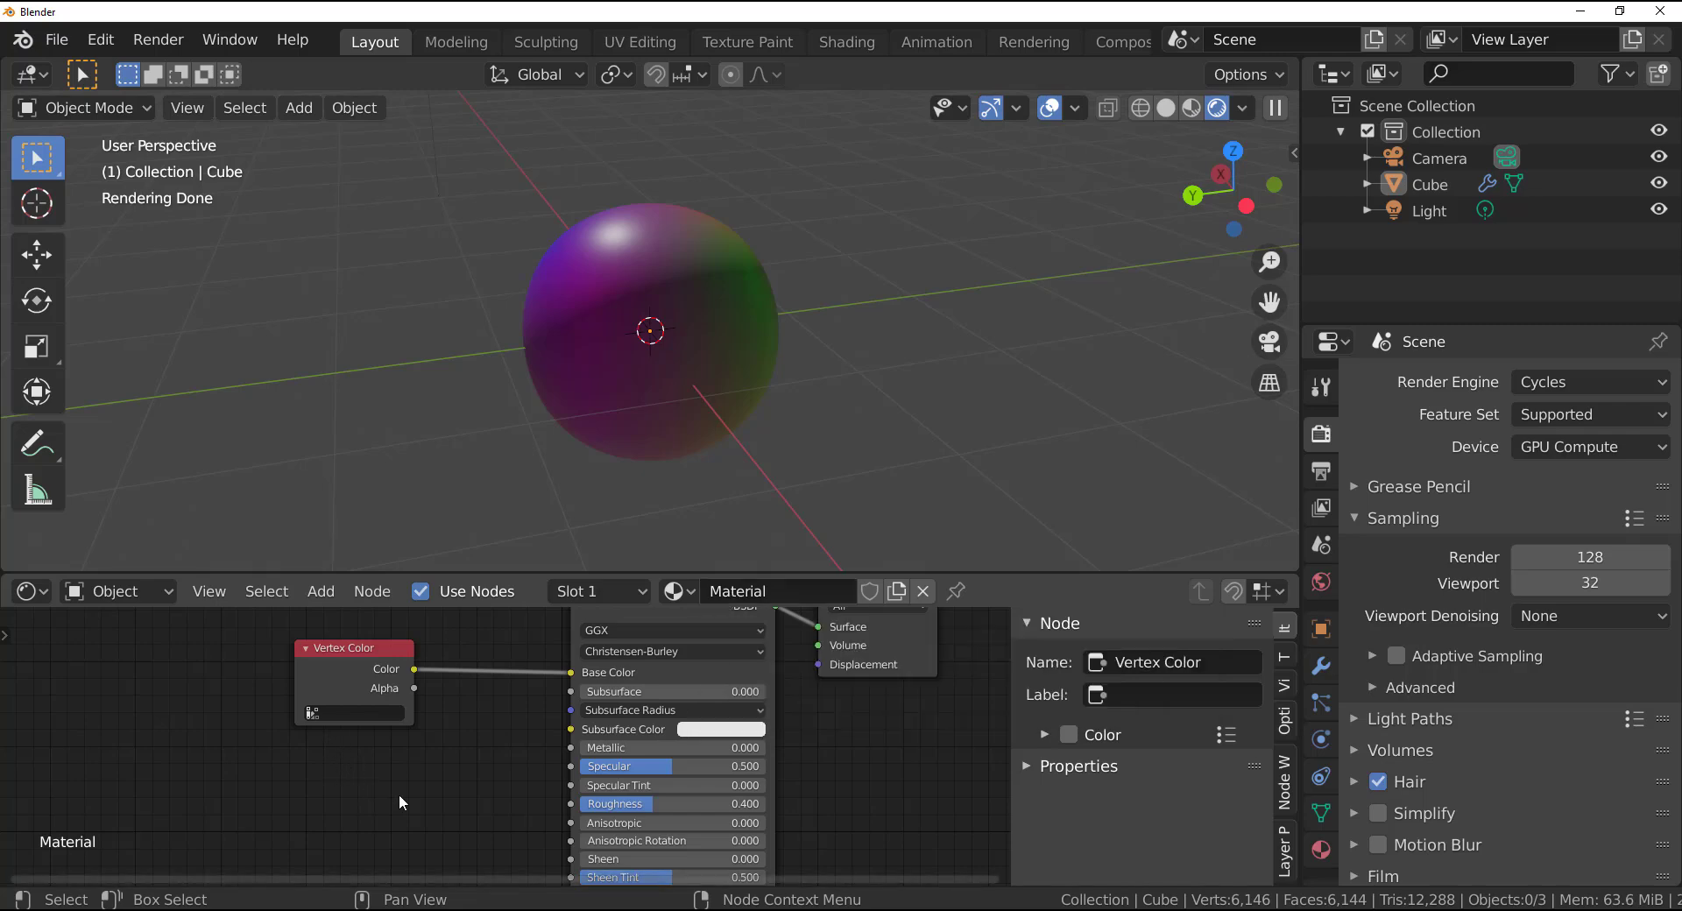
- Add a second vertex colour layer, Col.001, in the sphere's mesh data properties
left_click(1321, 812)
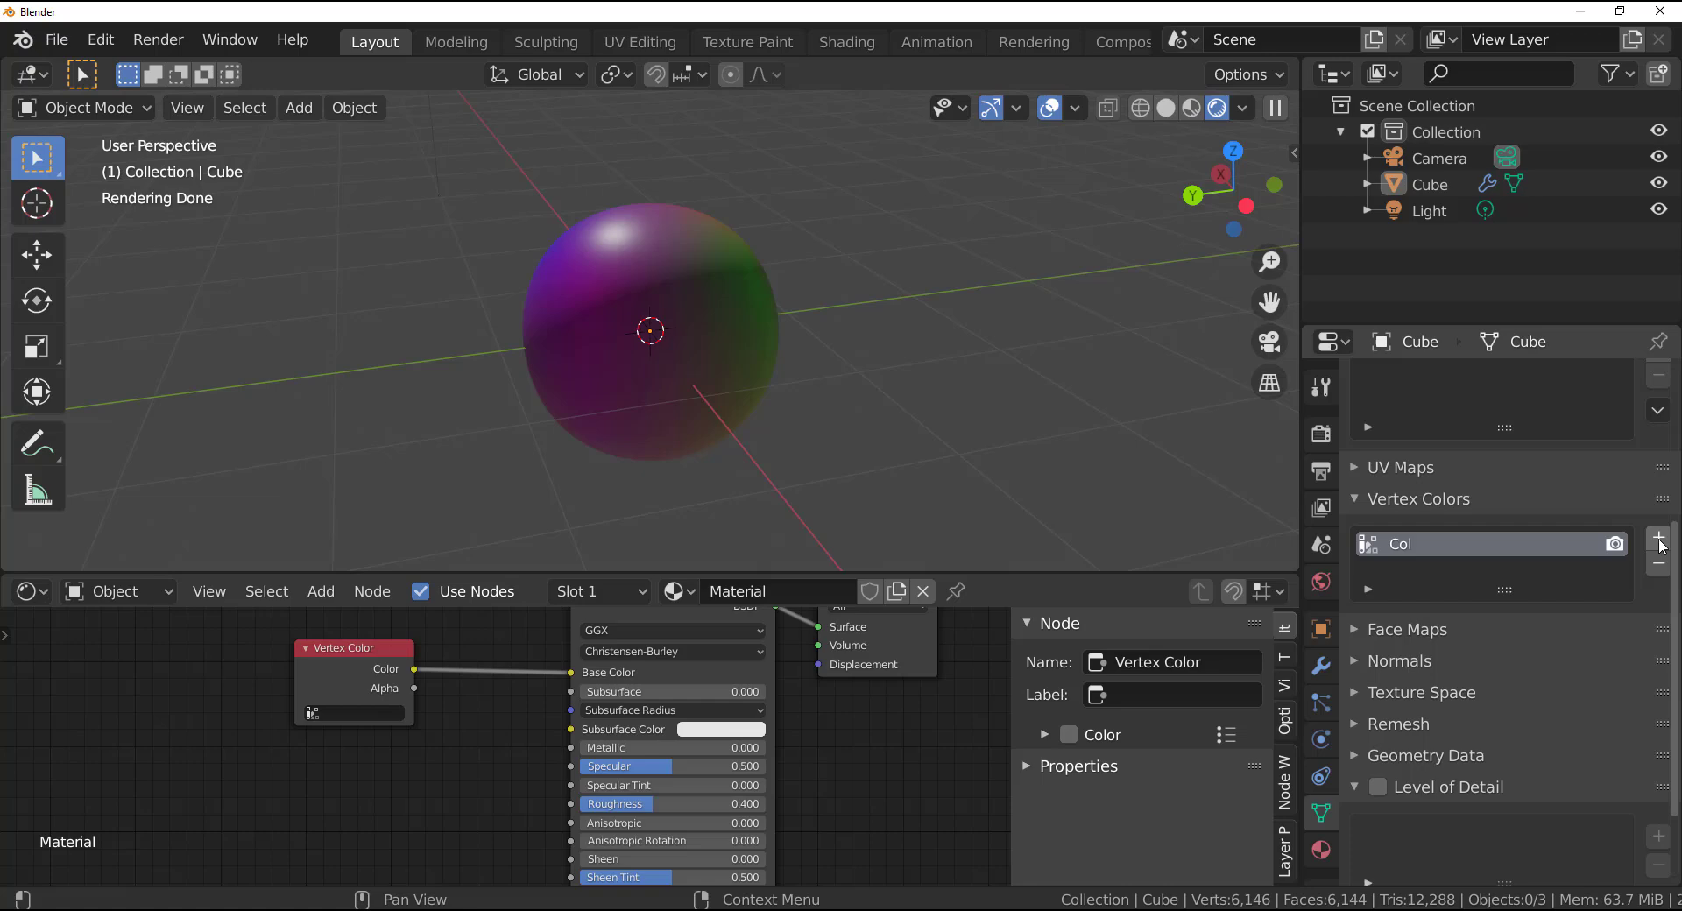
left_click(1657, 536)
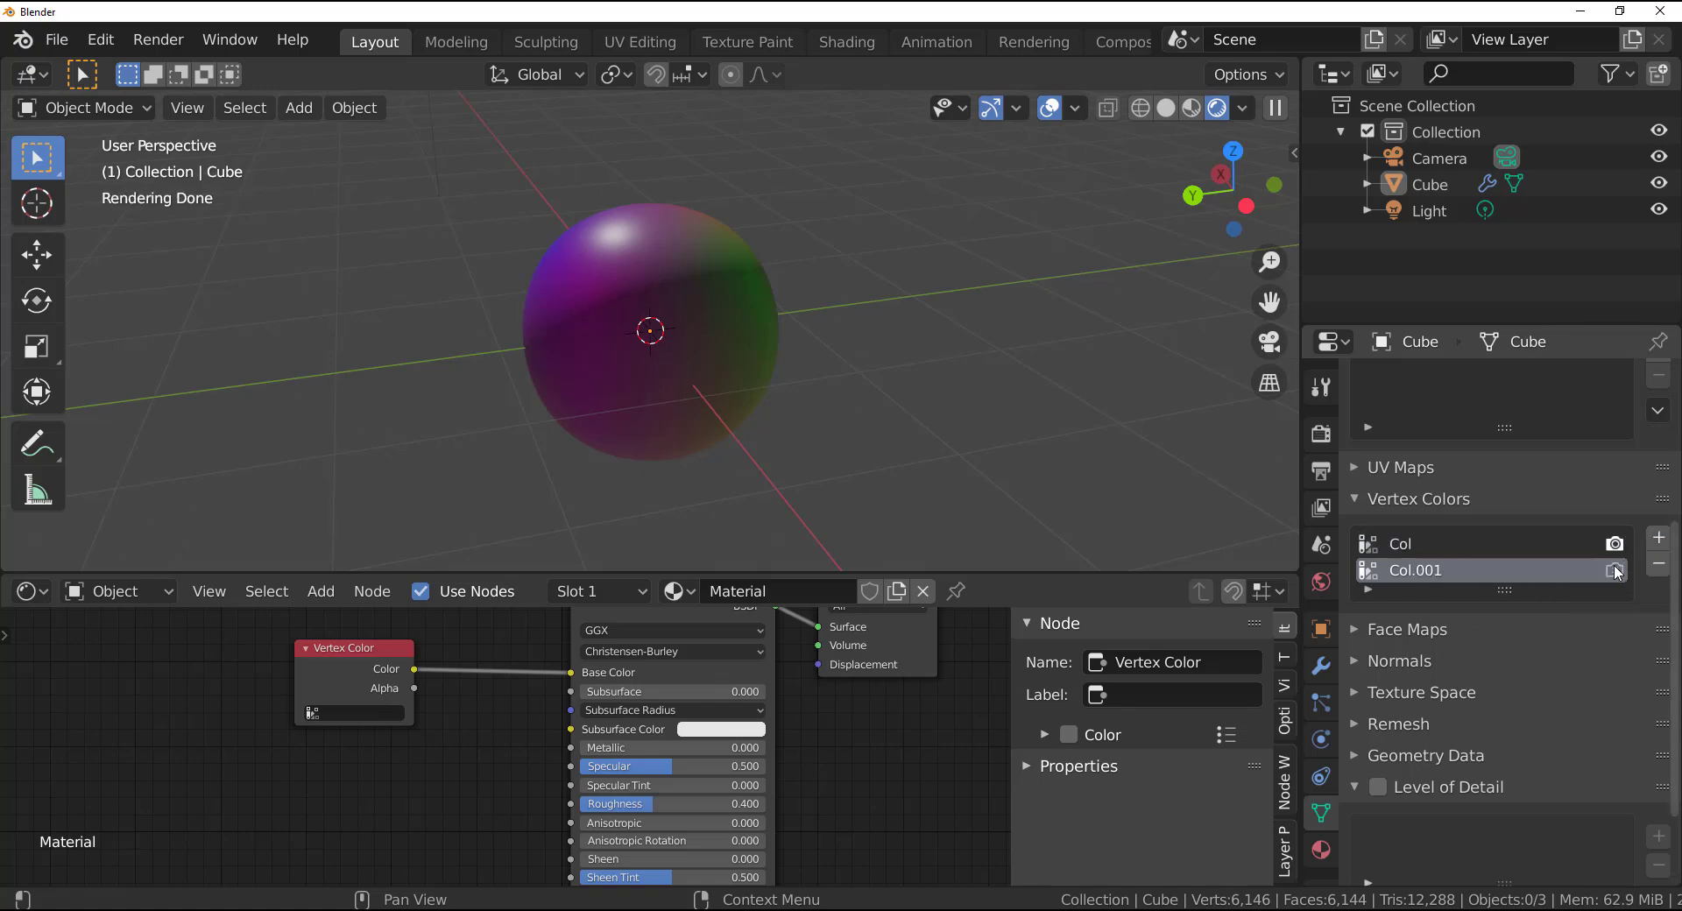
mouse_move(1616, 571)
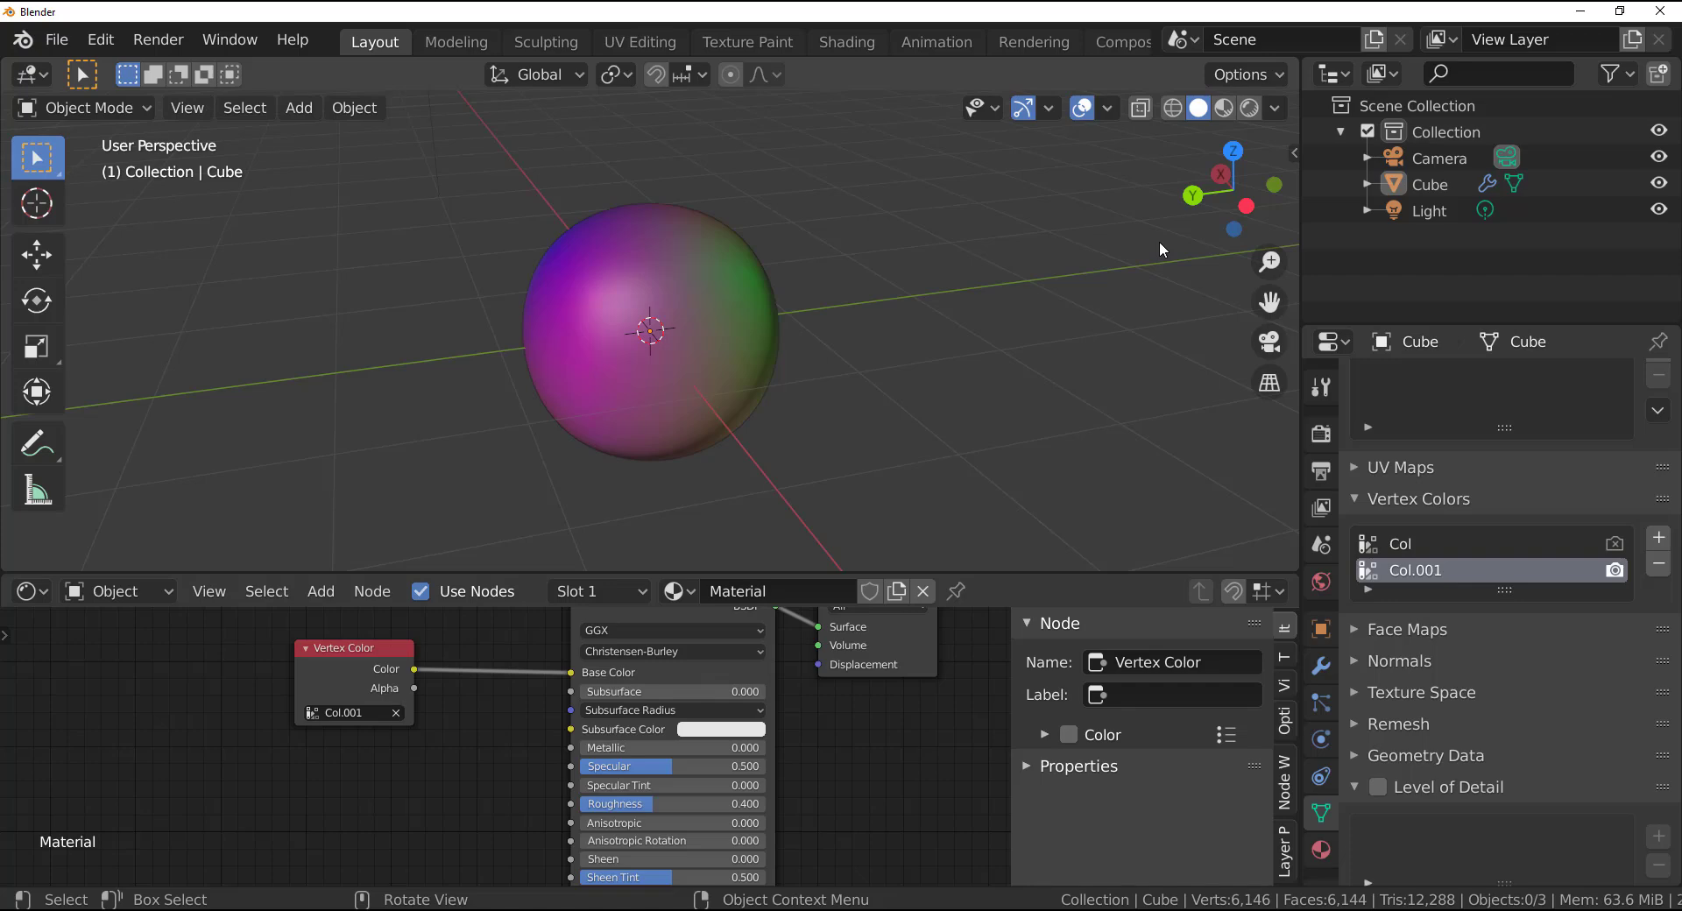
- In Vertex Paint mode, paint the sphere blue with a red underside, then return to Object Mode
left_click(86, 107)
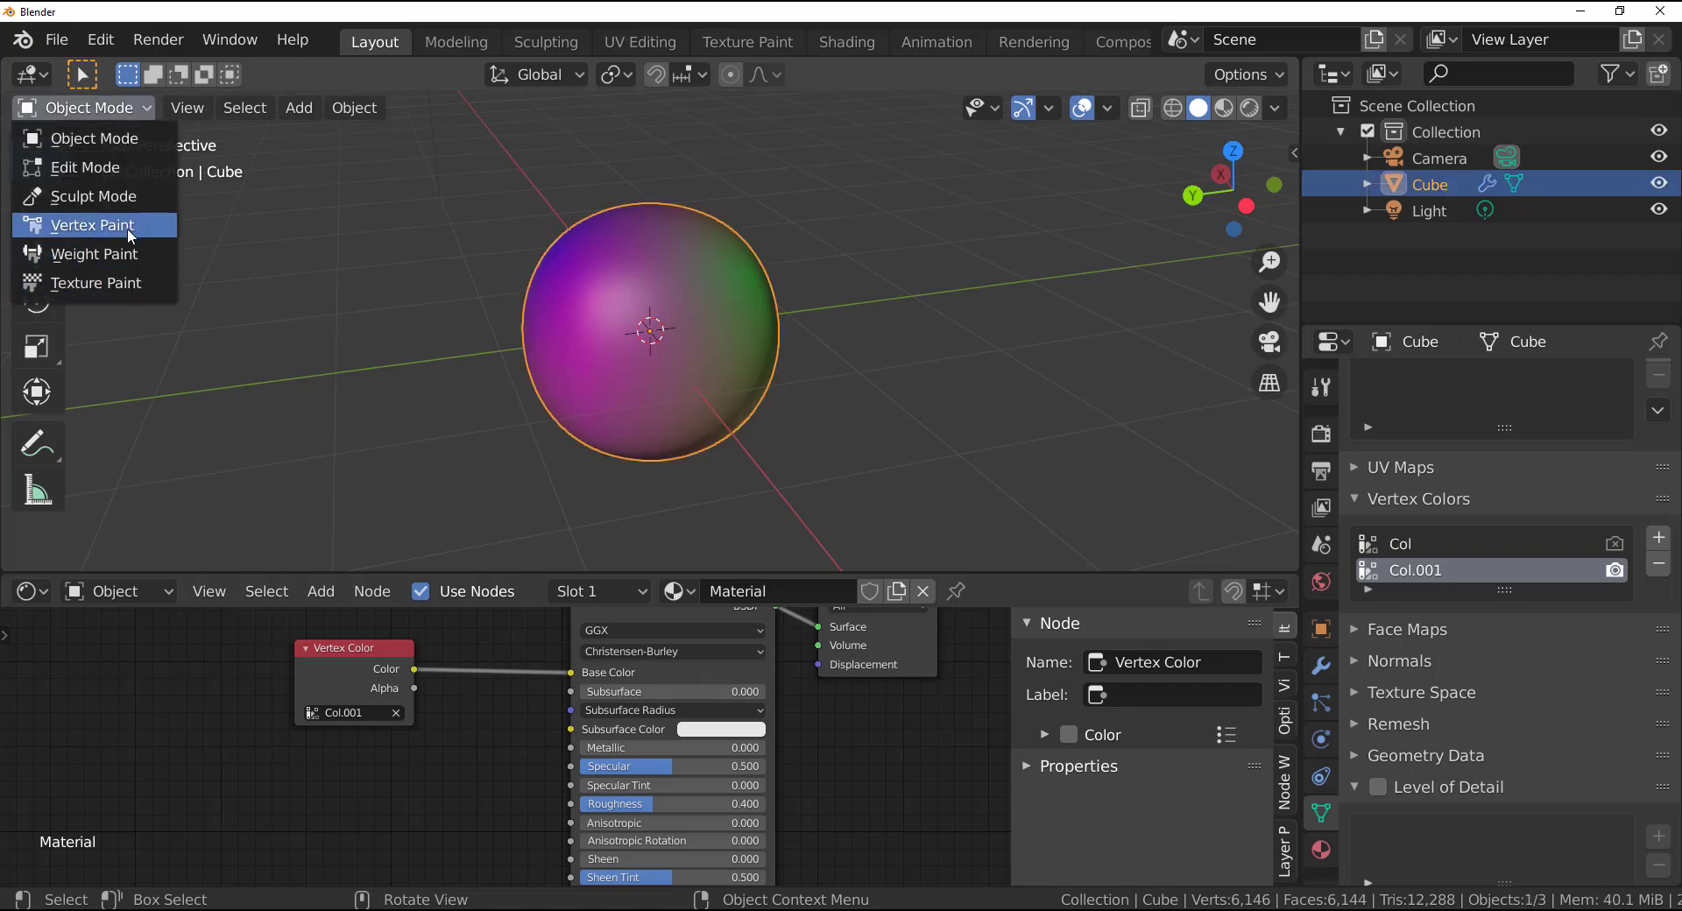
left_click(95, 224)
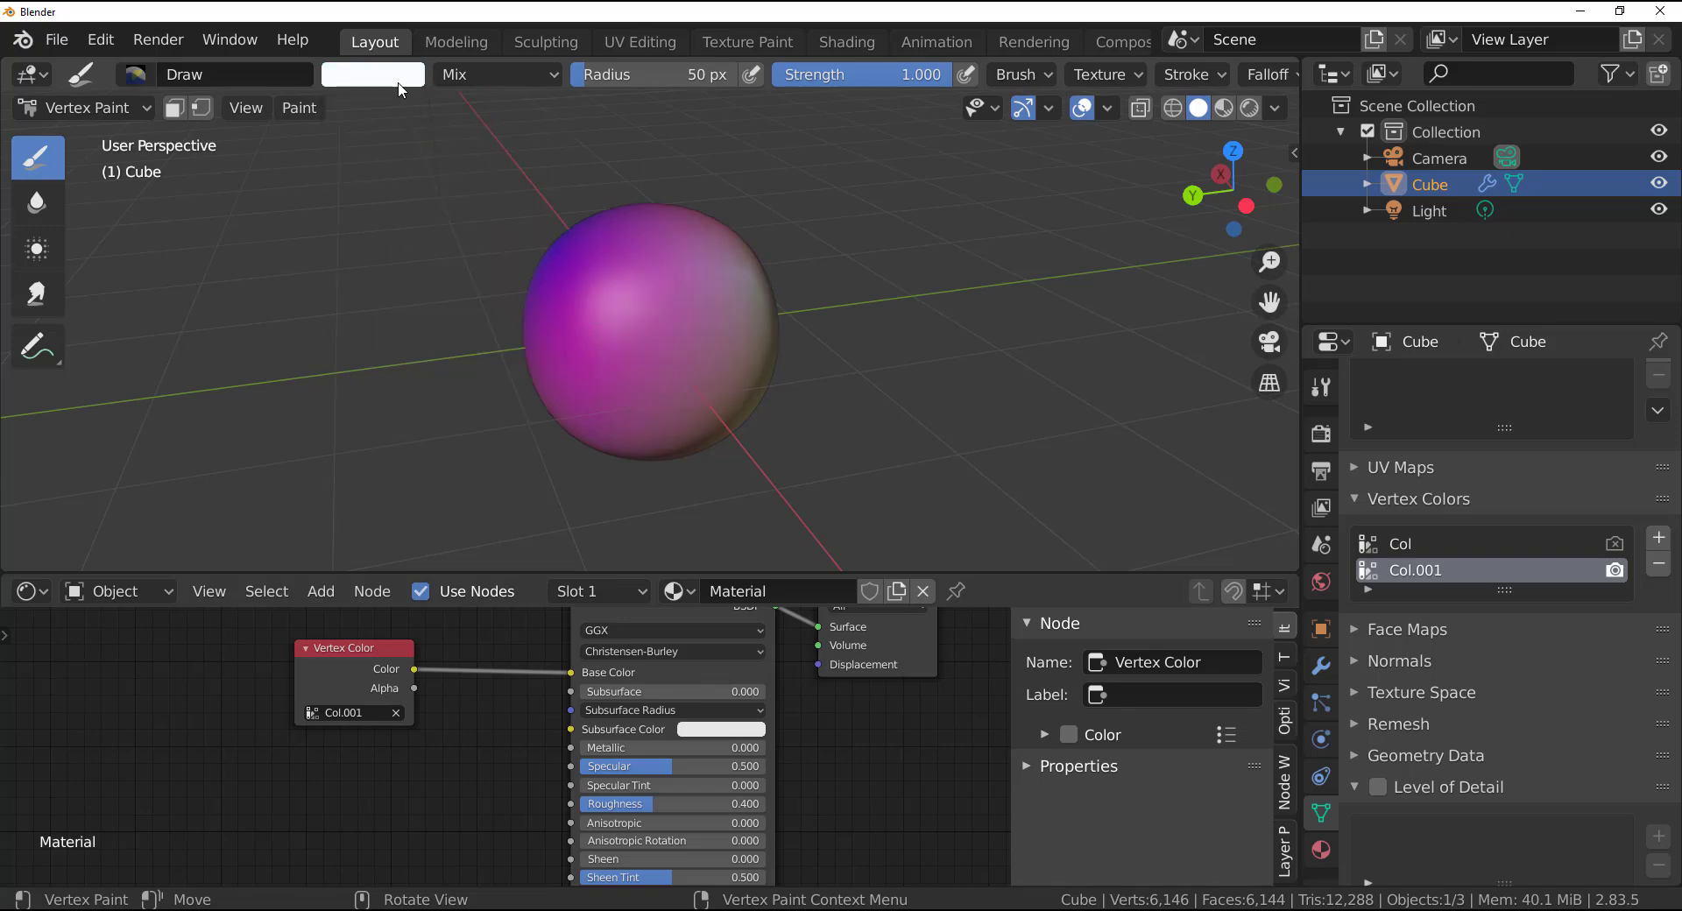
mouse_move(670, 354)
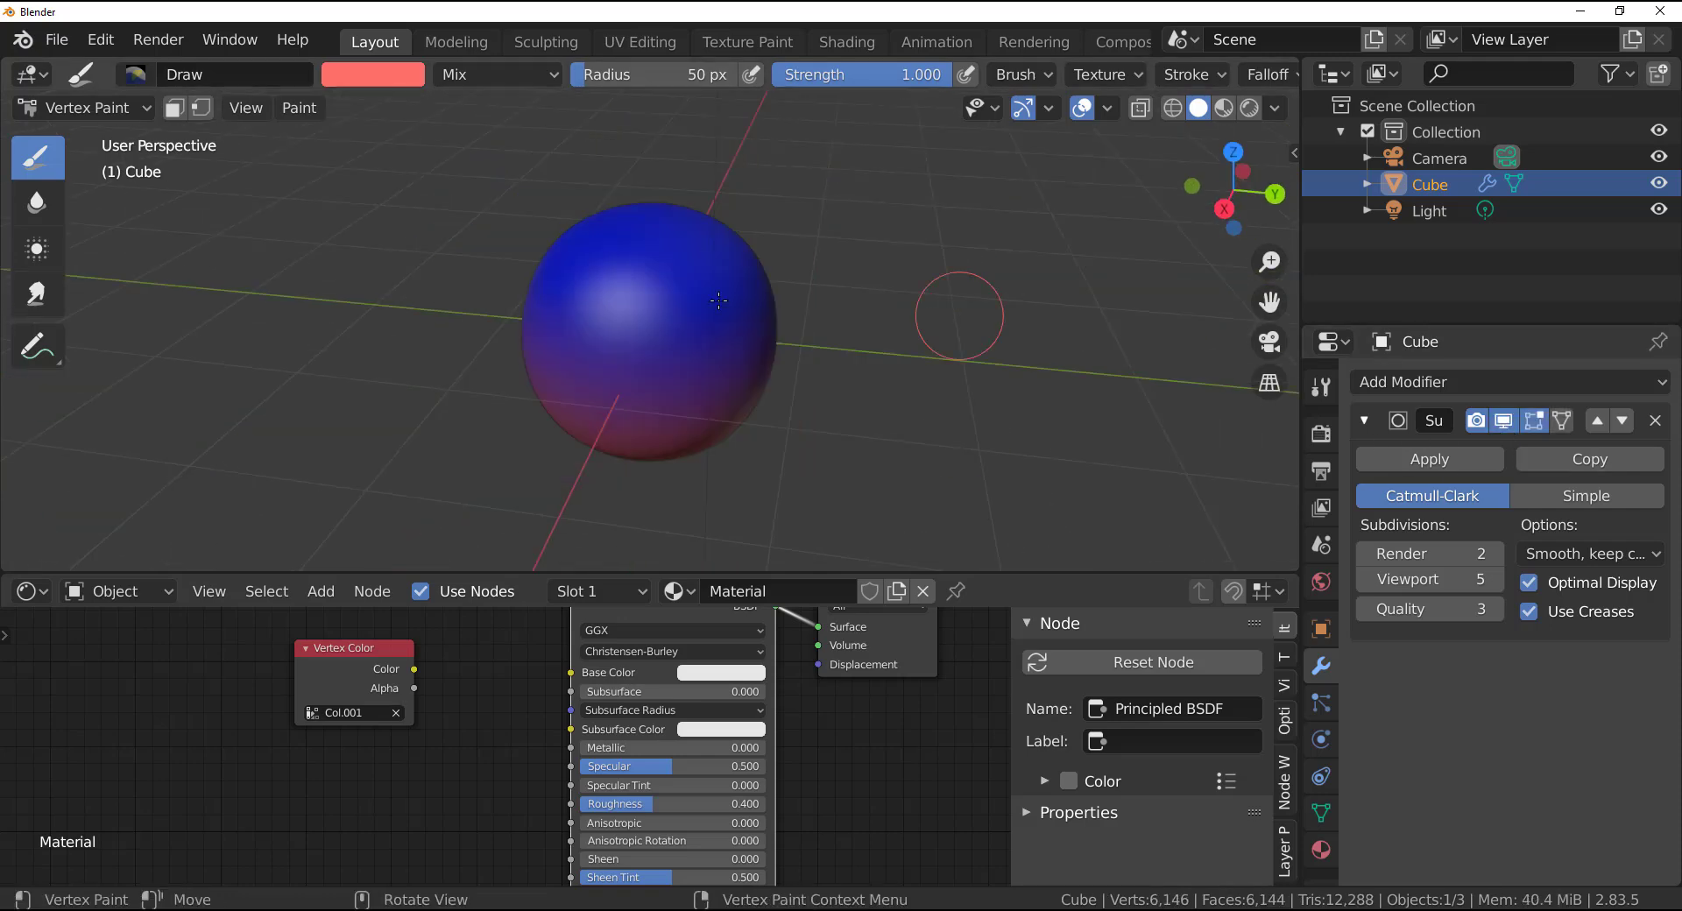
left_click(81, 107)
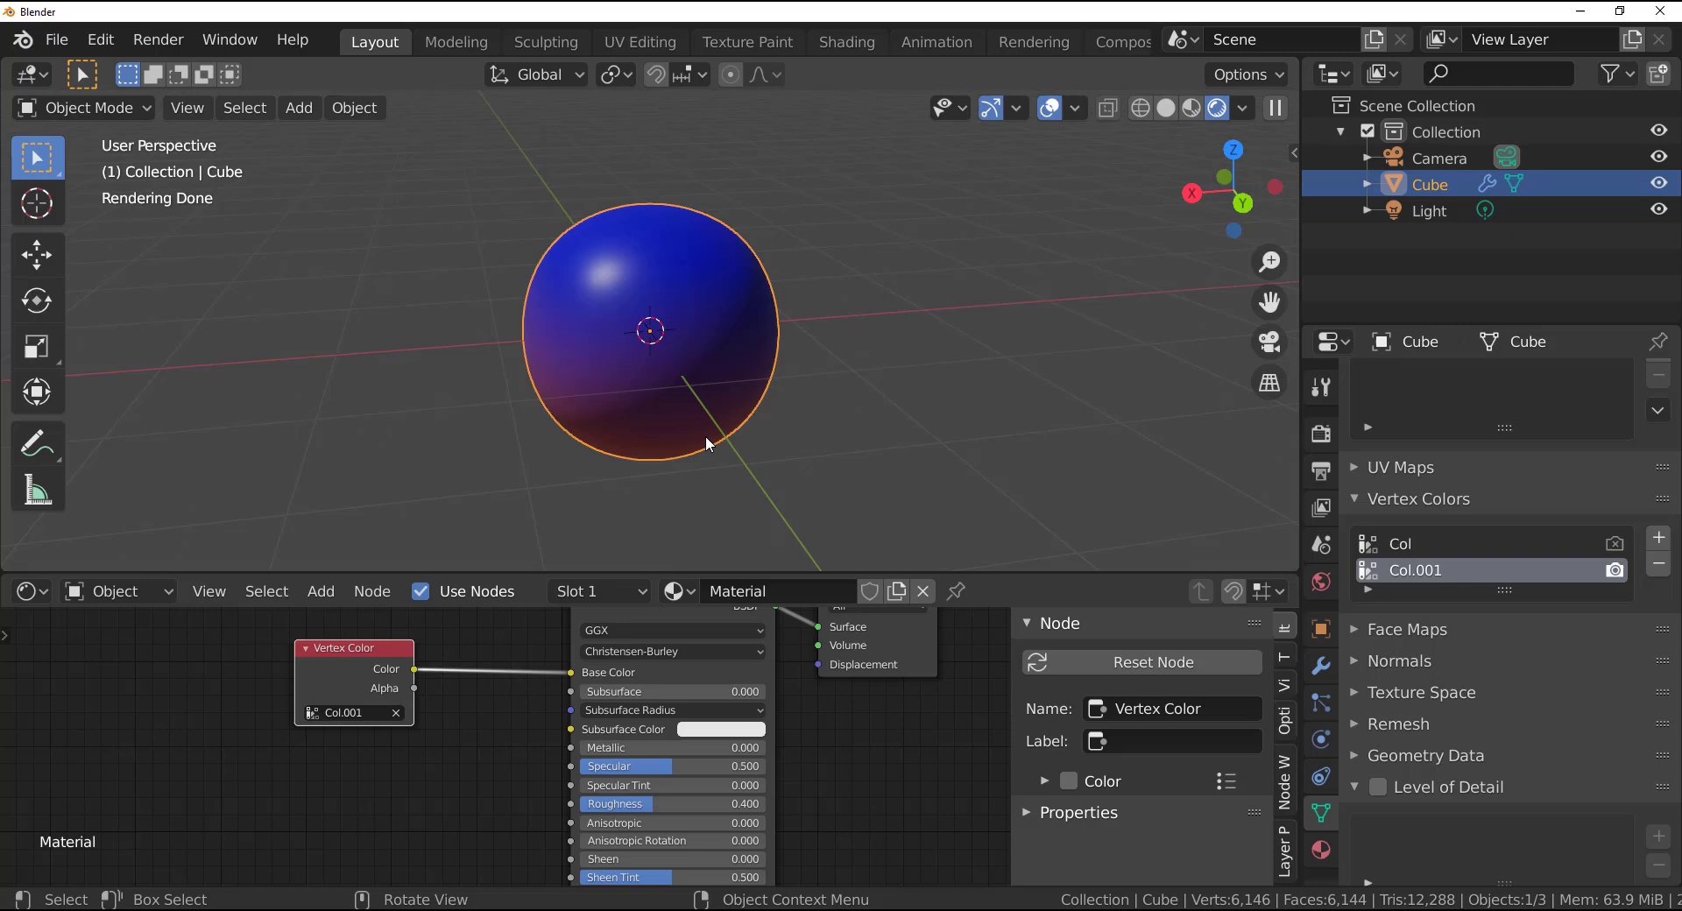
mouse_move(315, 727)
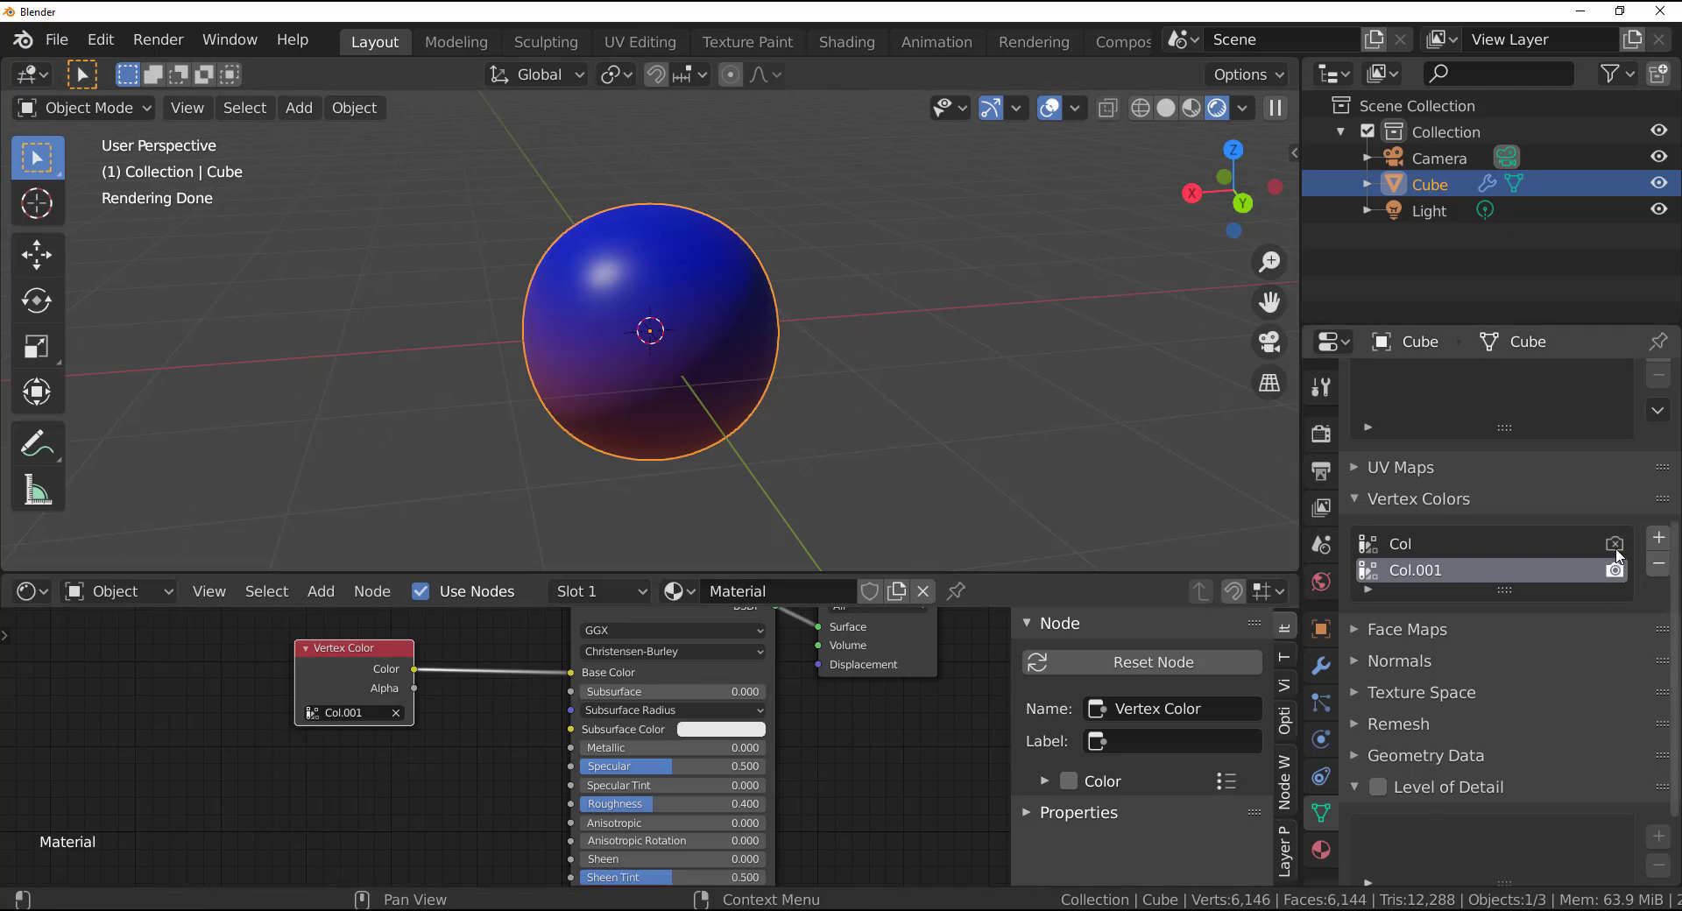
- Toggle the render layer between Col and Col.001 and point the Vertex Color node at Col
left_click(354, 713)
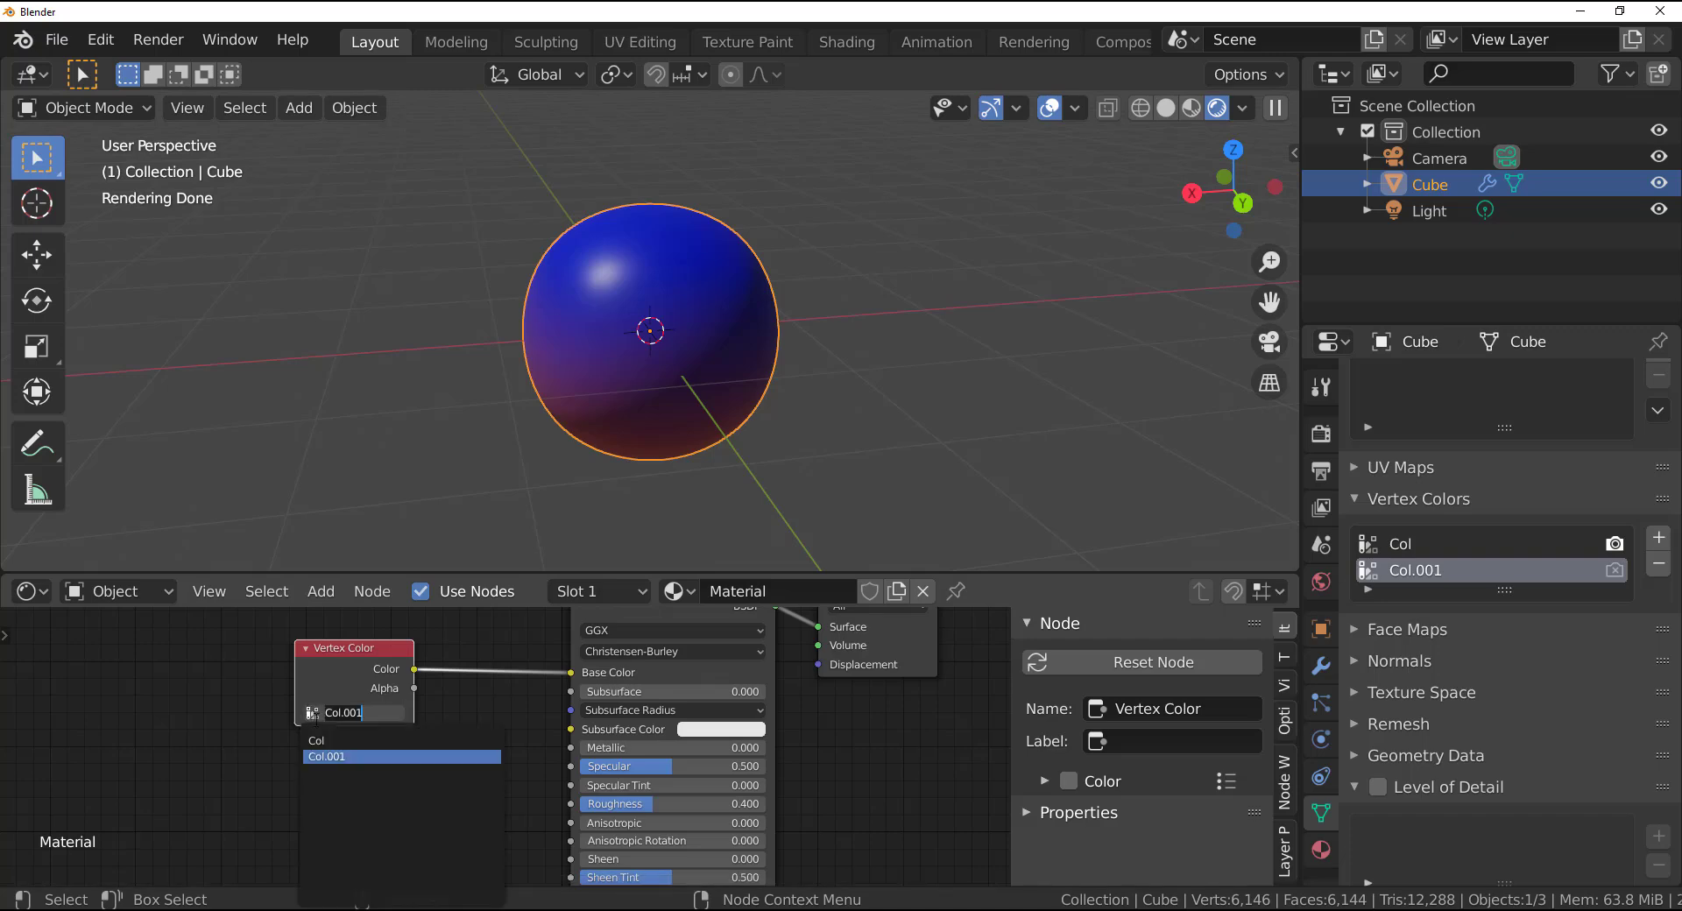
left_click(315, 740)
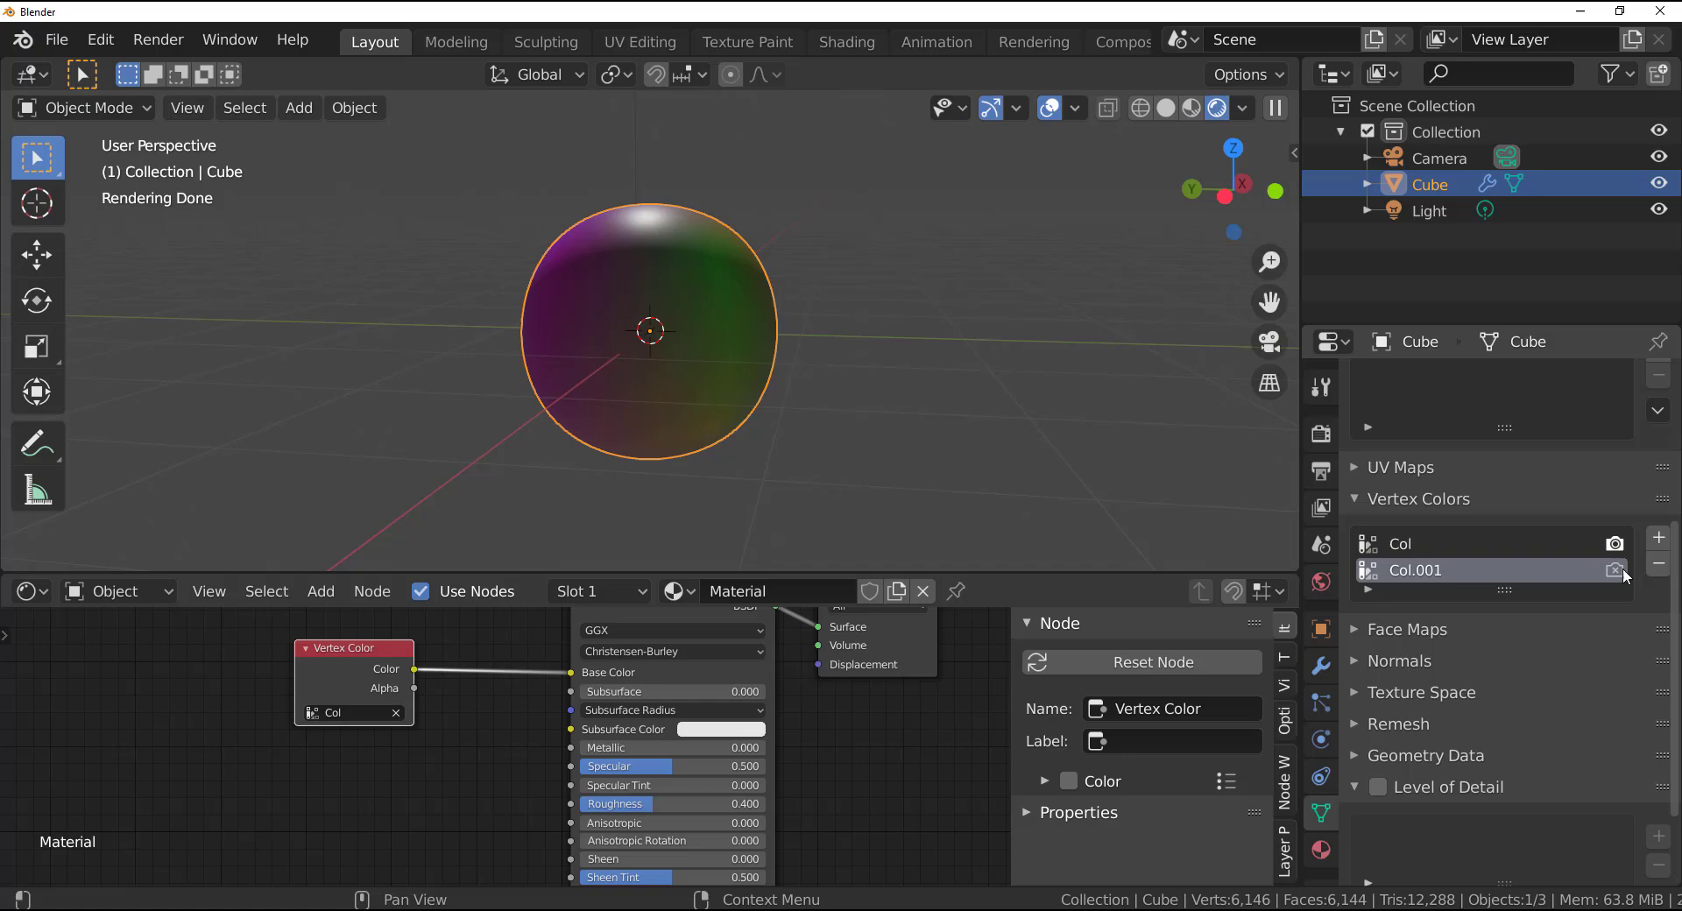
left_click(343, 712)
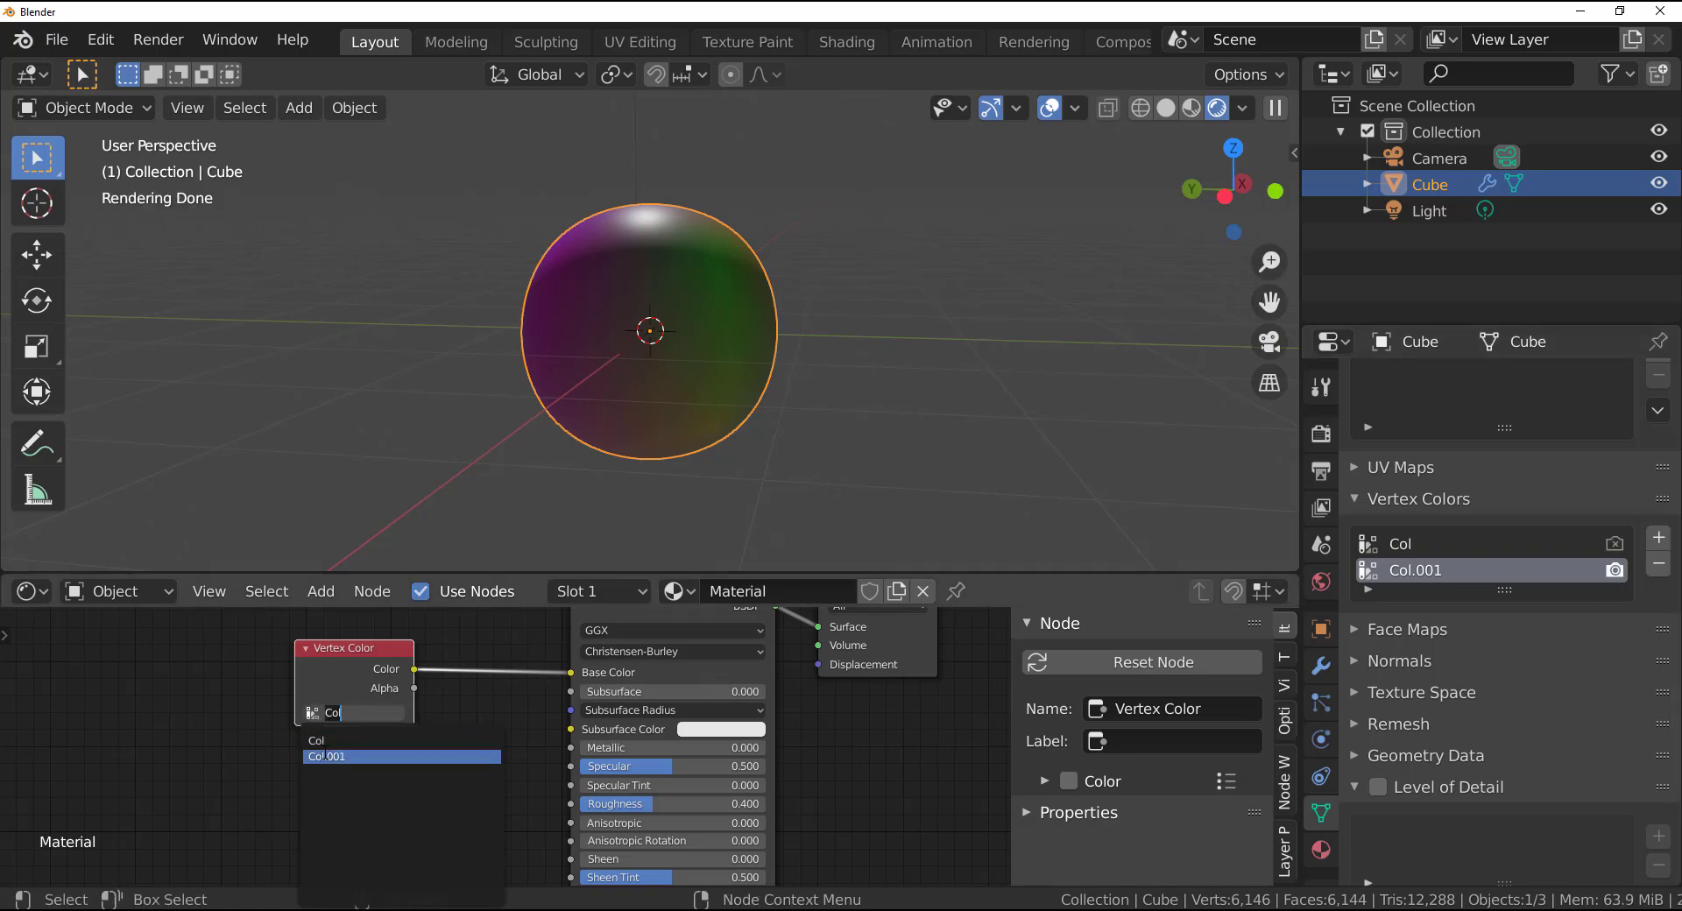
left_click(325, 757)
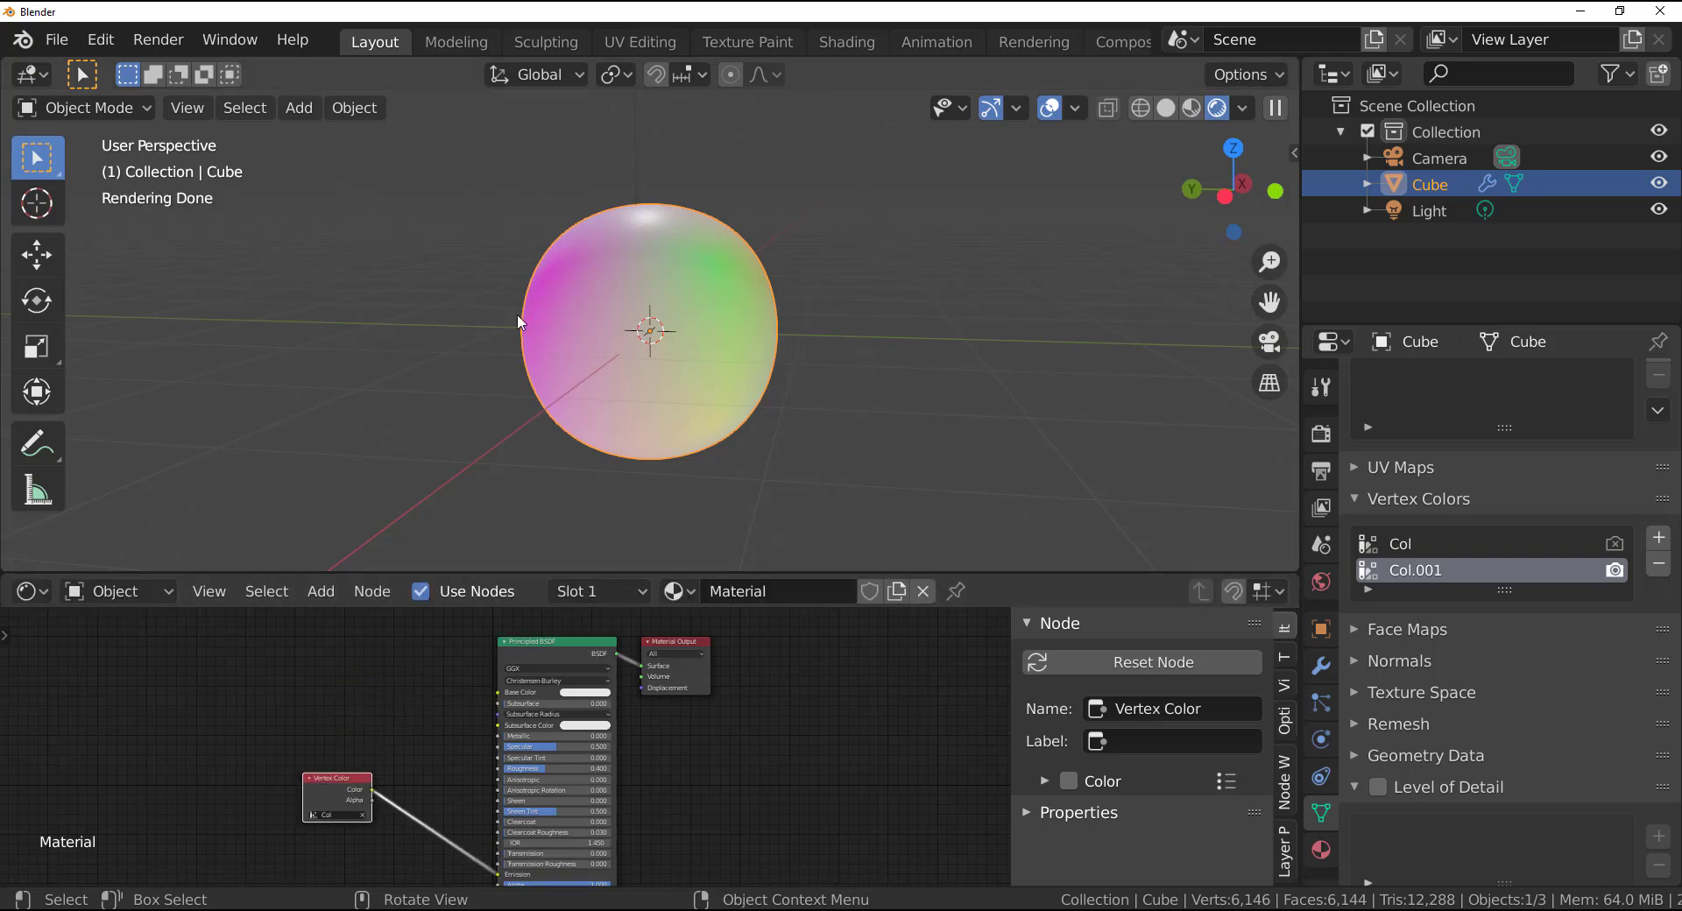
- Open Sea Horse.blend from the File menu
left_click(37, 254)
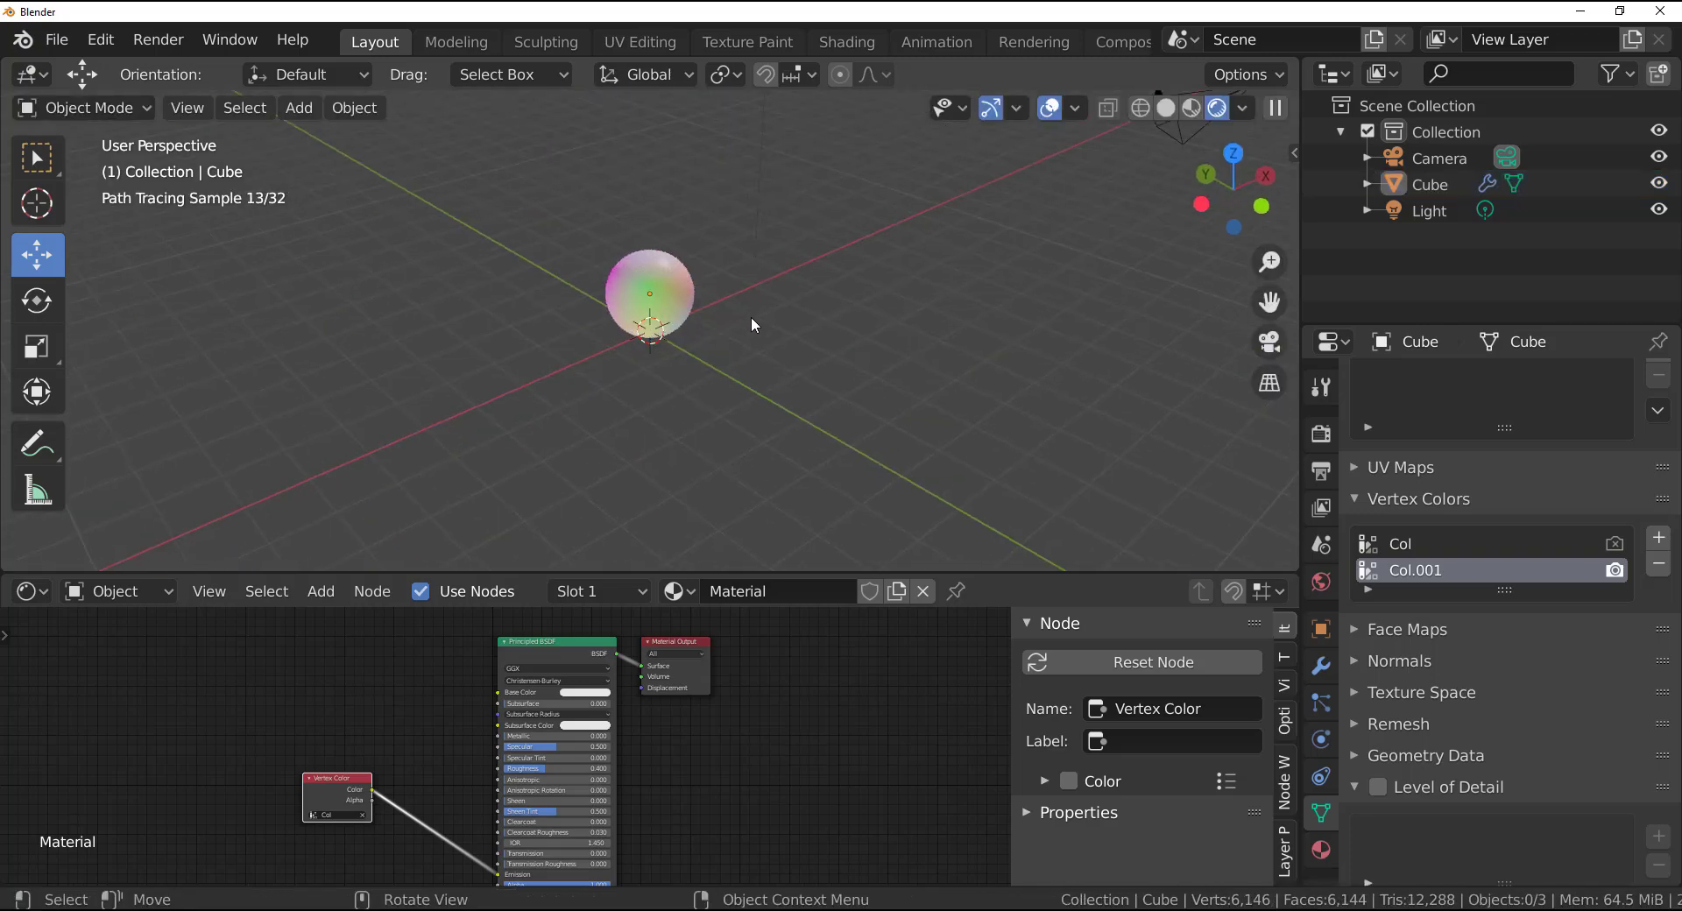
left_click(298, 107)
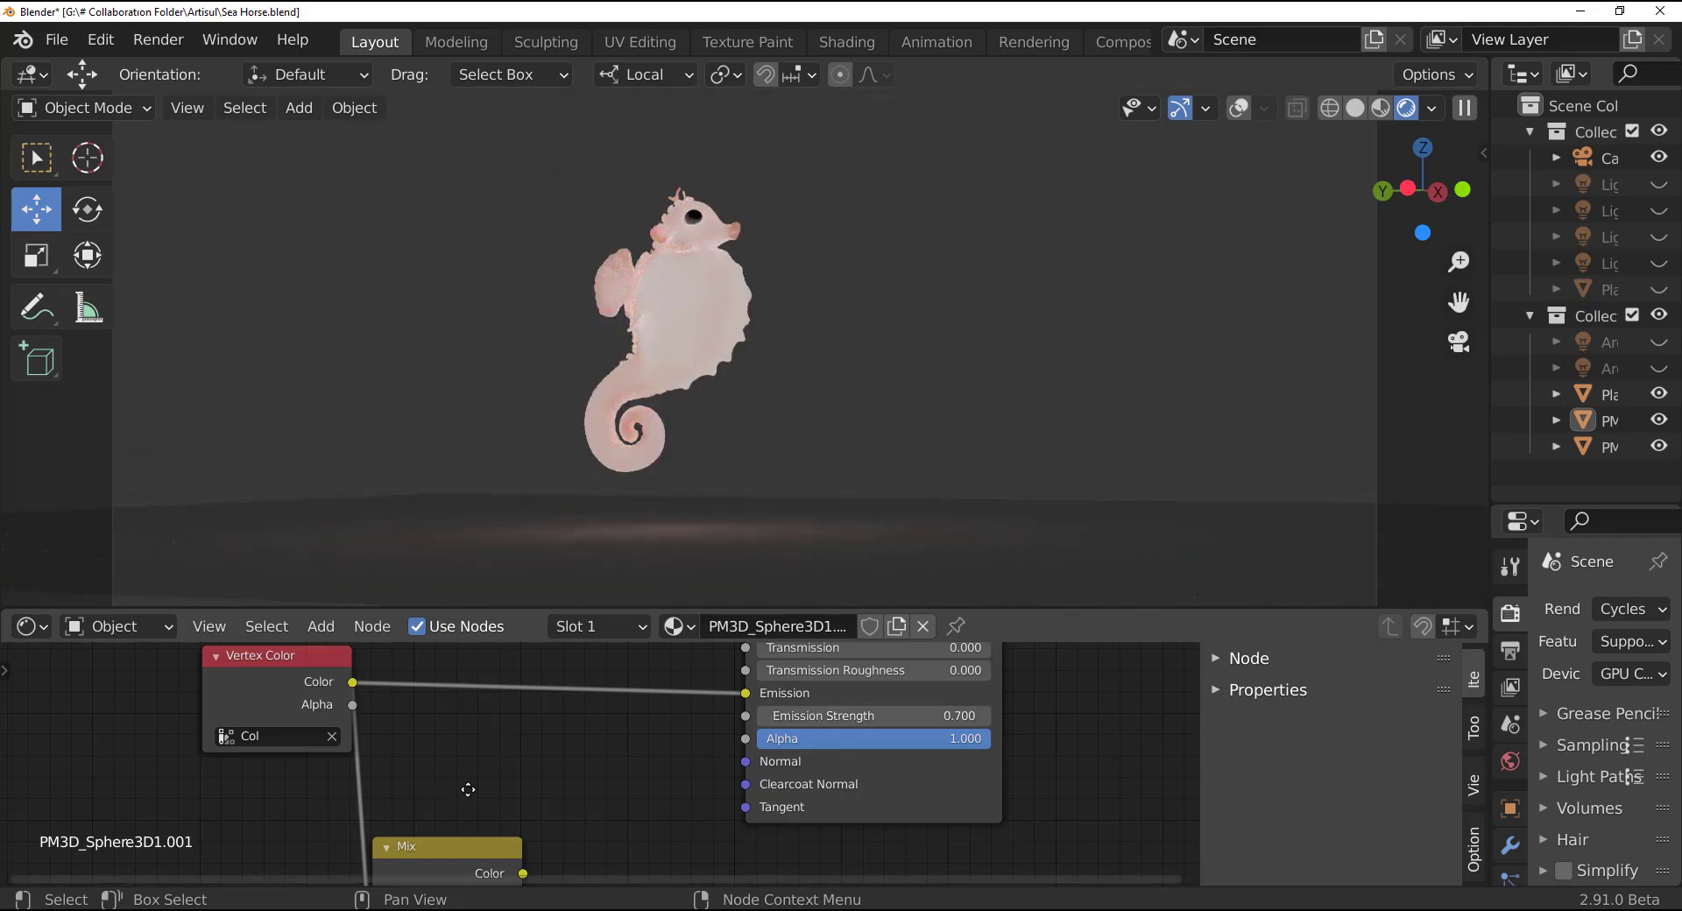
- Add a Hue/Saturation node between Vertex Color and Emission with Hue 0.100
left_click(319, 626)
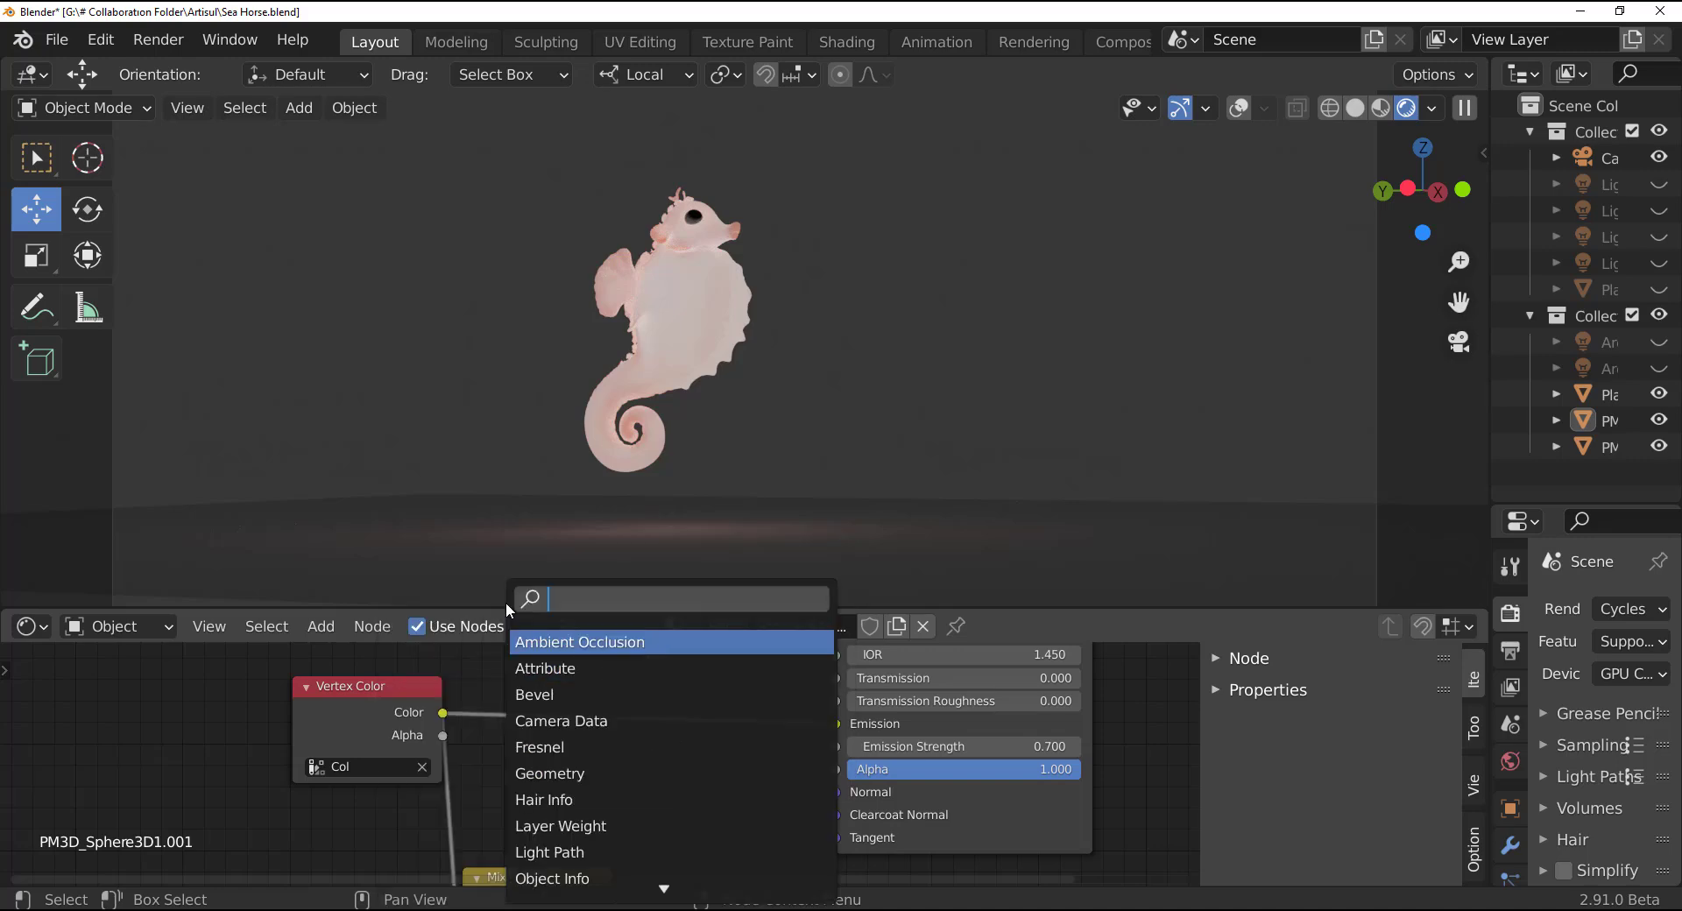
type("hue")
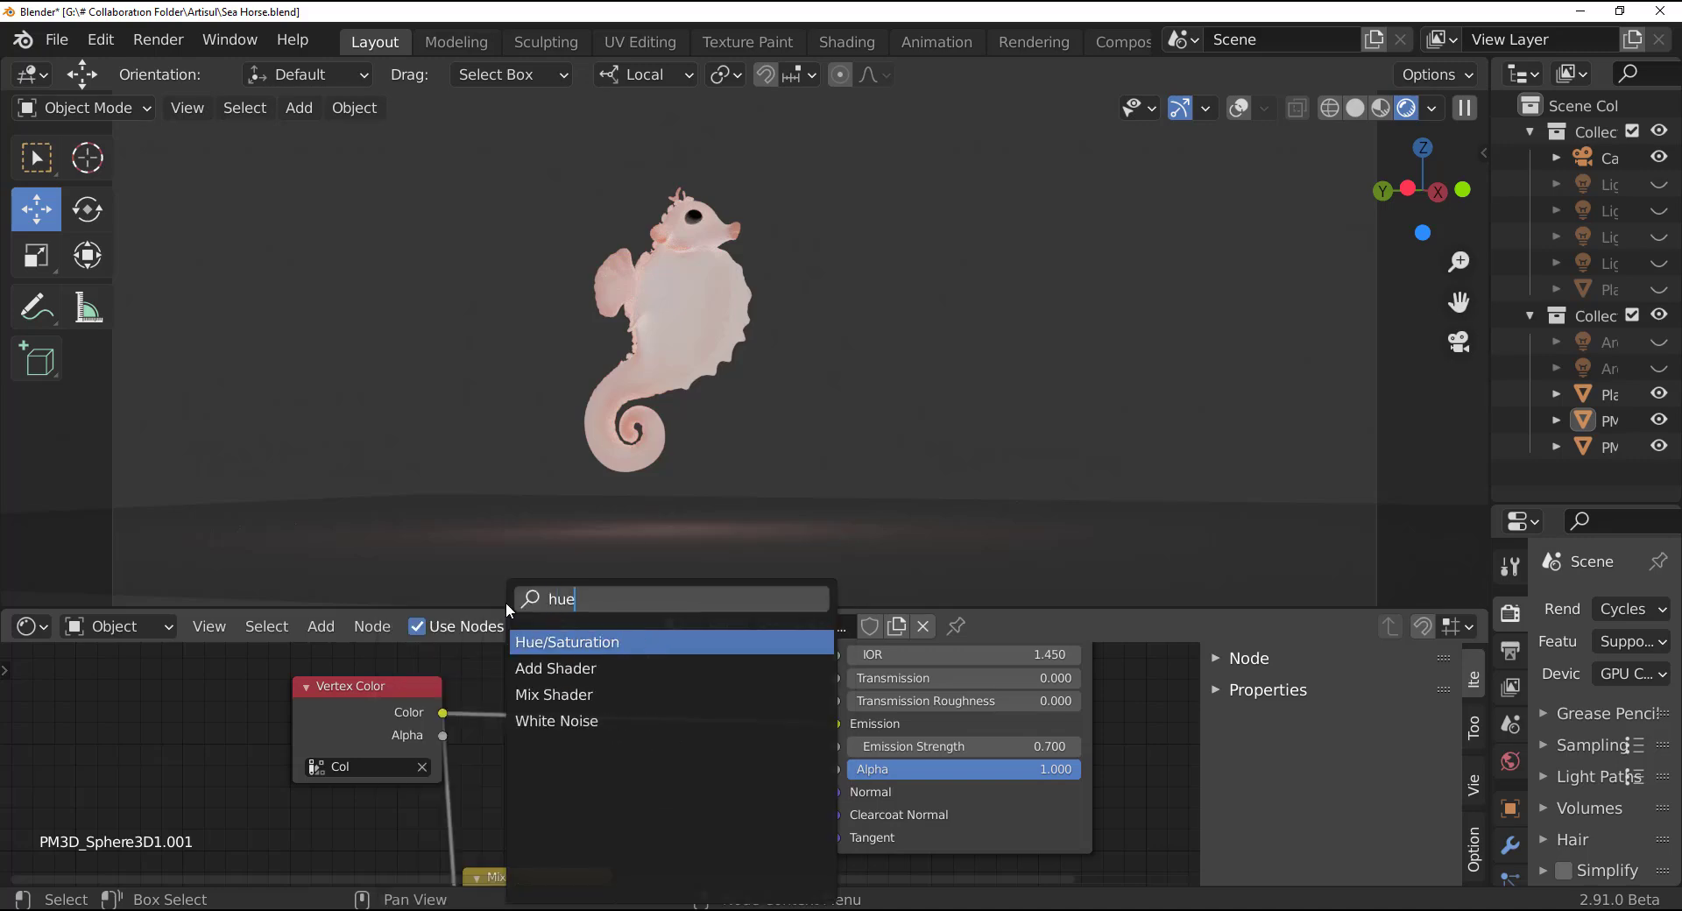
left_click(567, 642)
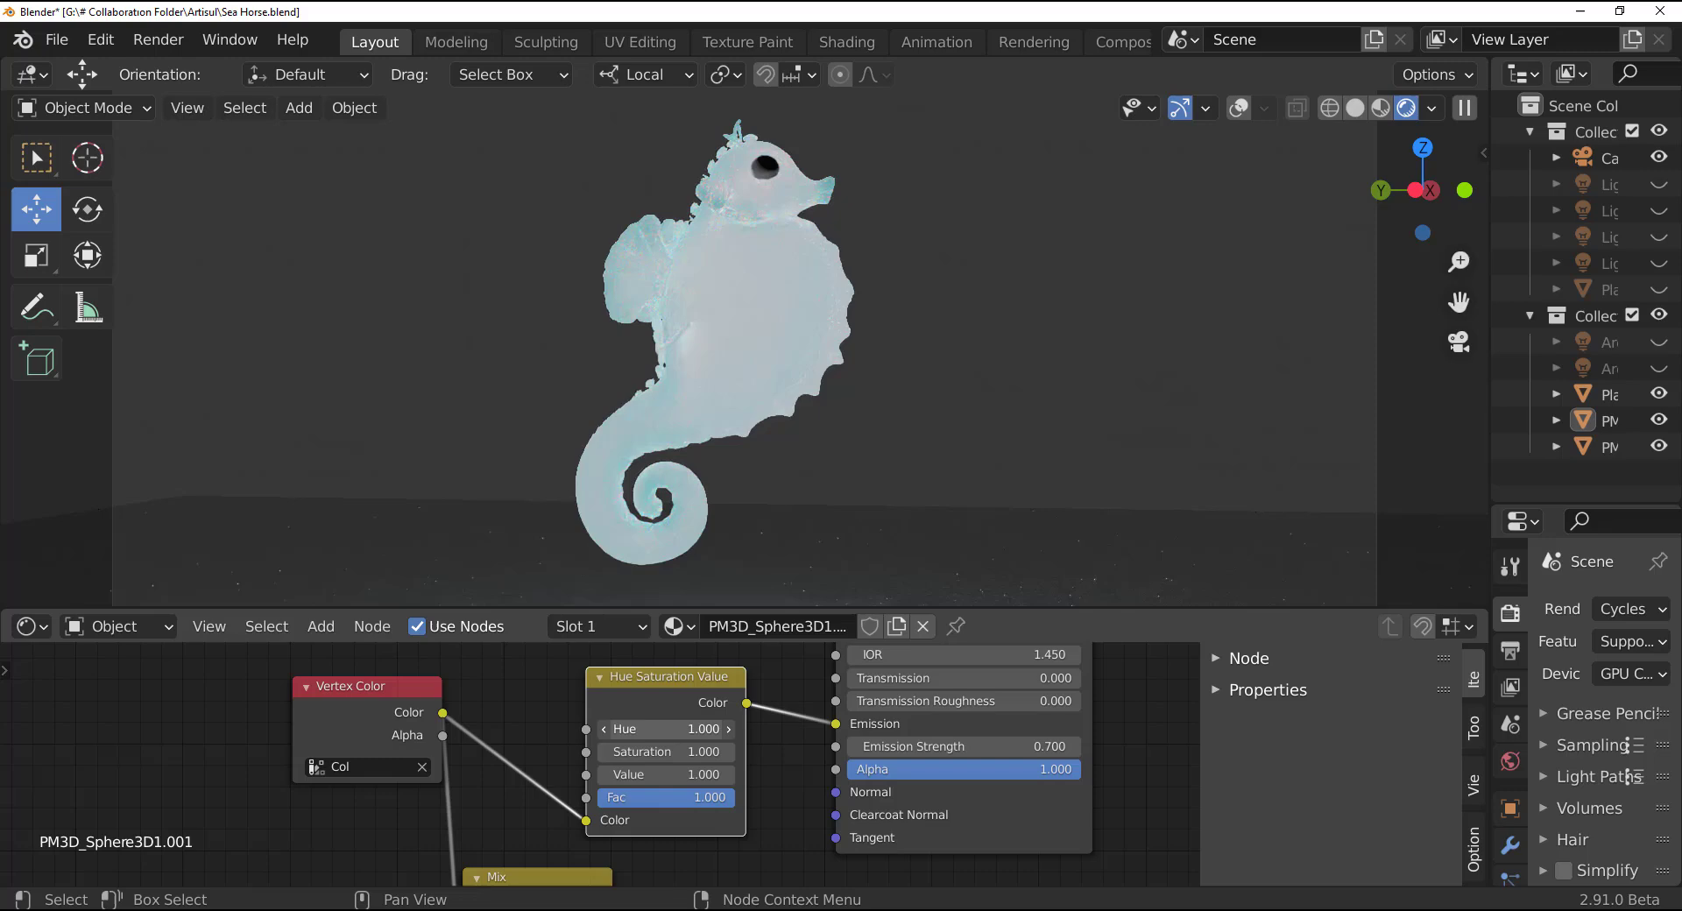
left_click(664, 729)
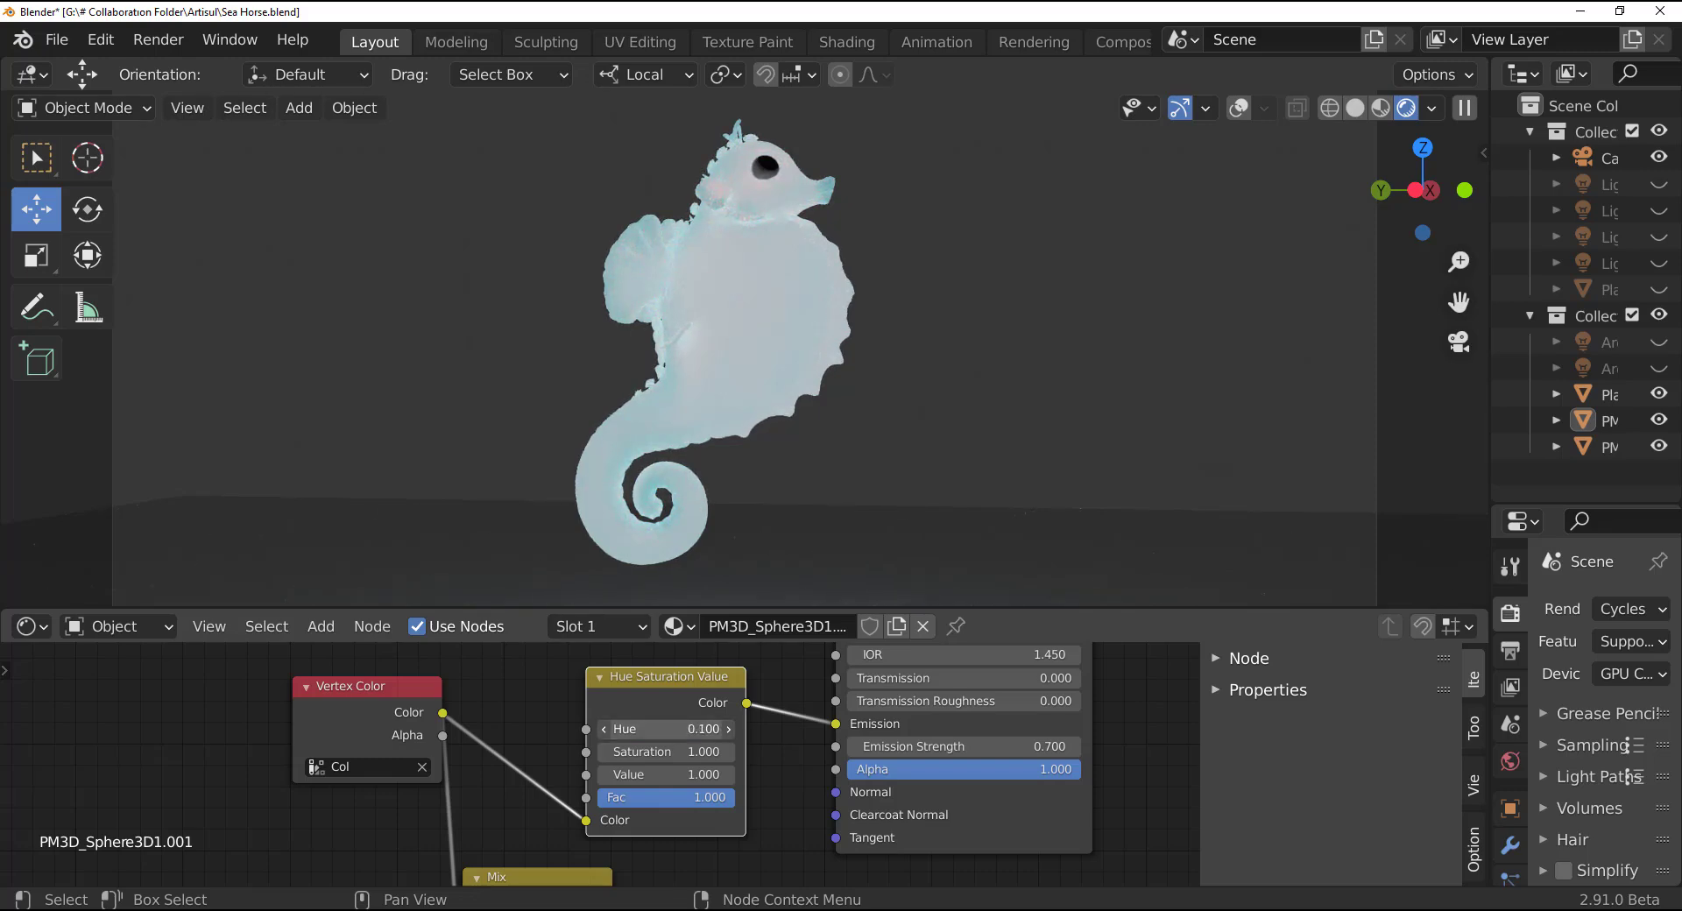